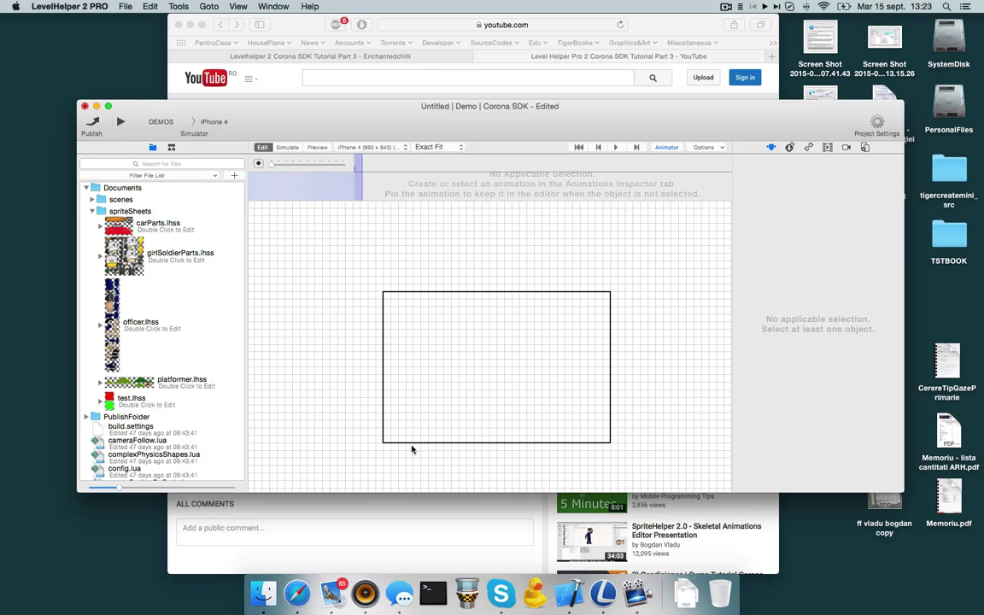
Step: Place the wood plank sprite from carParts.lhss into the level
{"action": "left_click", "coordinate": [98, 227]}
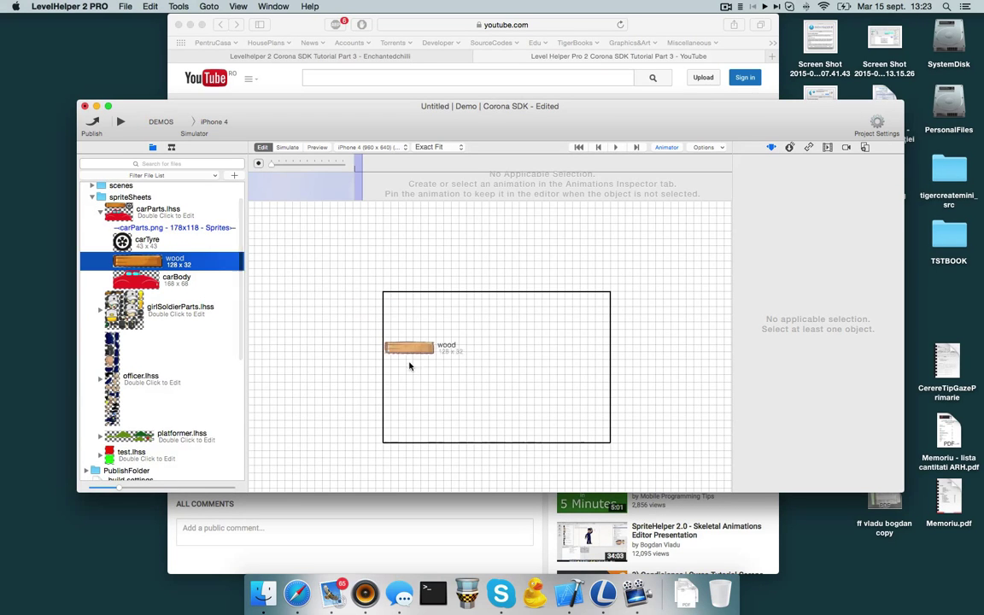
{"action": "left_click", "coordinate": [789, 147]}
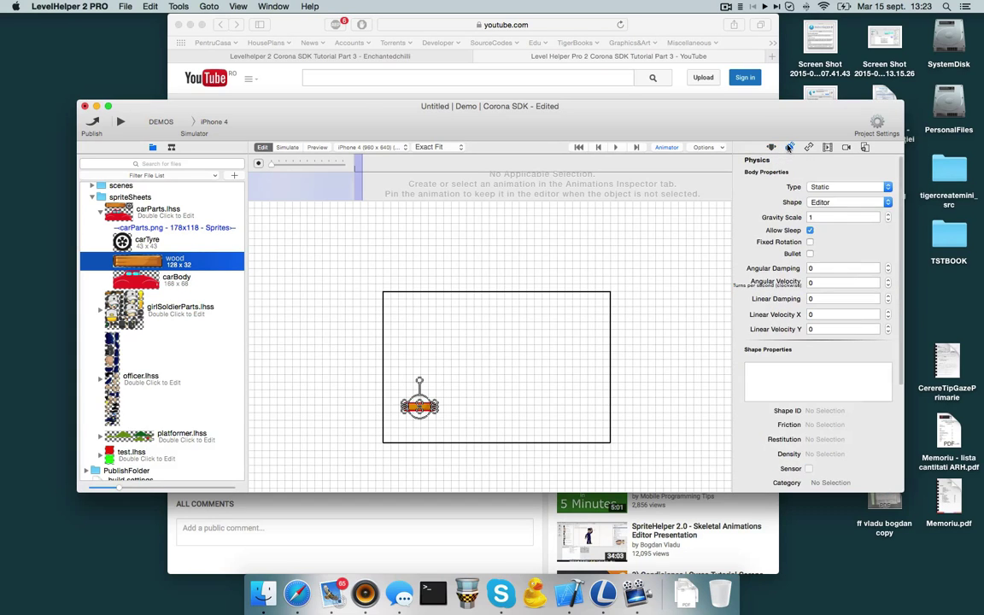
{"action": "mouse_move", "coordinate": [850, 186]}
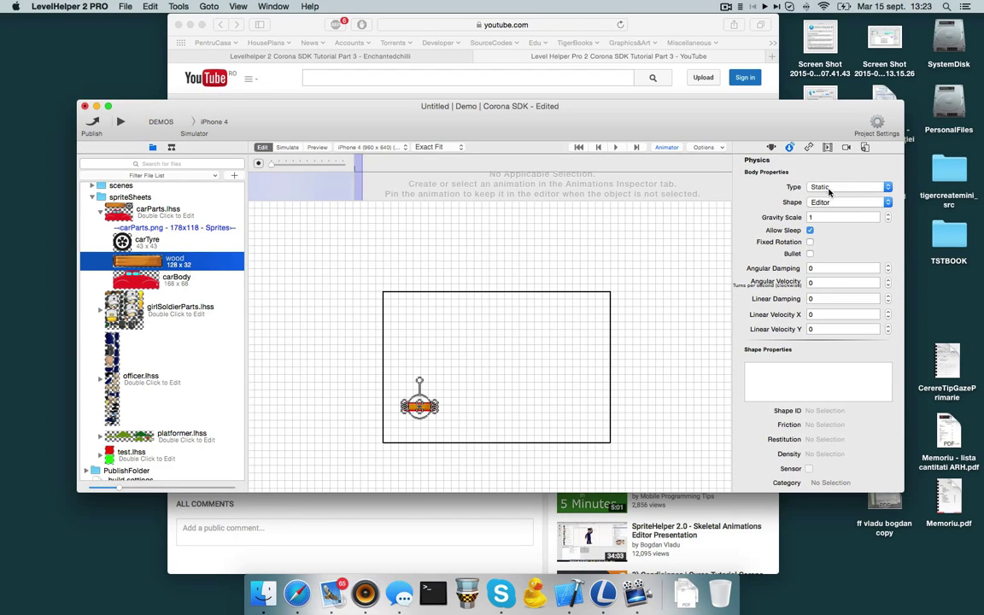
{"action": "left_click", "coordinate": [861, 202]}
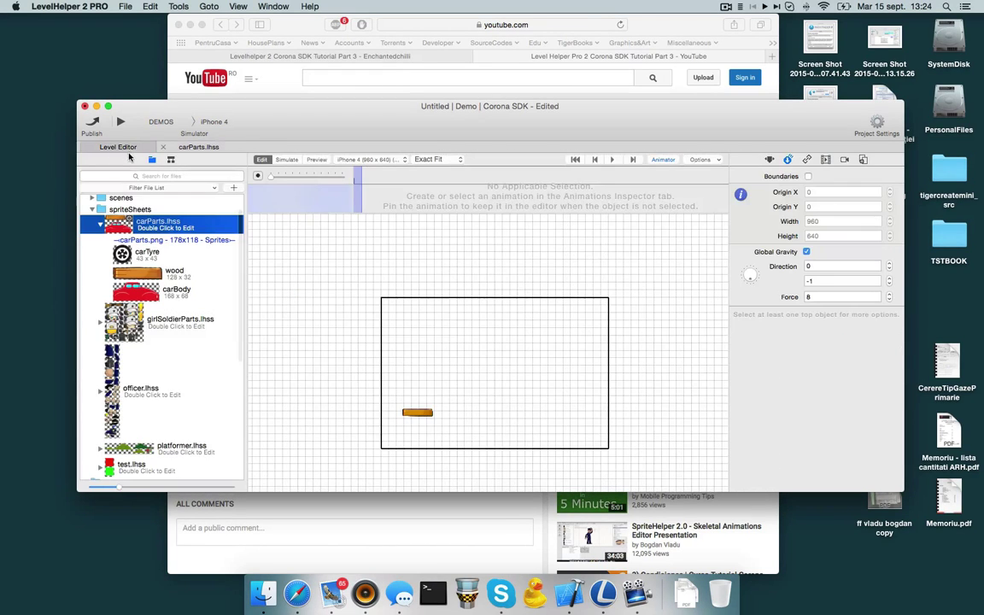
{"action": "mouse_move", "coordinate": [223, 195]}
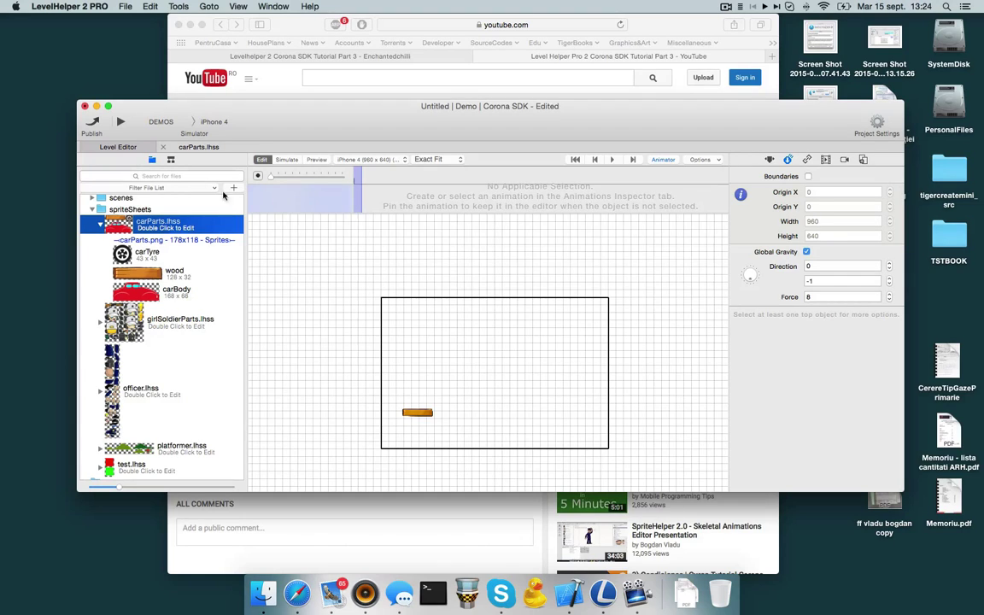
Step: Open carParts in the Sprites Atlas & Physics Editor and return to the Level Editor
{"action": "left_click", "coordinate": [232, 186]}
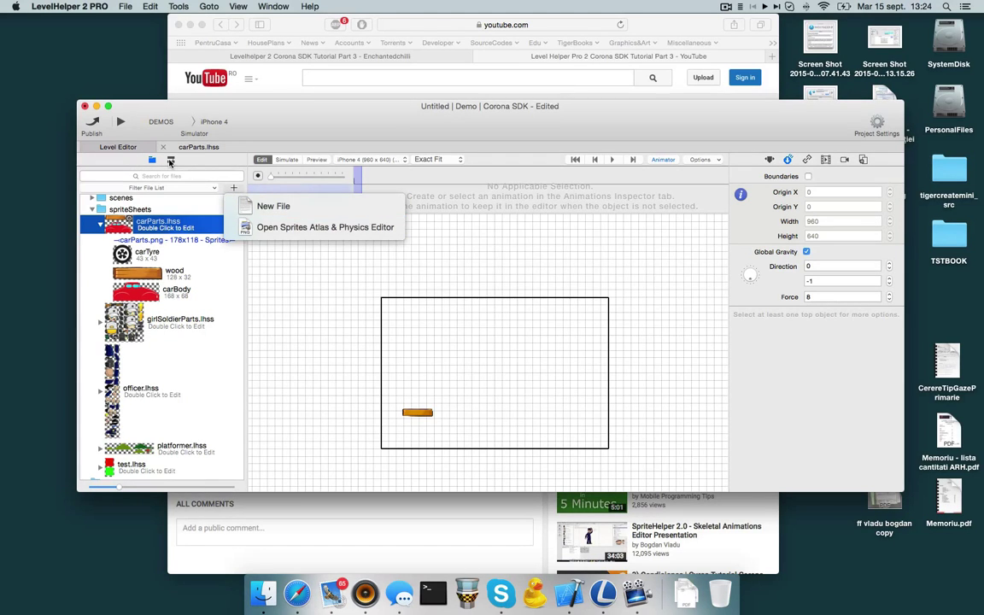
{"action": "left_click", "coordinate": [325, 226]}
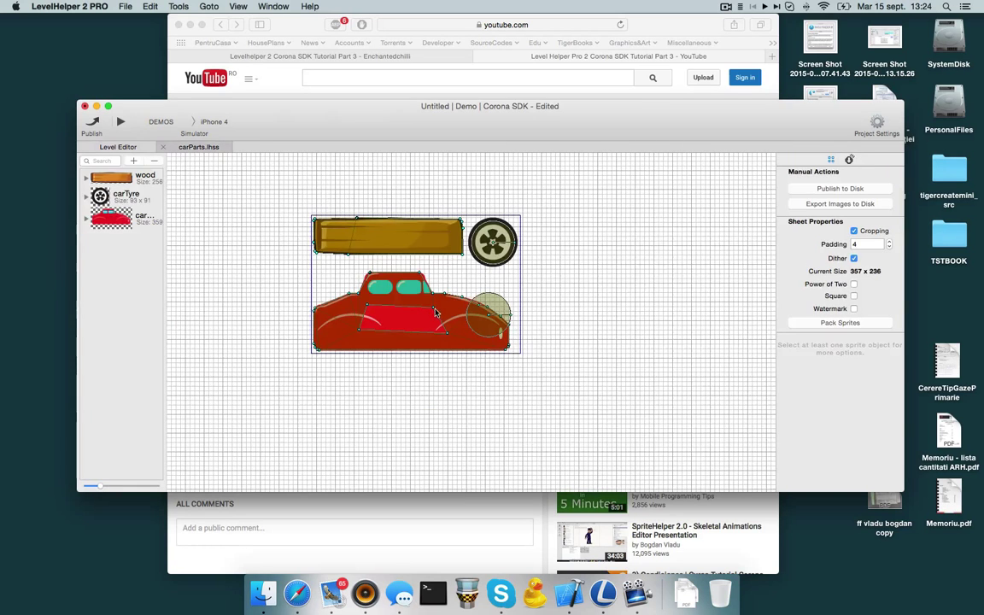
{"action": "left_click", "coordinate": [117, 147]}
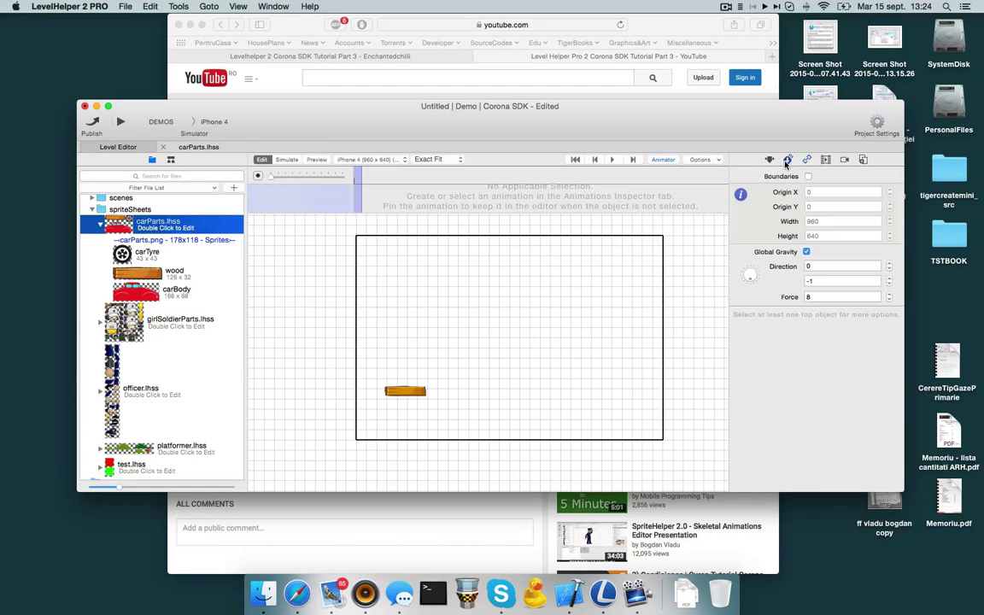
Step: Move the wood plank to the bottom-left corner of the level
{"action": "left_click", "coordinate": [785, 161]}
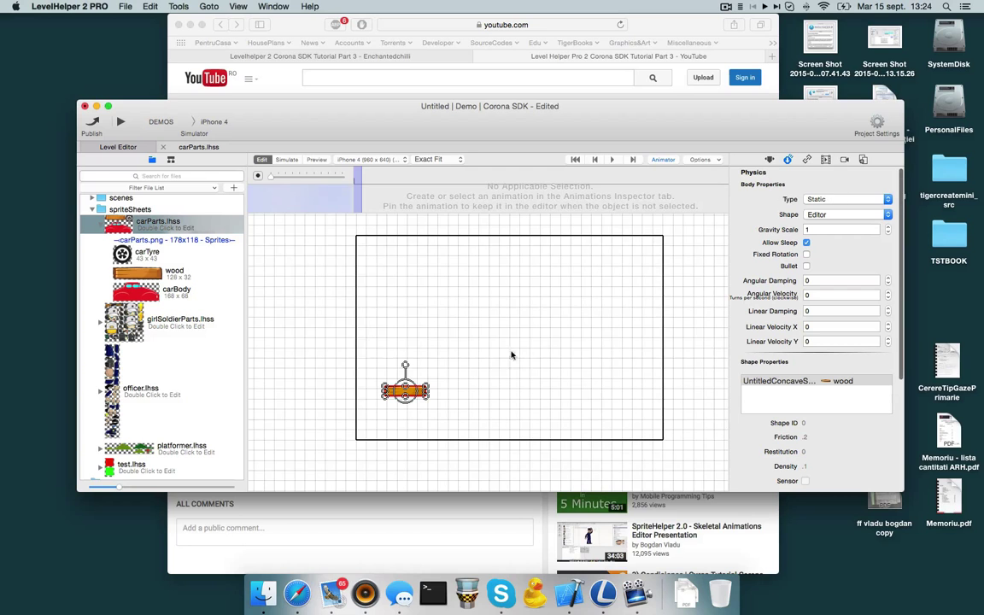
{"action": "left_click_drag", "start_coordinate": [405, 386], "coordinate": [379, 430]}
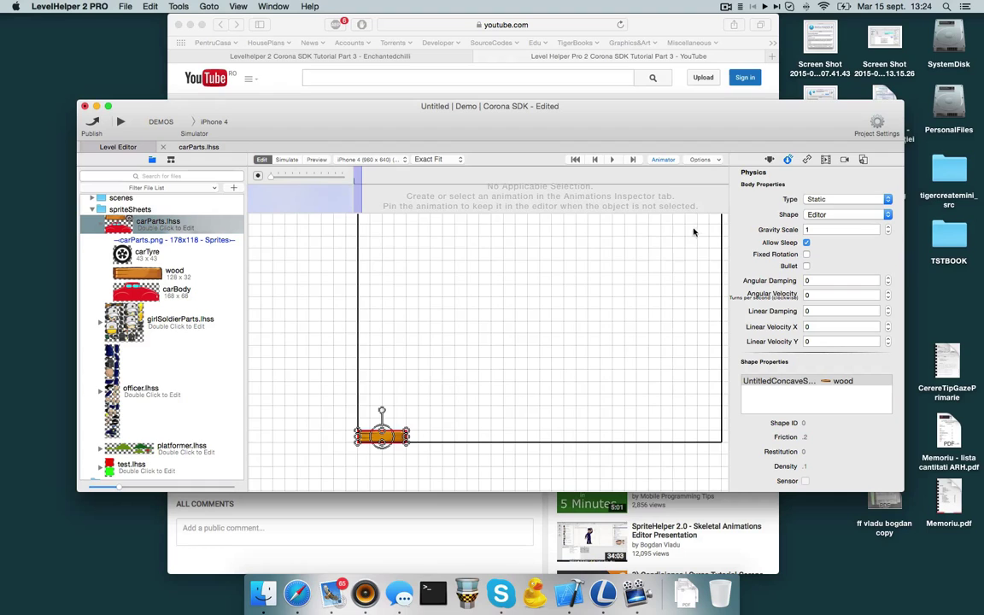
{"action": "left_click", "coordinate": [700, 158]}
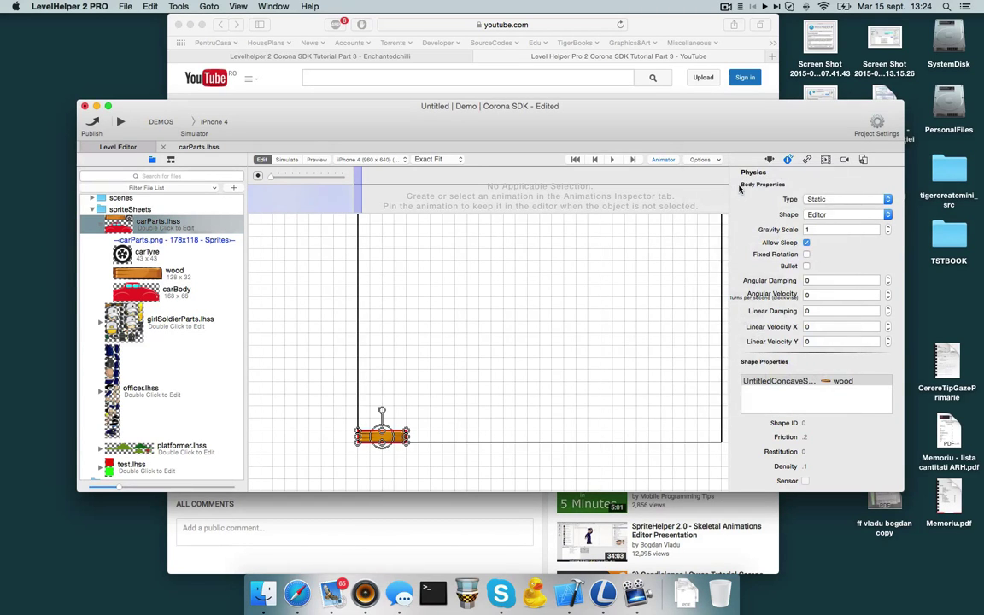
Step: Set the editor grid size to 128 in Options
{"action": "left_click", "coordinate": [701, 160]}
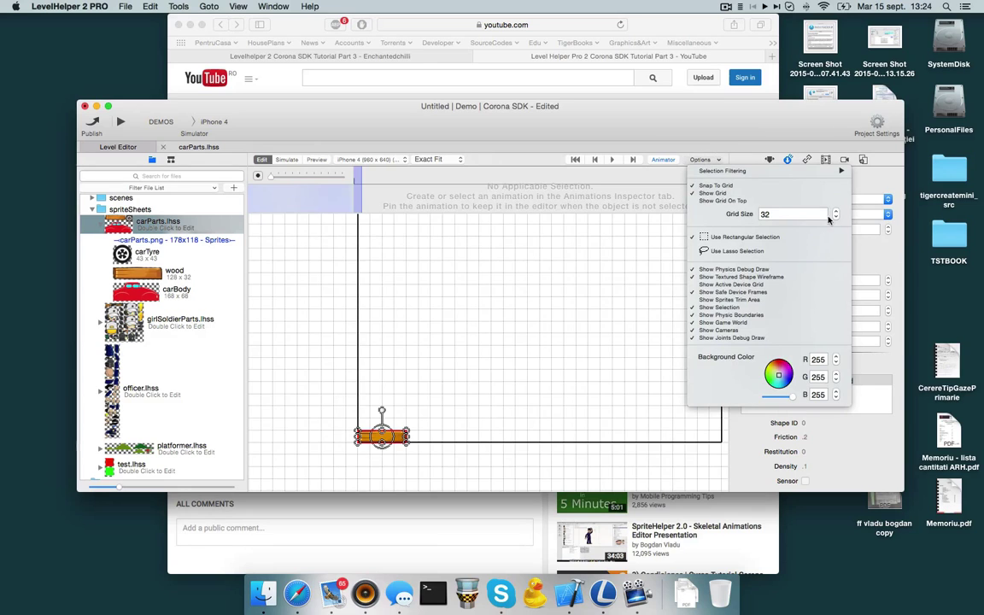
{"action": "left_click", "coordinate": [837, 210]}
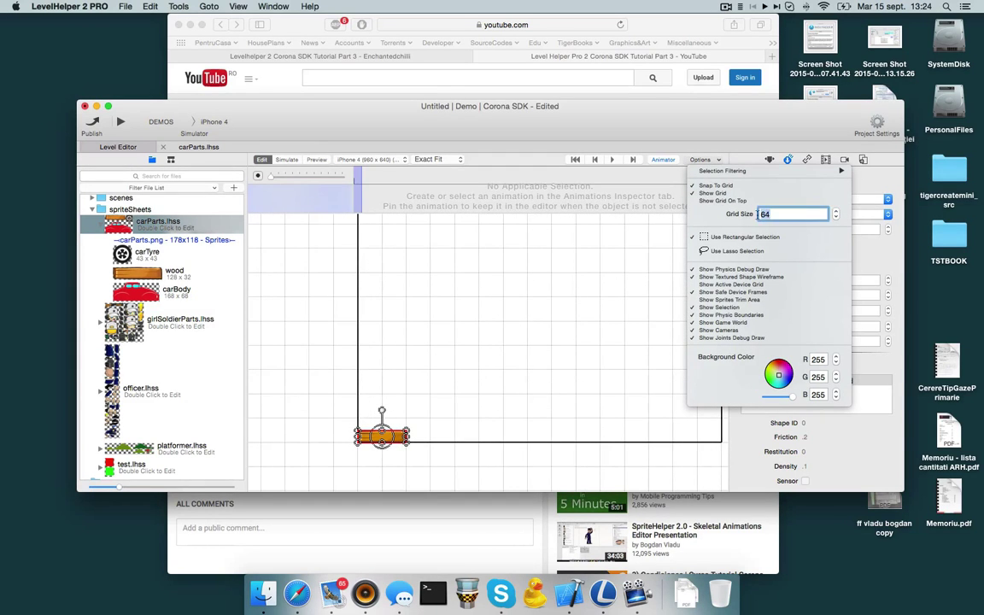
{"action": "type", "text": "128"}
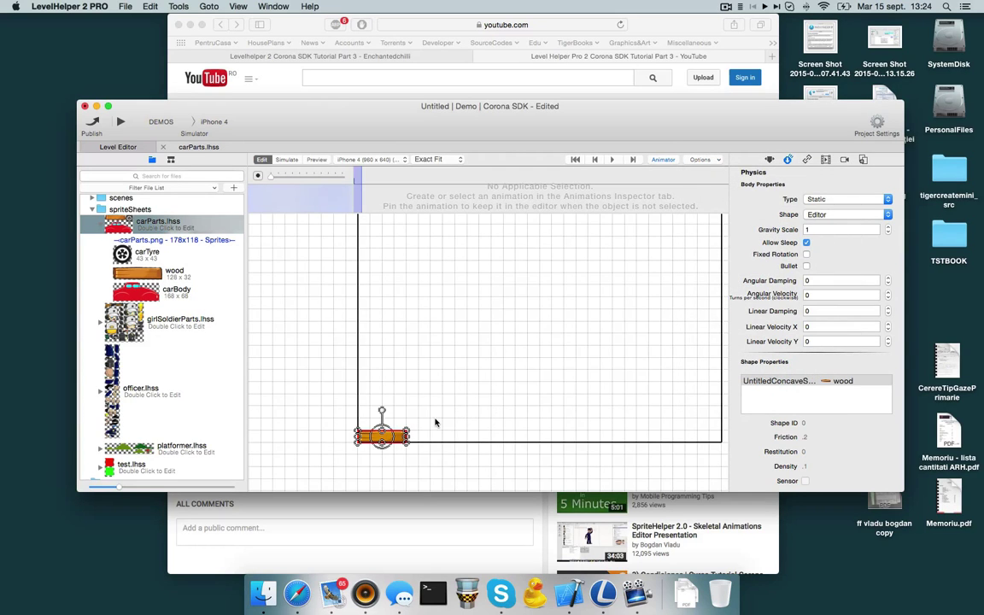
{"action": "mouse_move", "coordinate": [437, 424]}
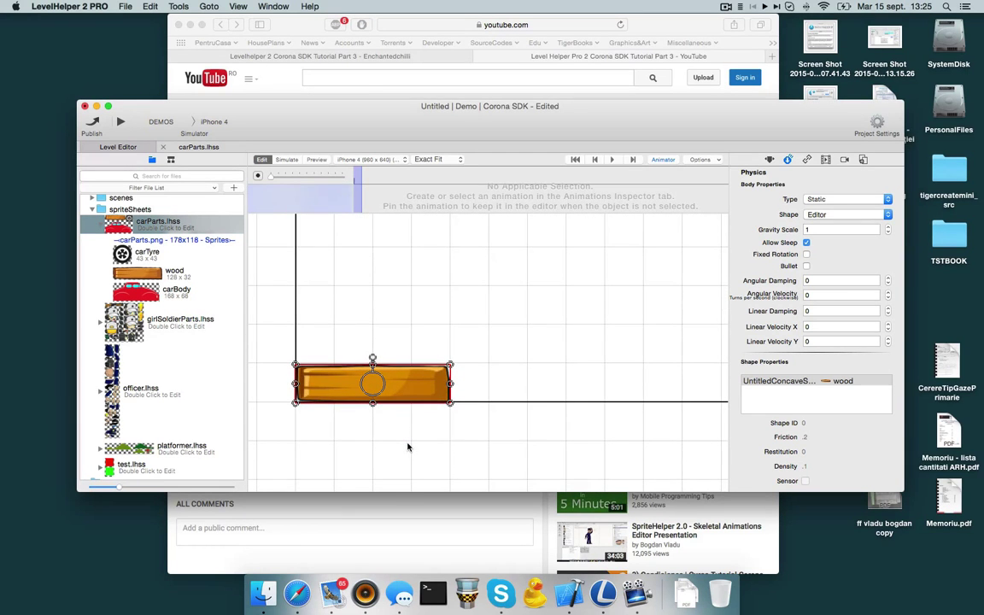
Step: Snap the wood plank into the level's bottom-left corner along the grid
{"action": "left_click_drag", "start_coordinate": [373, 382], "coordinate": [389, 404]}
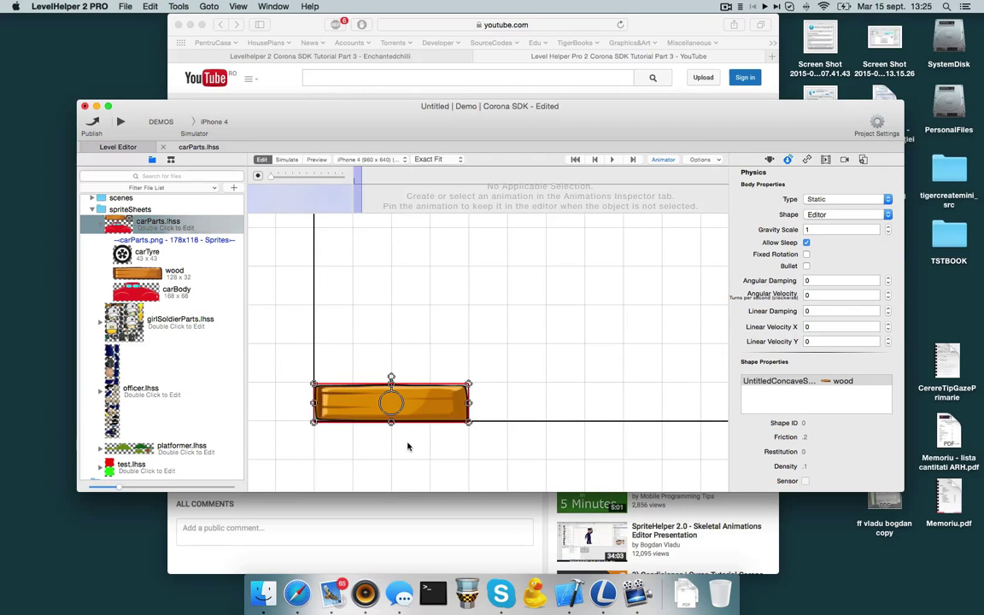
{"action": "left_click_drag", "start_coordinate": [389, 404], "coordinate": [386, 393]}
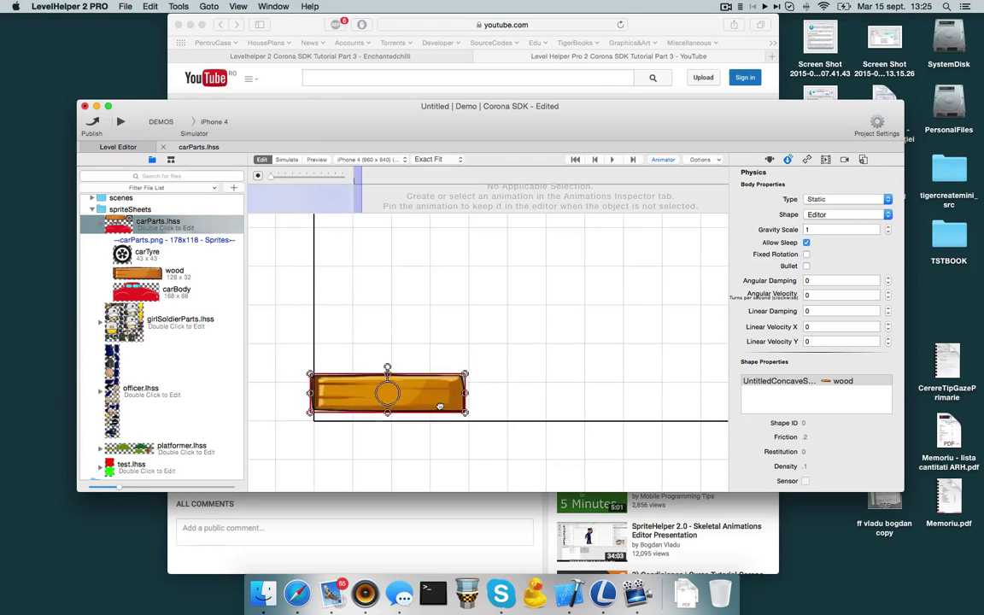
{"action": "left_click", "coordinate": [702, 158]}
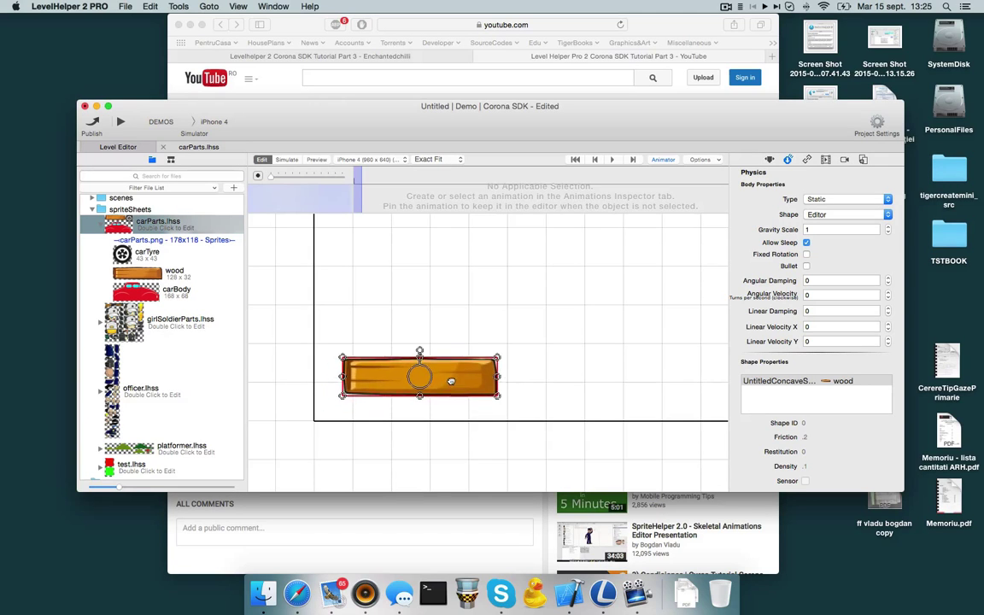
{"action": "left_click_drag", "start_coordinate": [418, 379], "coordinate": [447, 362]}
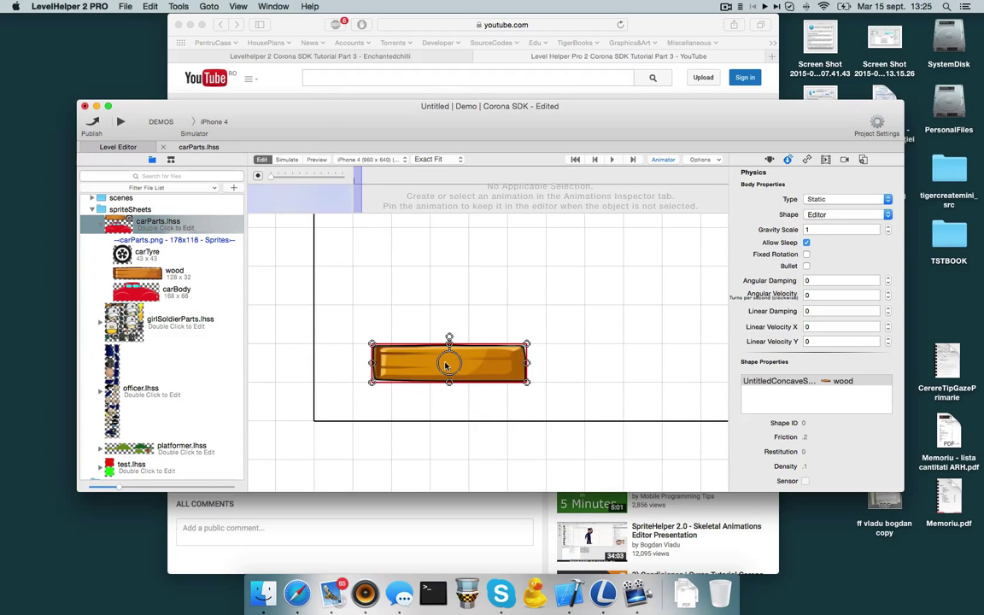
{"action": "left_click_drag", "start_coordinate": [448, 362], "coordinate": [467, 343]}
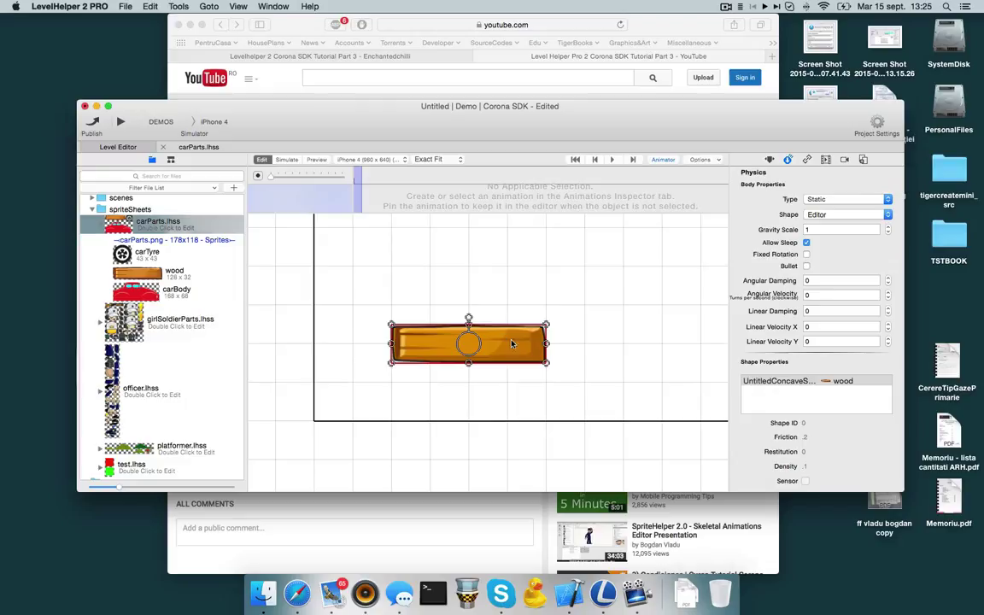
Step: Set the wood plank's physics type to No Physics
{"action": "left_click", "coordinate": [844, 198]}
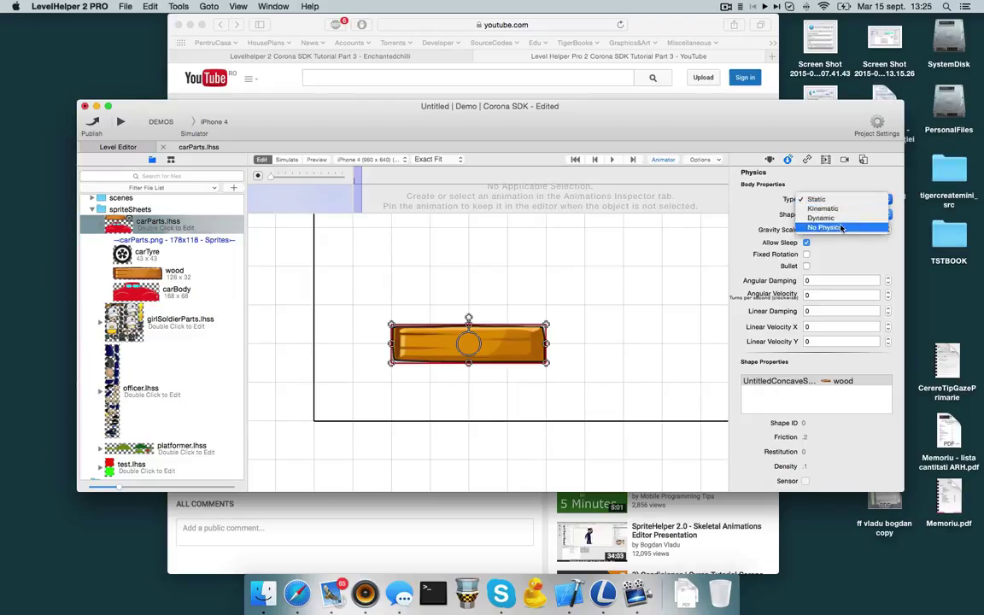
{"action": "left_click", "coordinate": [827, 227]}
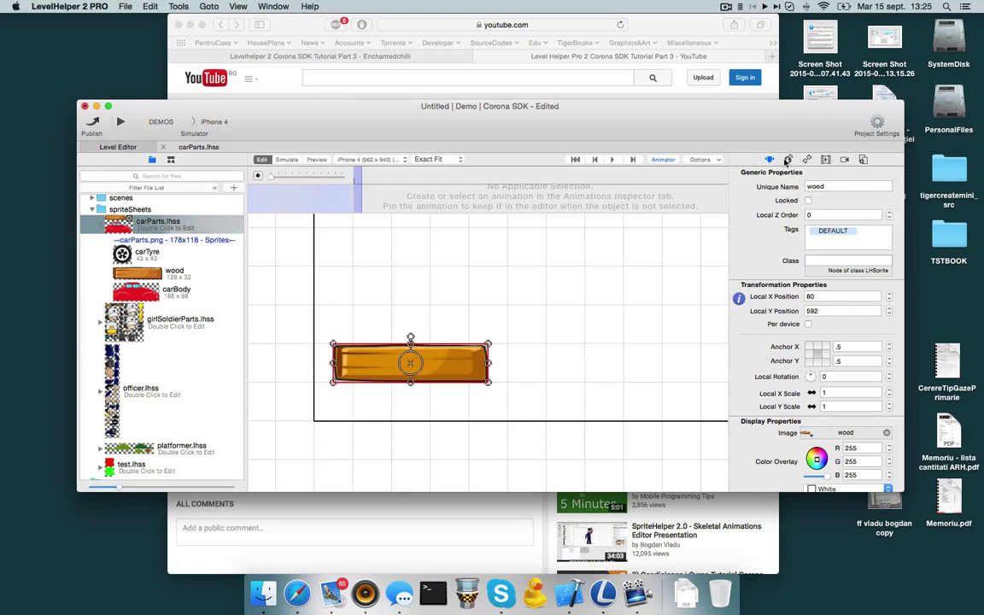
{"action": "left_click", "coordinate": [770, 160]}
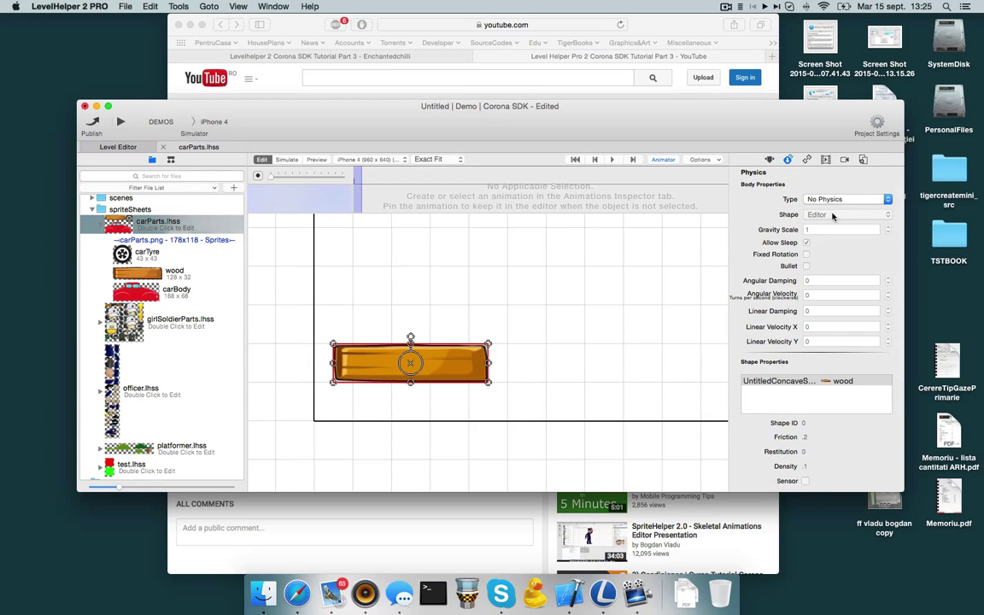
{"action": "left_click_drag", "start_coordinate": [410, 362], "coordinate": [389, 401]}
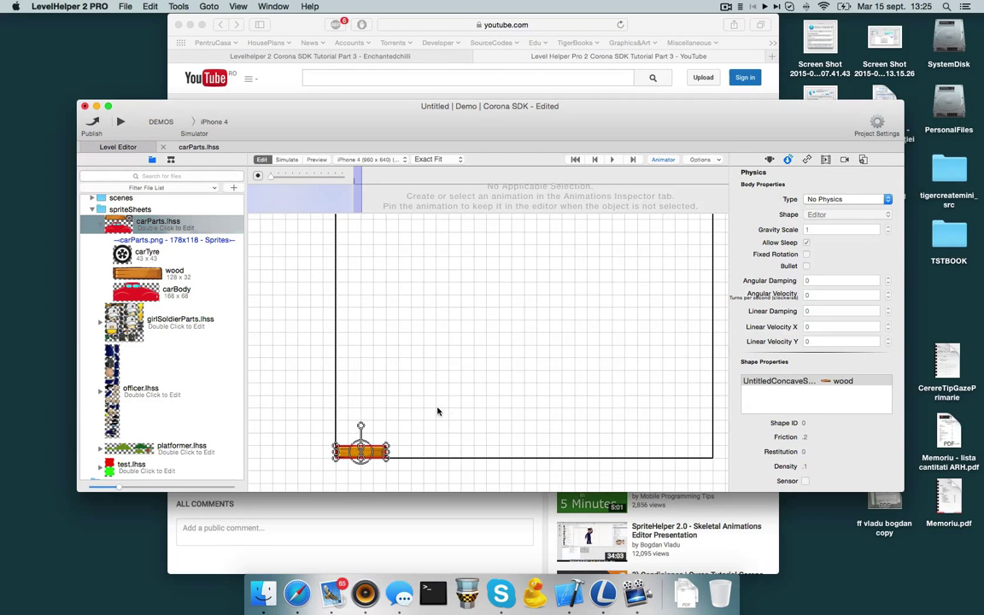
{"action": "mouse_move", "coordinate": [376, 461]}
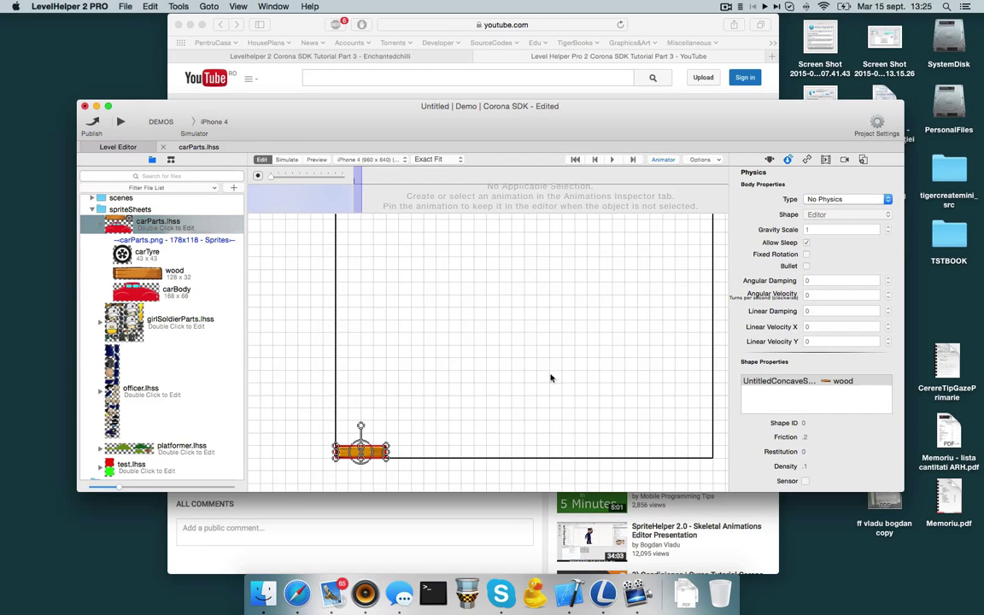
{"action": "mouse_move", "coordinate": [864, 161]}
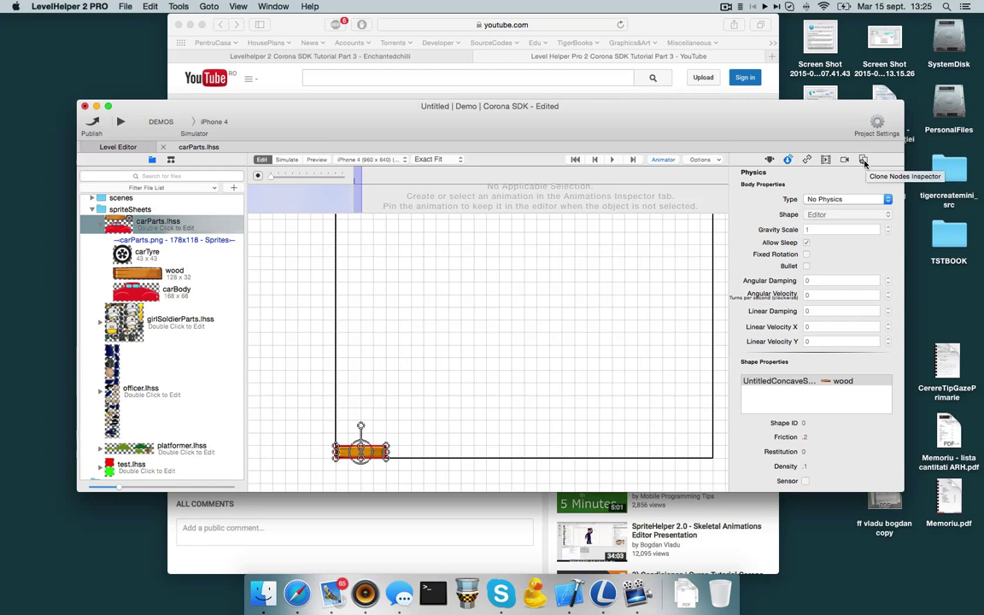
Step: Brush-clone wood planks into a floor, tall right wall and upper ledge
{"action": "left_click", "coordinate": [864, 161]}
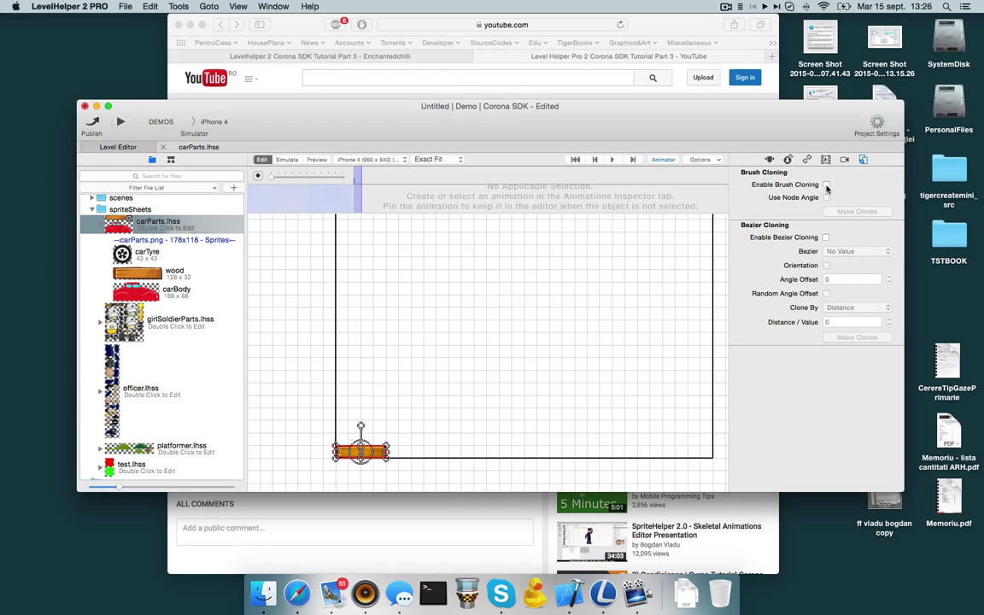
{"action": "left_click", "coordinate": [827, 184]}
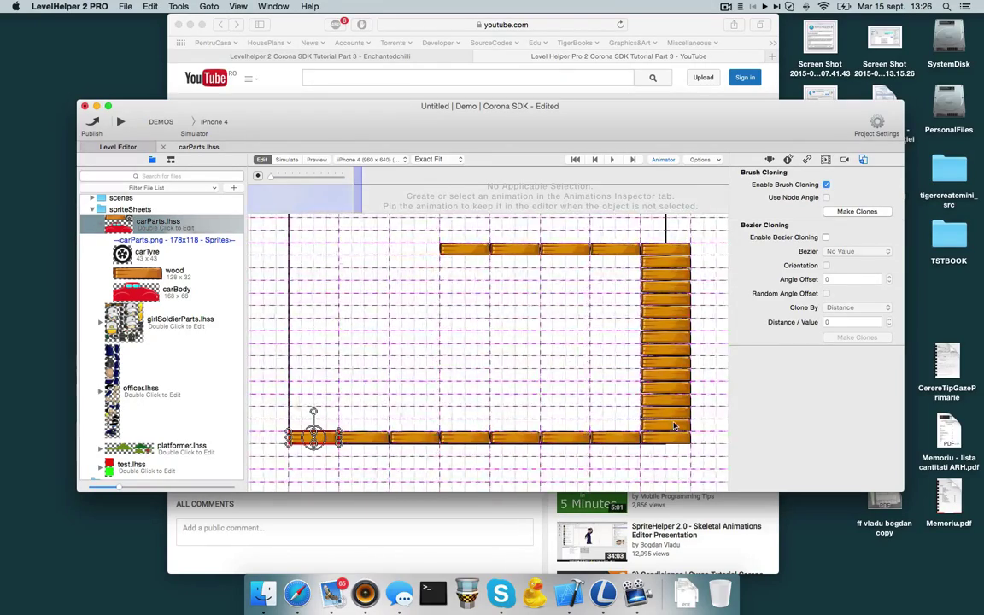
{"action": "mouse_move", "coordinate": [393, 441]}
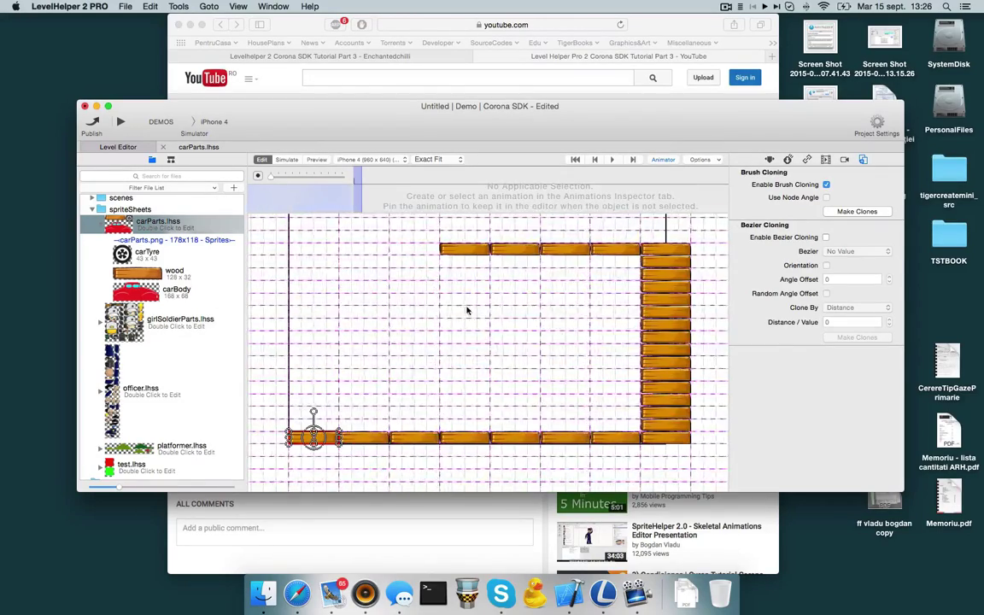
{"action": "left_click", "coordinate": [858, 212]}
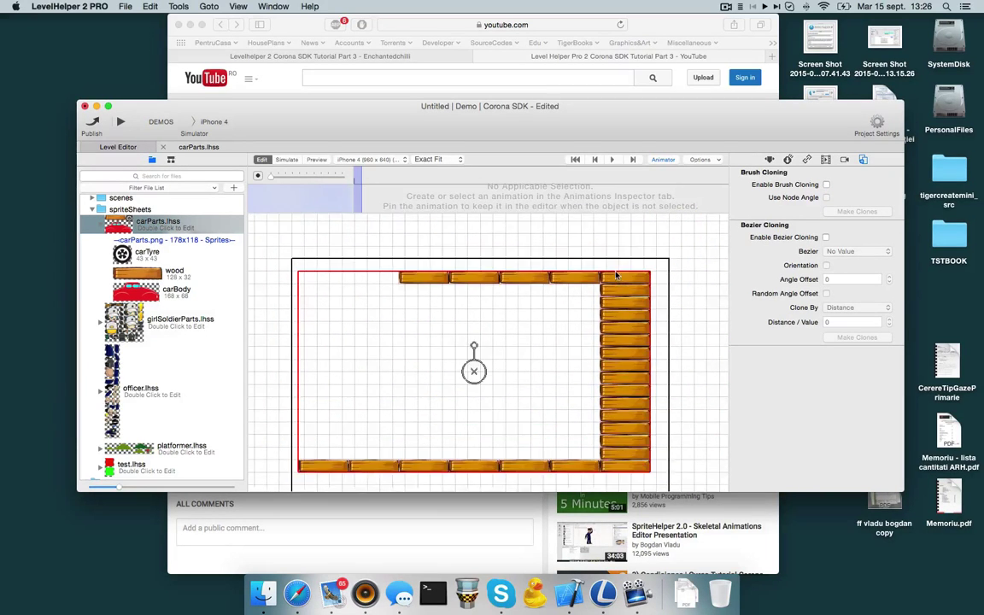
{"action": "left_click_drag", "start_coordinate": [475, 370], "coordinate": [543, 311]}
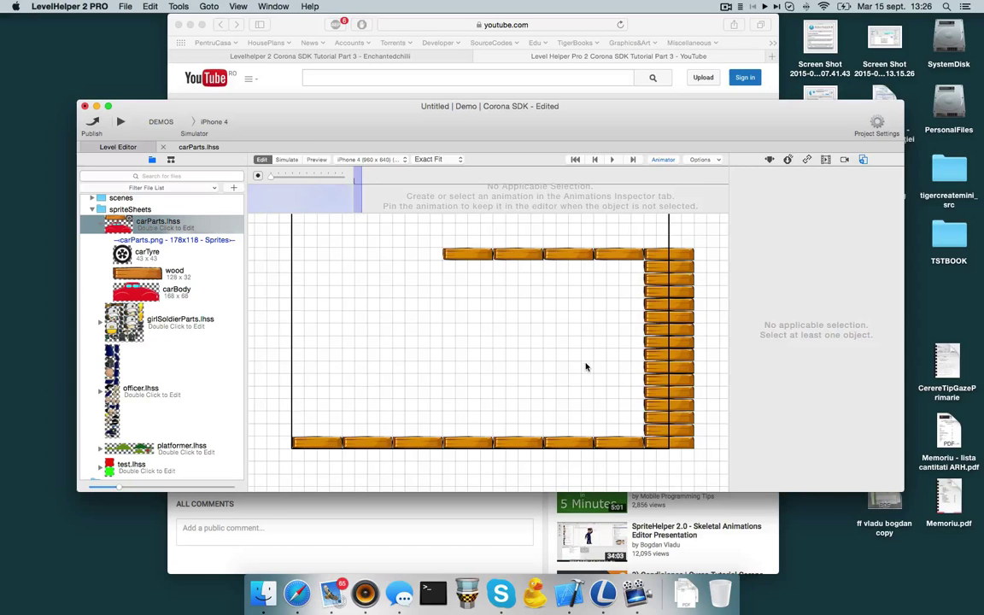
Step: Add a Bezier node and drag its end points down toward the right wall
{"action": "left_click", "coordinate": [170, 160]}
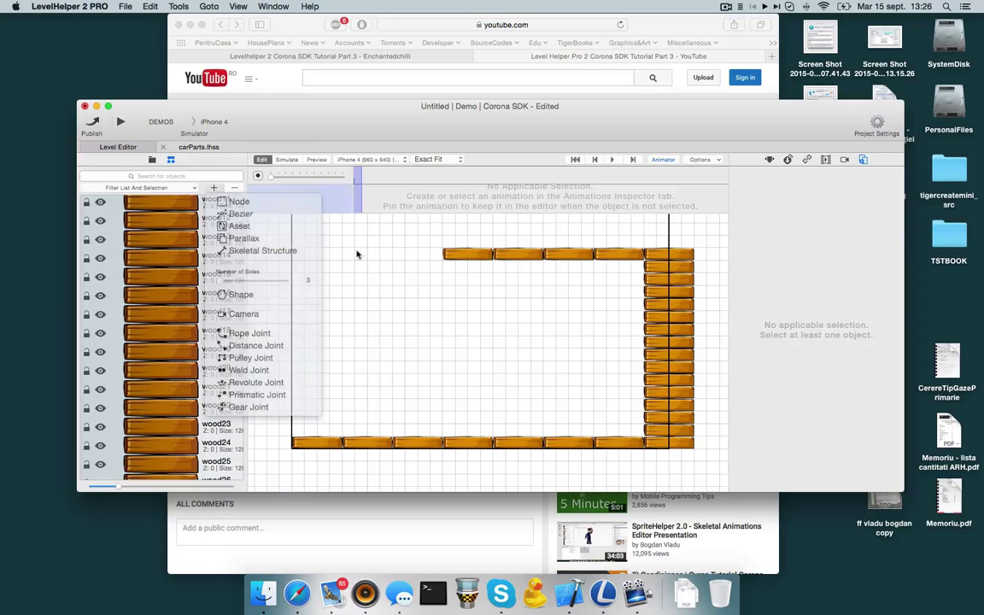
{"action": "left_click", "coordinate": [240, 213]}
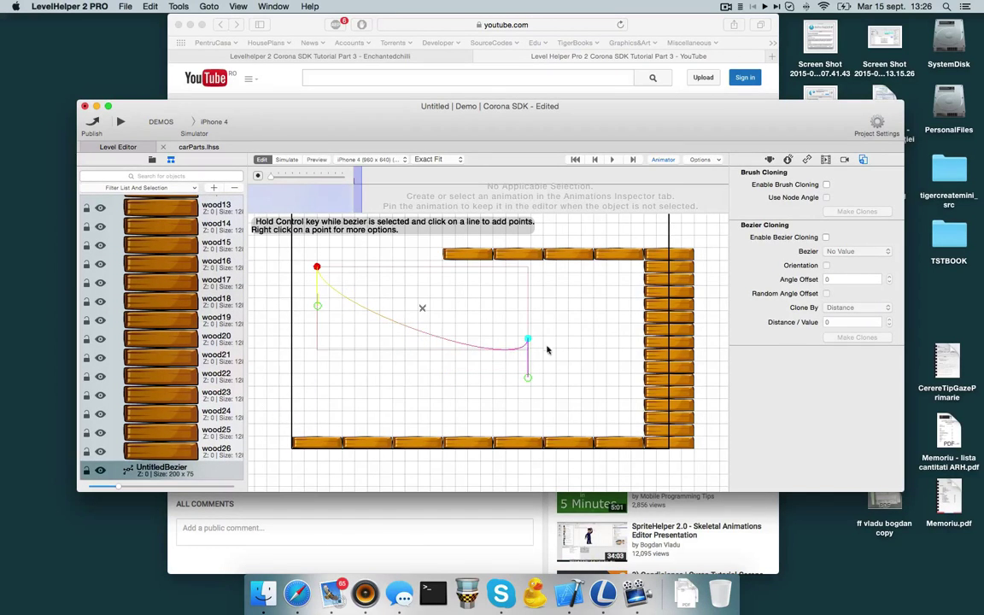
{"action": "left_click_drag", "start_coordinate": [528, 341], "coordinate": [612, 304]}
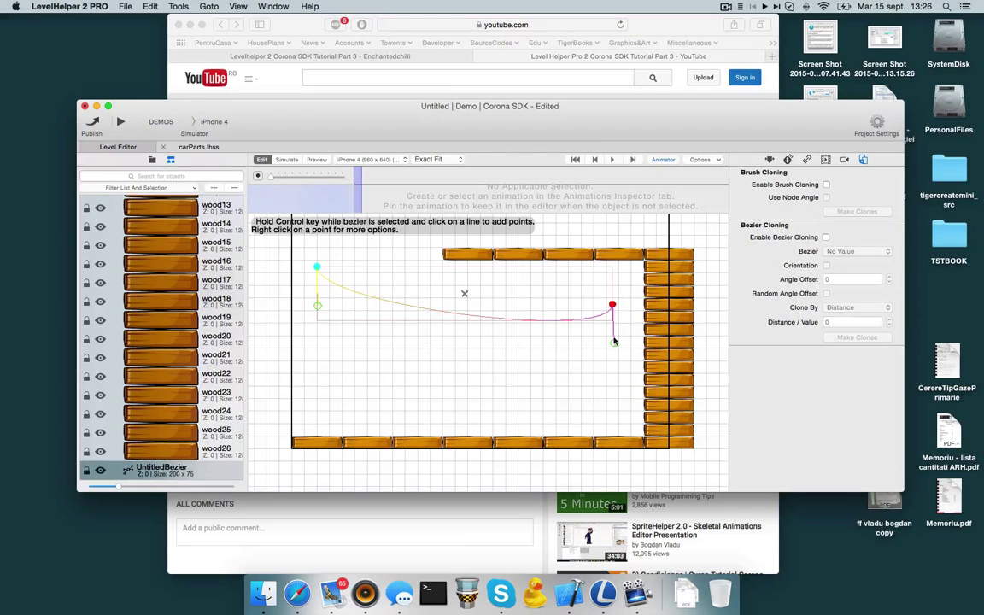
{"action": "left_click_drag", "start_coordinate": [612, 304], "coordinate": [635, 403]}
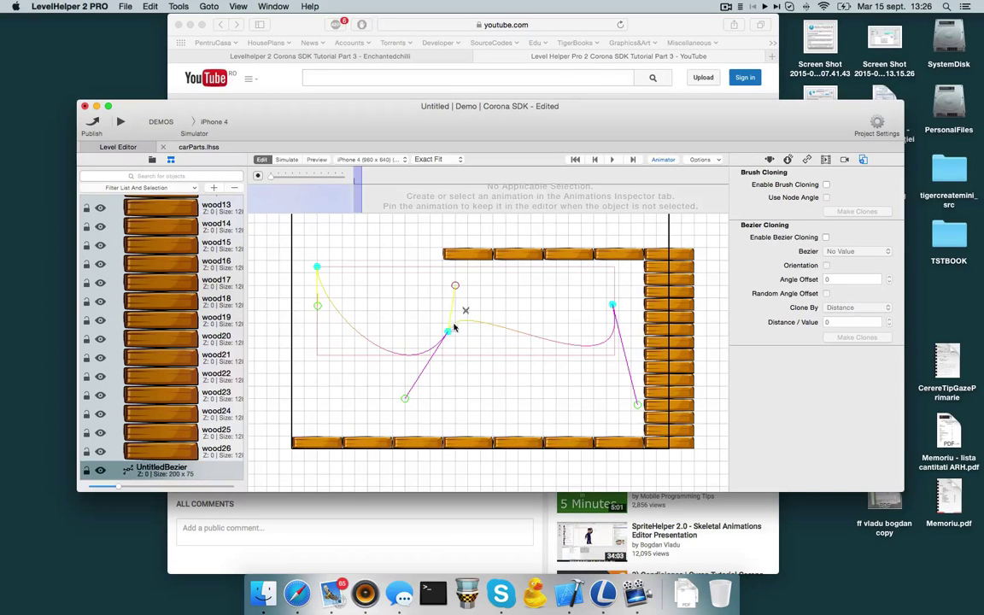
Step: Toggle Use Control handles on the curve's middle and start points
{"action": "right_click", "coordinate": [447, 331]}
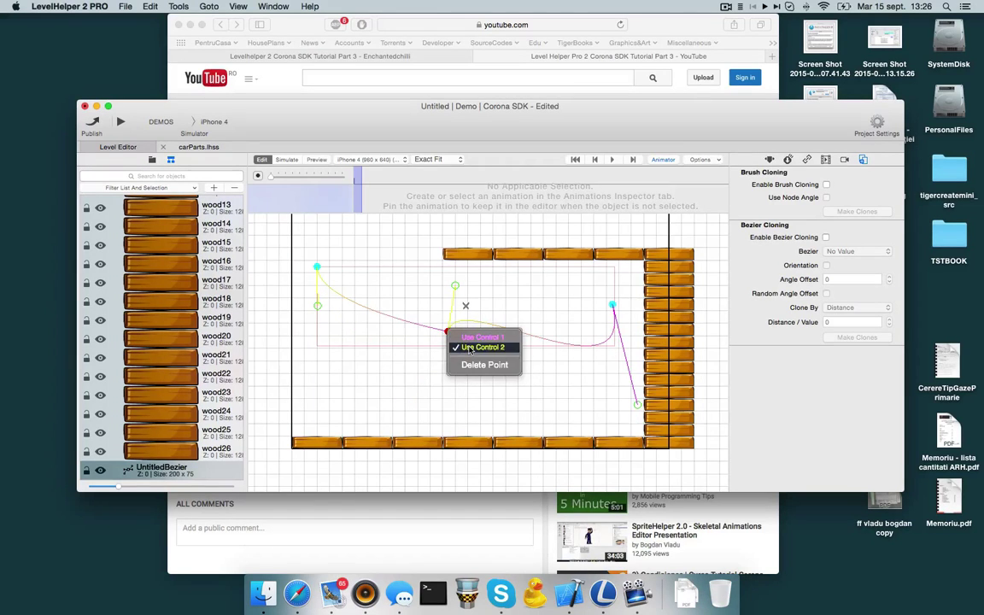
{"action": "left_click", "coordinate": [483, 347]}
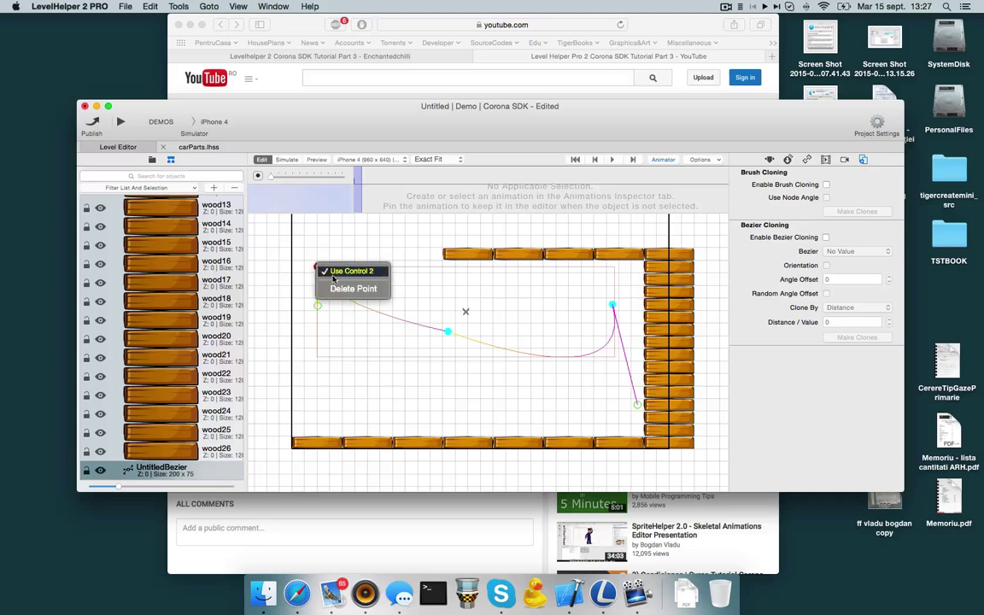
{"action": "left_click", "coordinate": [352, 270]}
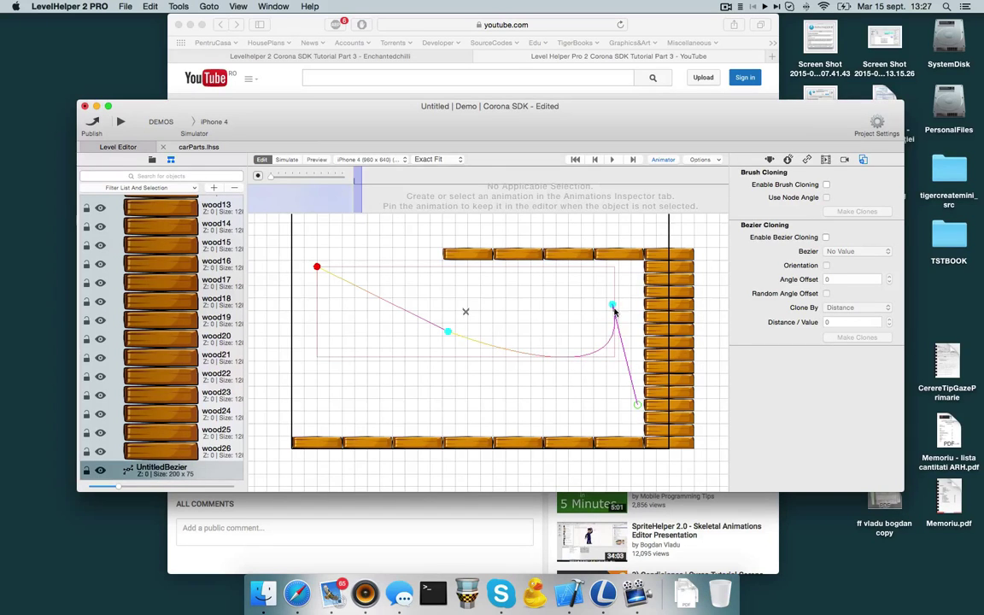
{"action": "mouse_move", "coordinate": [461, 357]}
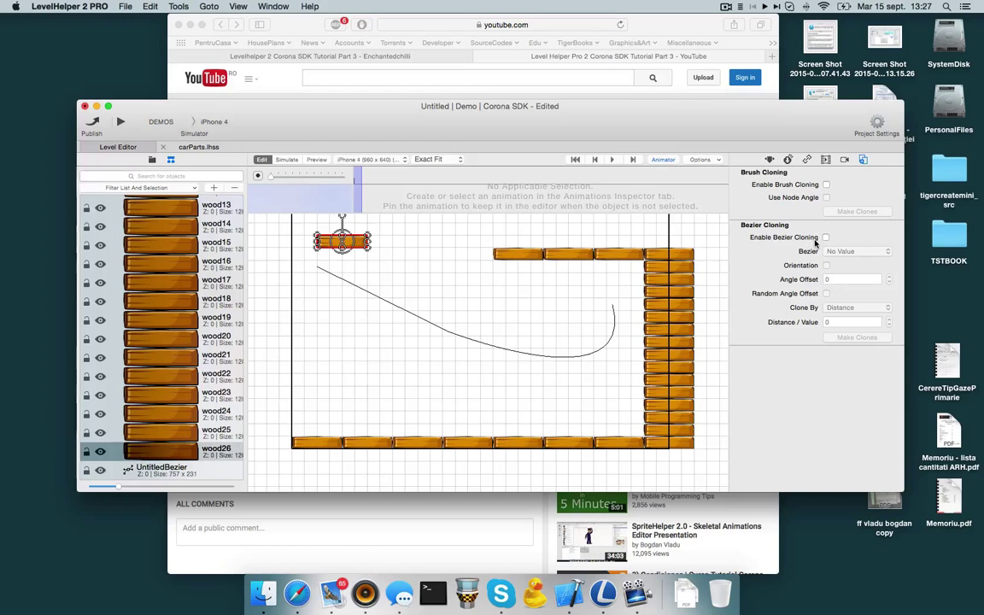
Step: Enable bezier cloning of the wood plank along UntitledBezier
{"action": "left_click", "coordinate": [825, 236]}
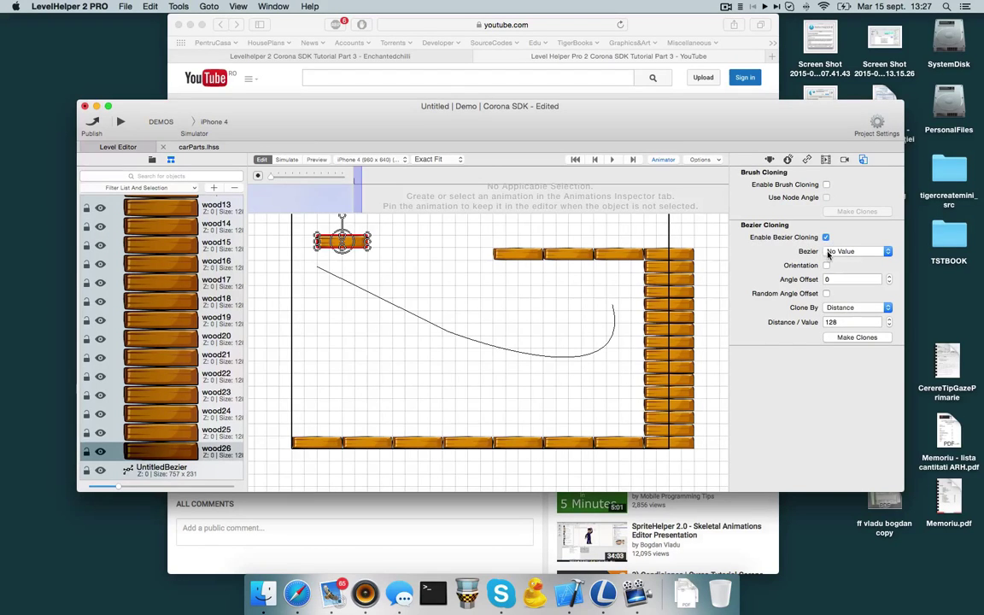
{"action": "left_click", "coordinate": [858, 251]}
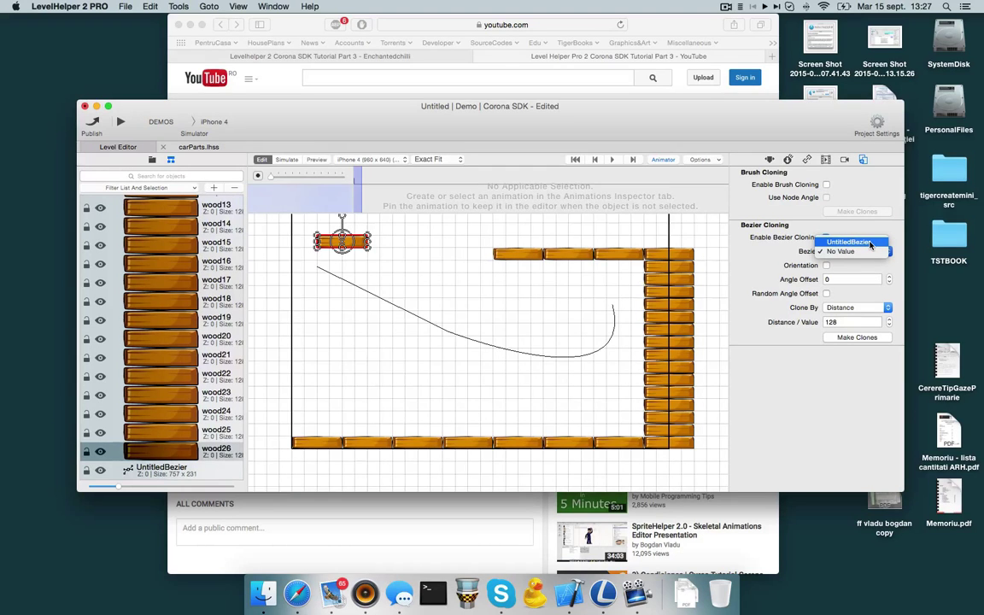
{"action": "left_click", "coordinate": [843, 239]}
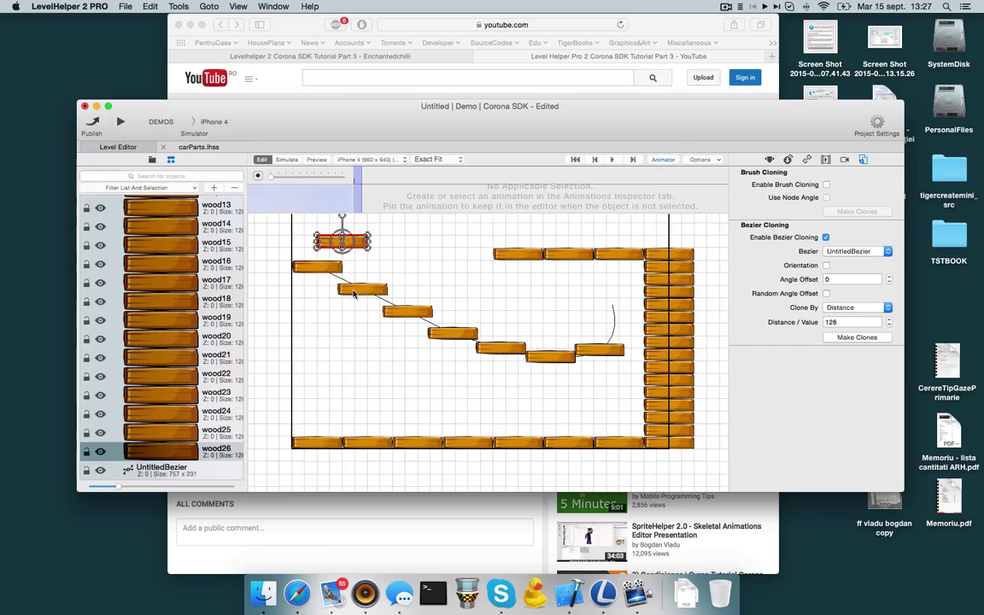
{"action": "mouse_move", "coordinate": [608, 349]}
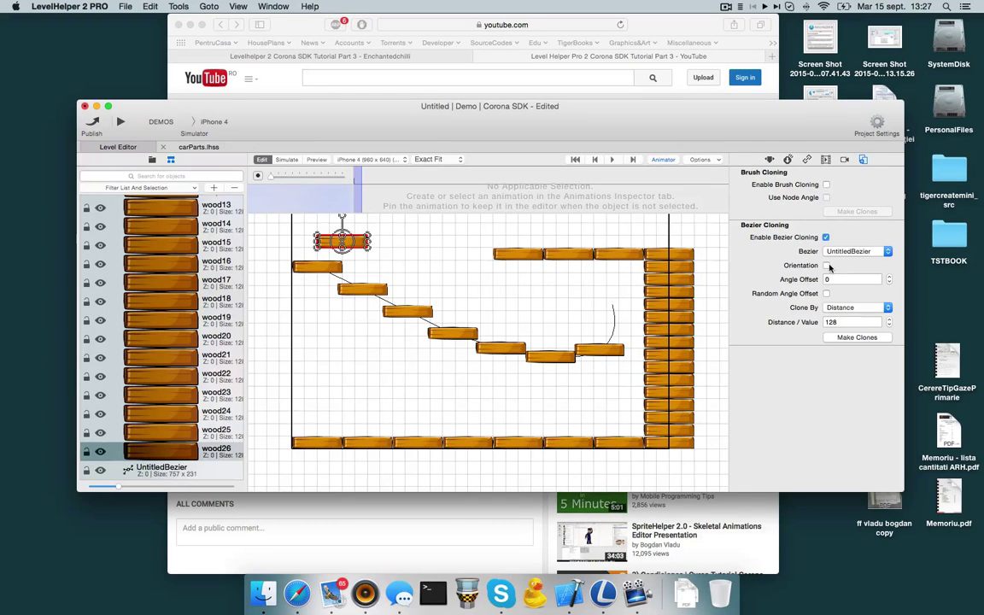
{"action": "mouse_move", "coordinate": [846, 307]}
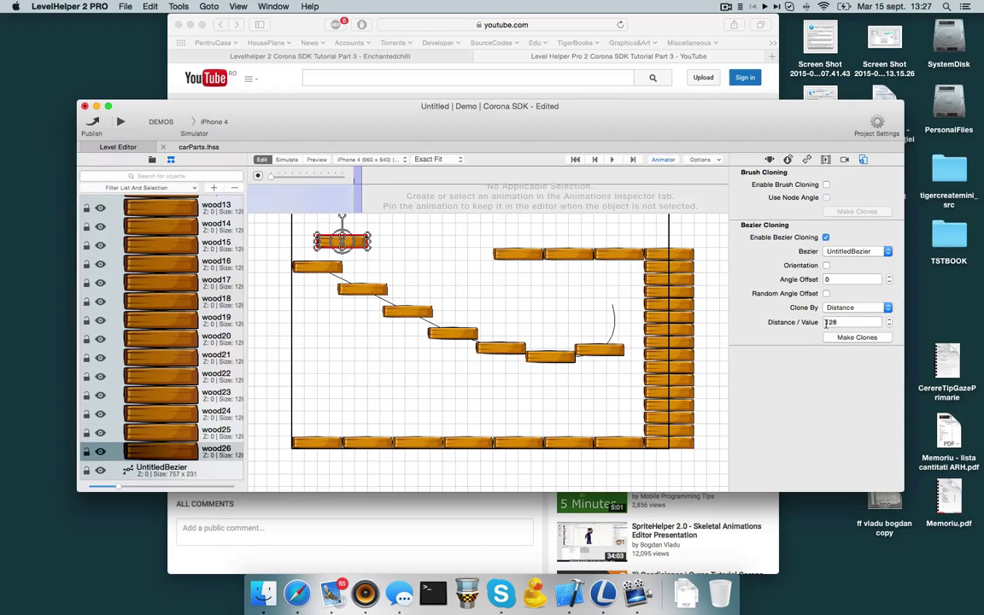
Step: Lower the Distance/Value spacing to four evenly spaced plank clones
{"action": "left_click", "coordinate": [888, 325]}
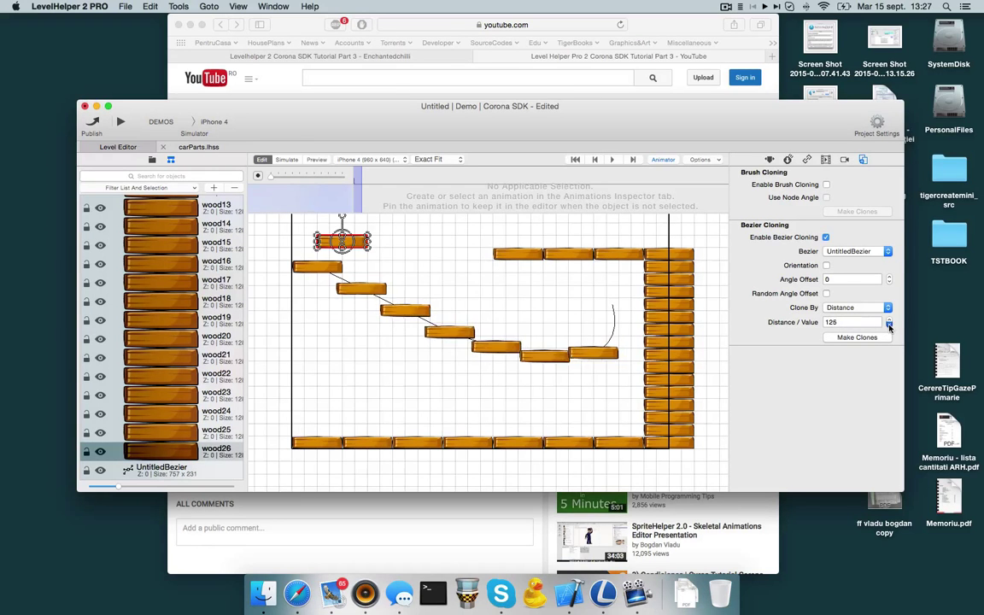
{"action": "left_click", "coordinate": [888, 324]}
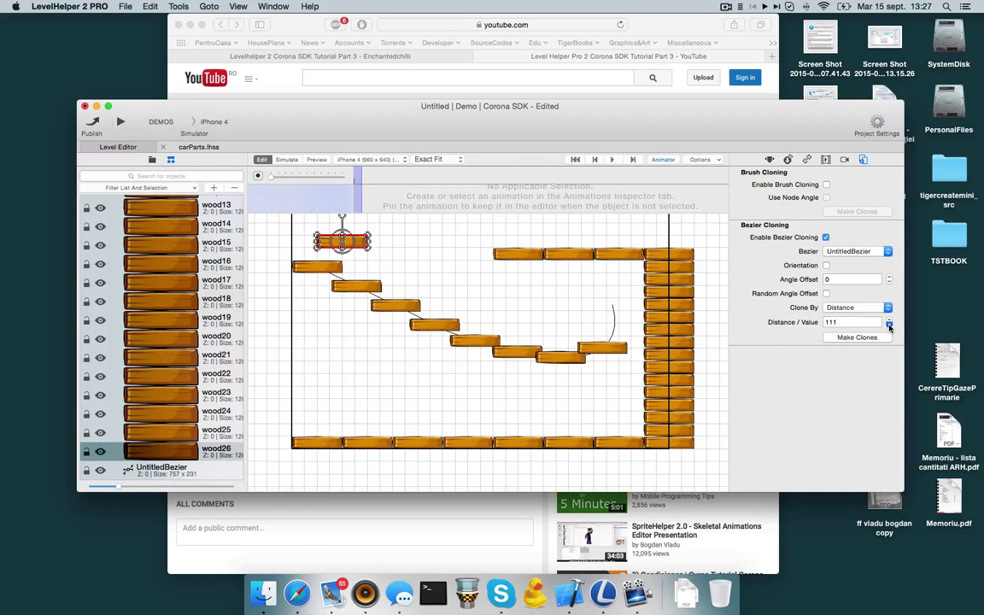
{"action": "left_click", "coordinate": [858, 308]}
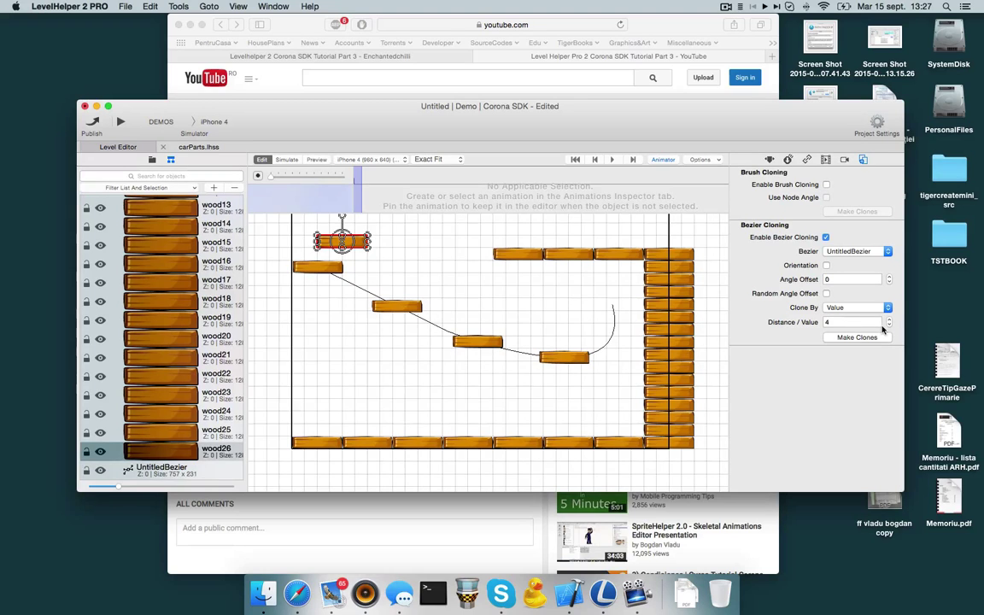
Step: Tick Orientation and lower the clone spacing further
{"action": "left_click", "coordinate": [854, 307]}
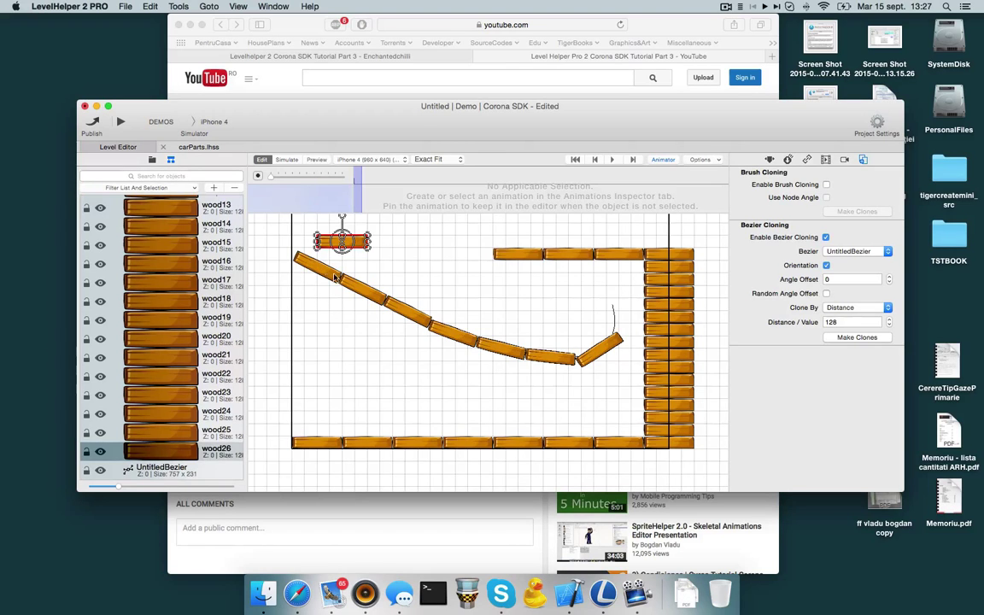
{"action": "mouse_move", "coordinate": [318, 275]}
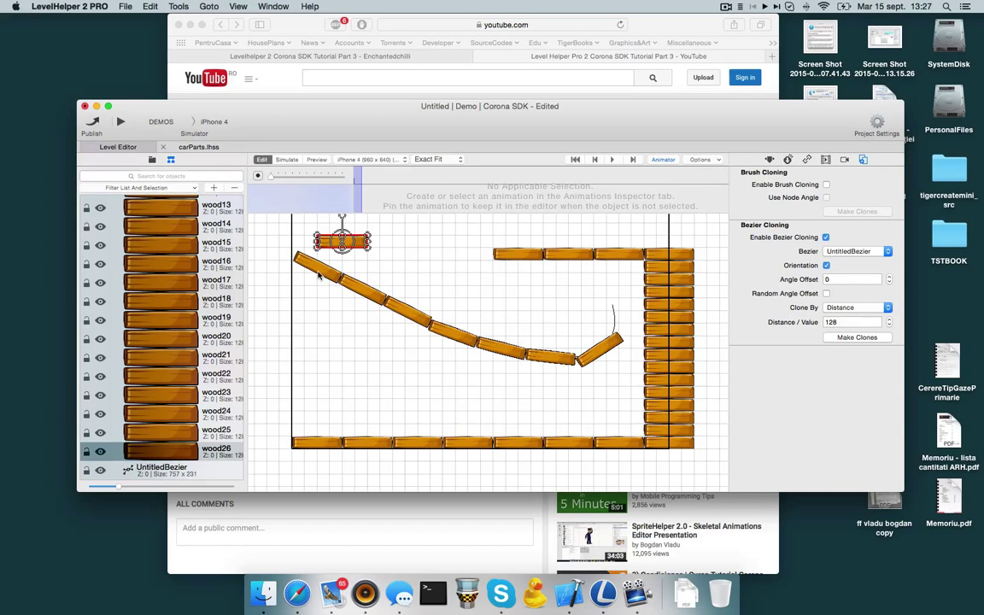
{"action": "mouse_move", "coordinate": [450, 328]}
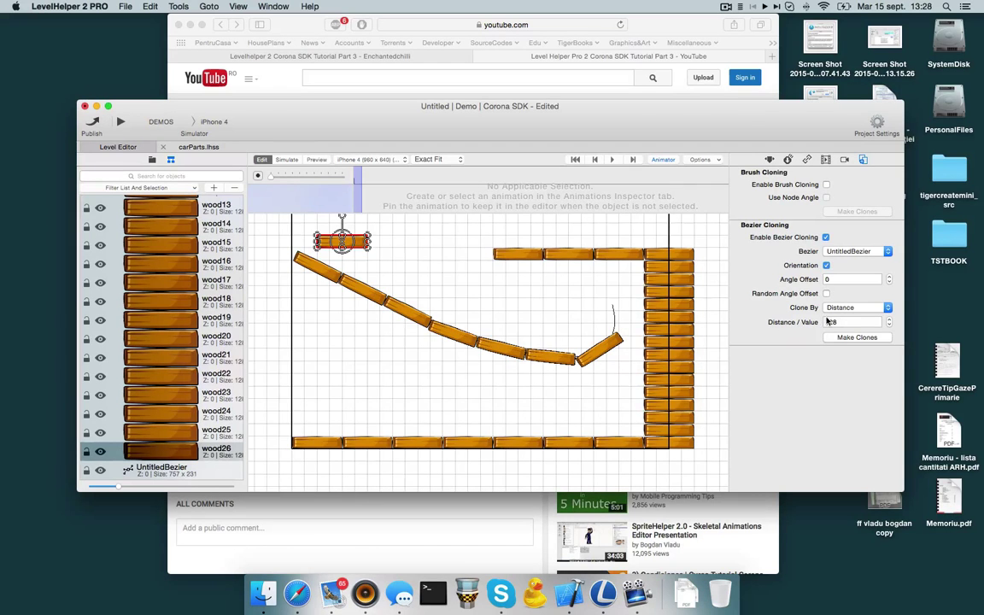
{"action": "left_click", "coordinate": [888, 318]}
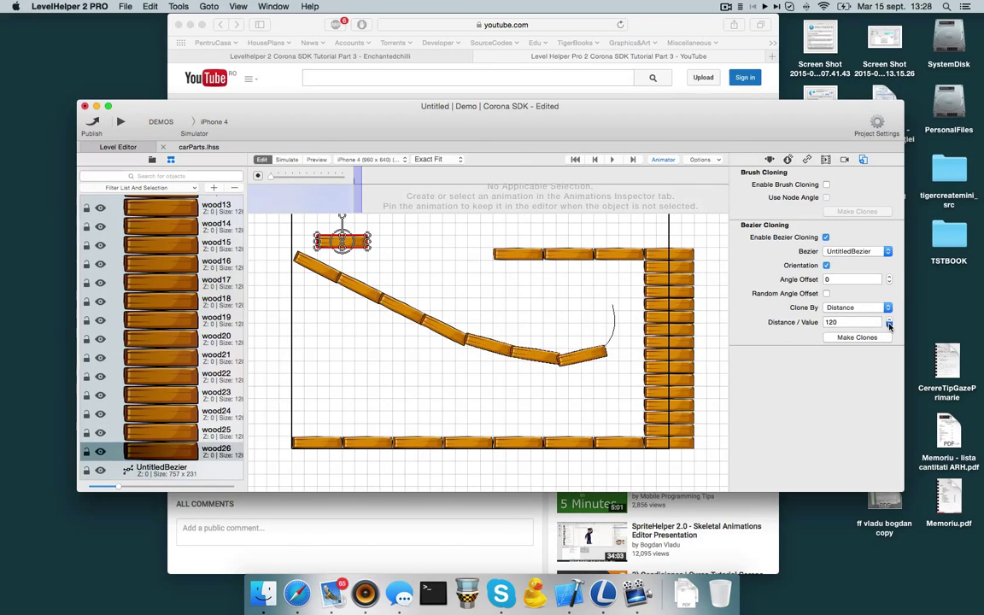
{"action": "left_click", "coordinate": [888, 326]}
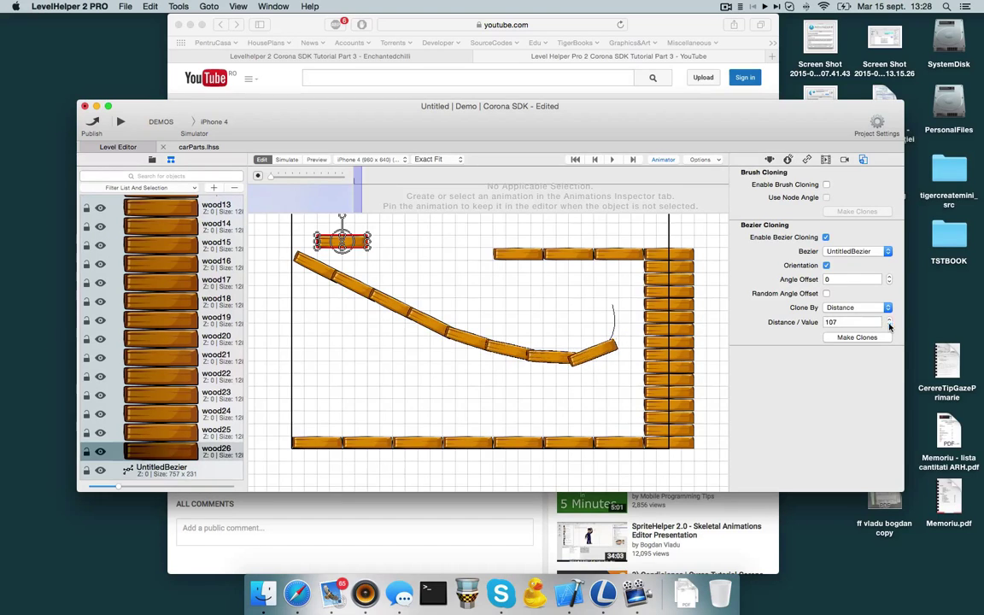
{"action": "left_click", "coordinate": [888, 325]}
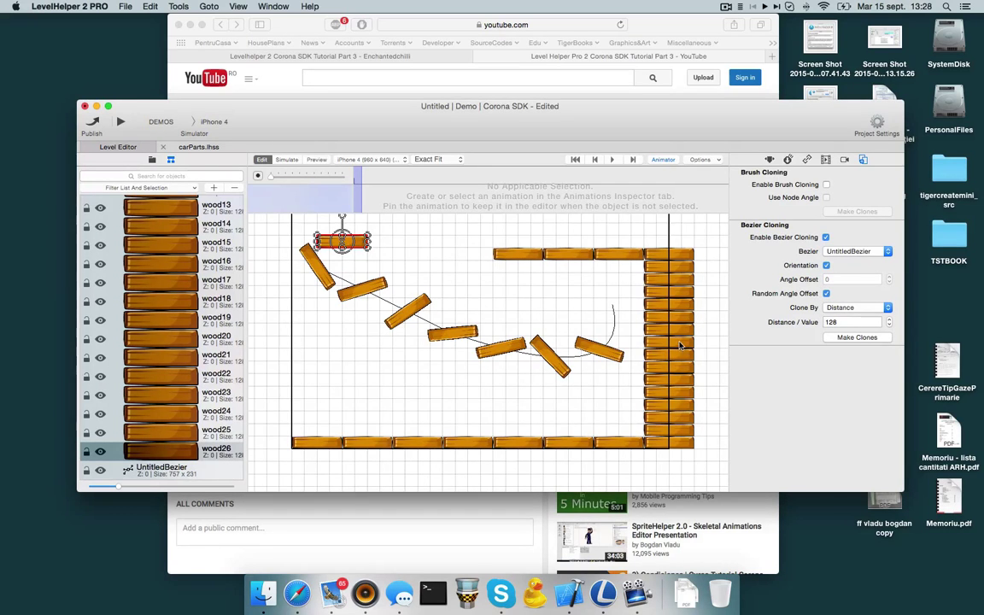
Step: Turn off Random Angle Offset and raise the Angle Offset to form a curved ramp
{"action": "left_click", "coordinate": [826, 293]}
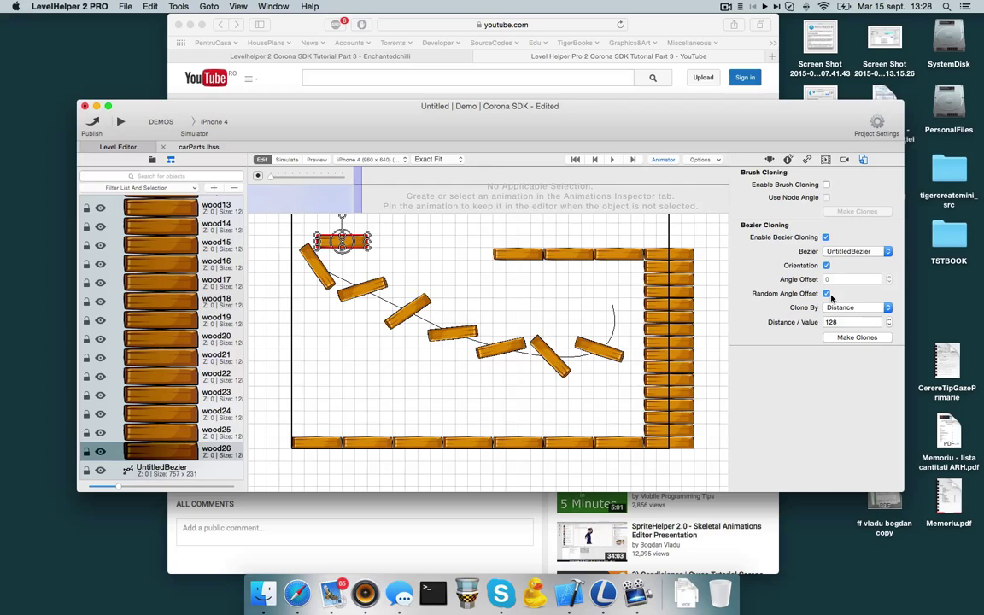
{"action": "left_click", "coordinate": [825, 294]}
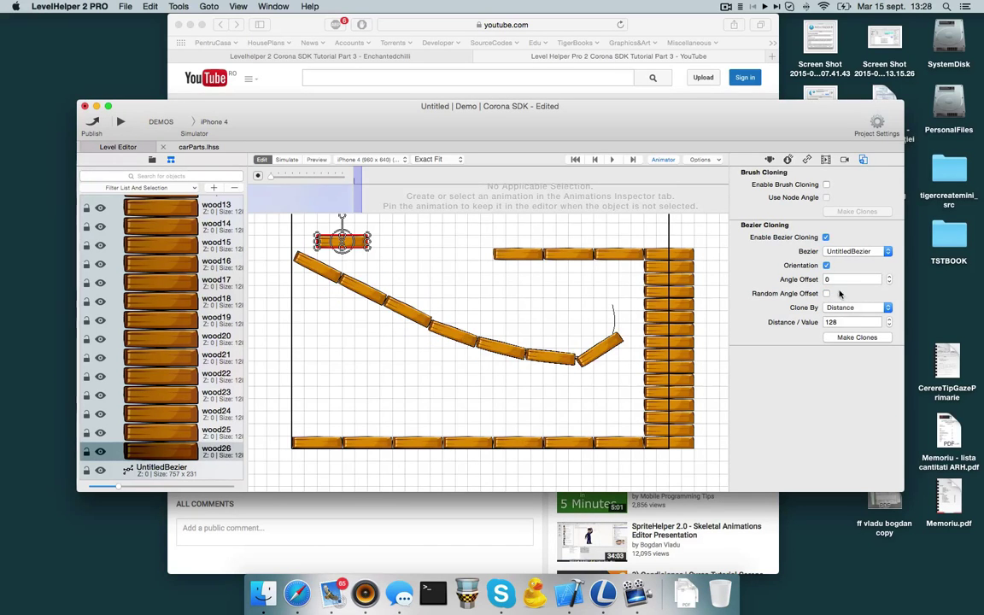
{"action": "left_click", "coordinate": [888, 277]}
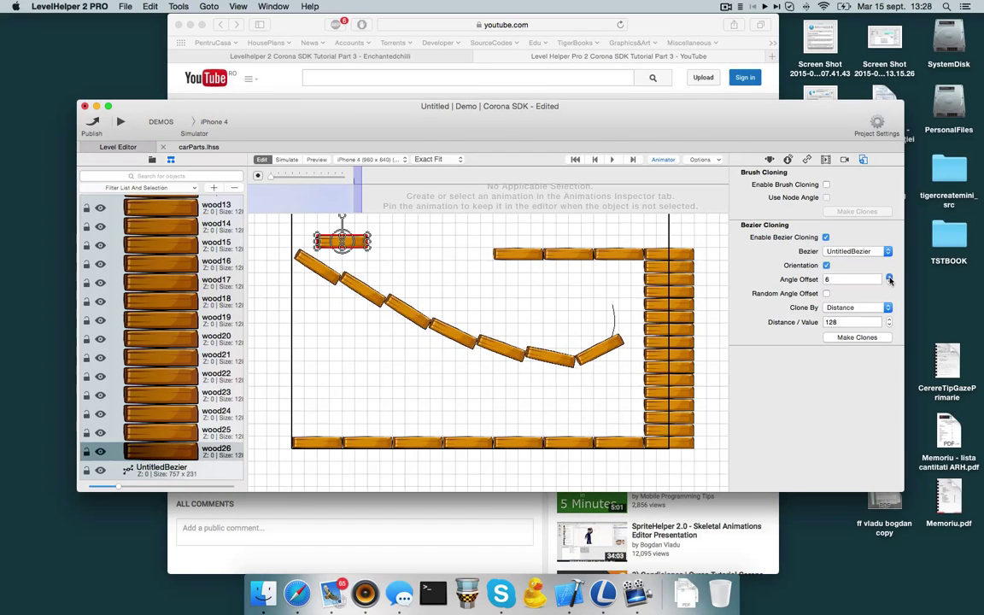
{"action": "left_click", "coordinate": [891, 277]}
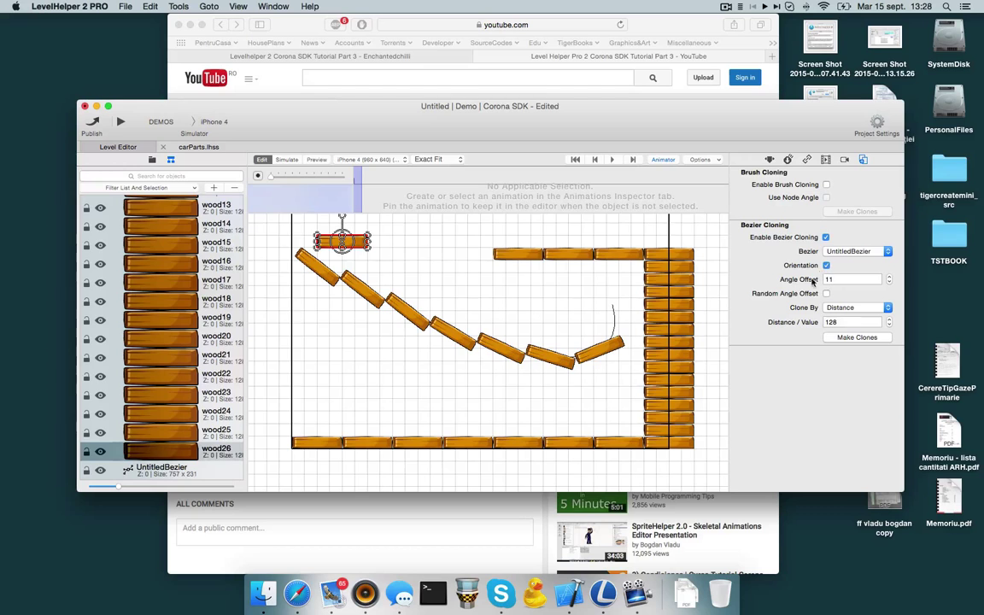
{"action": "left_click", "coordinate": [888, 276]}
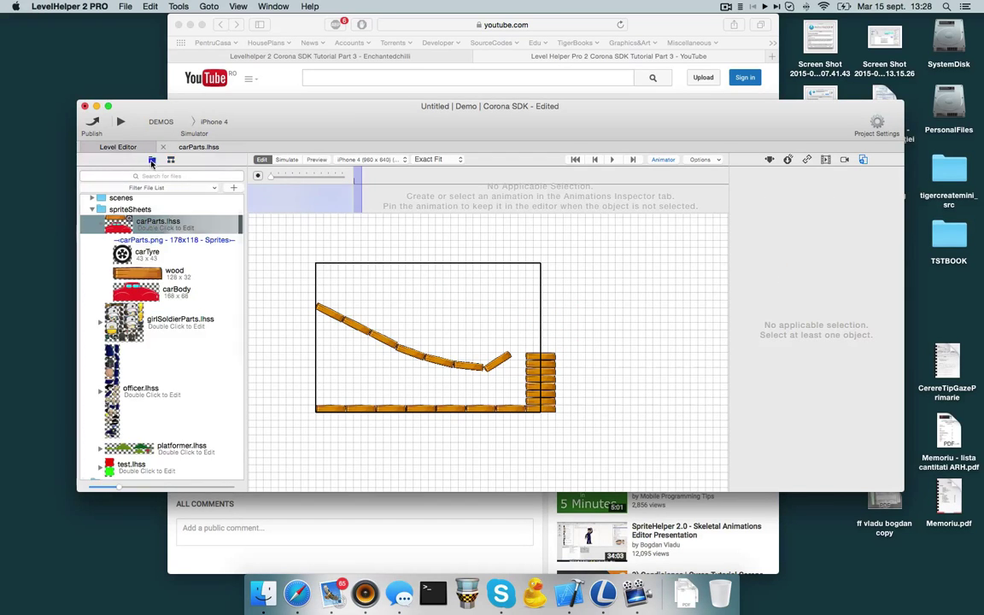
Step: Add carTire sprites to the level and preview it
{"action": "left_click", "coordinate": [147, 253]}
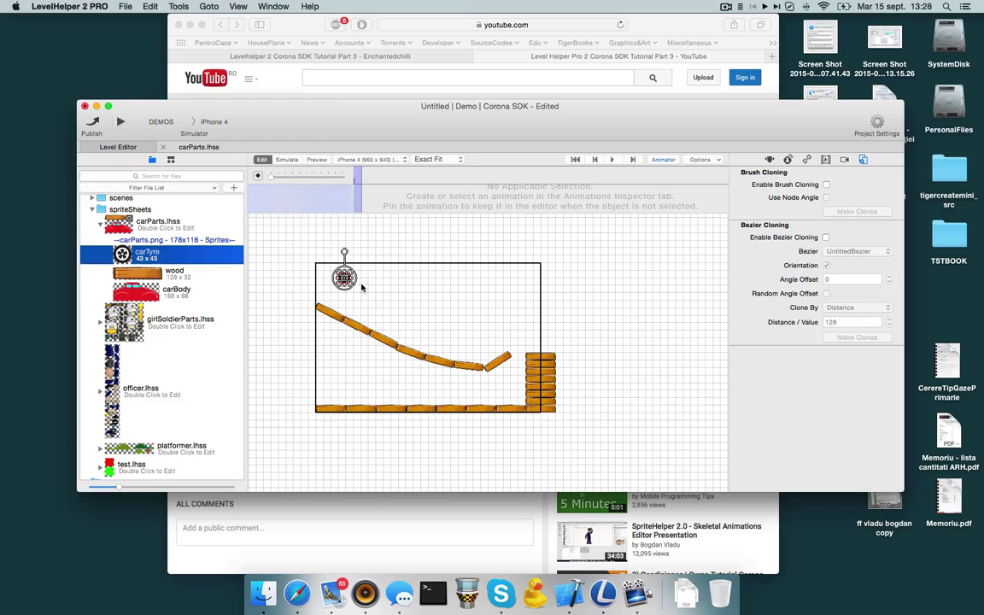
{"action": "mouse_move", "coordinate": [396, 290]}
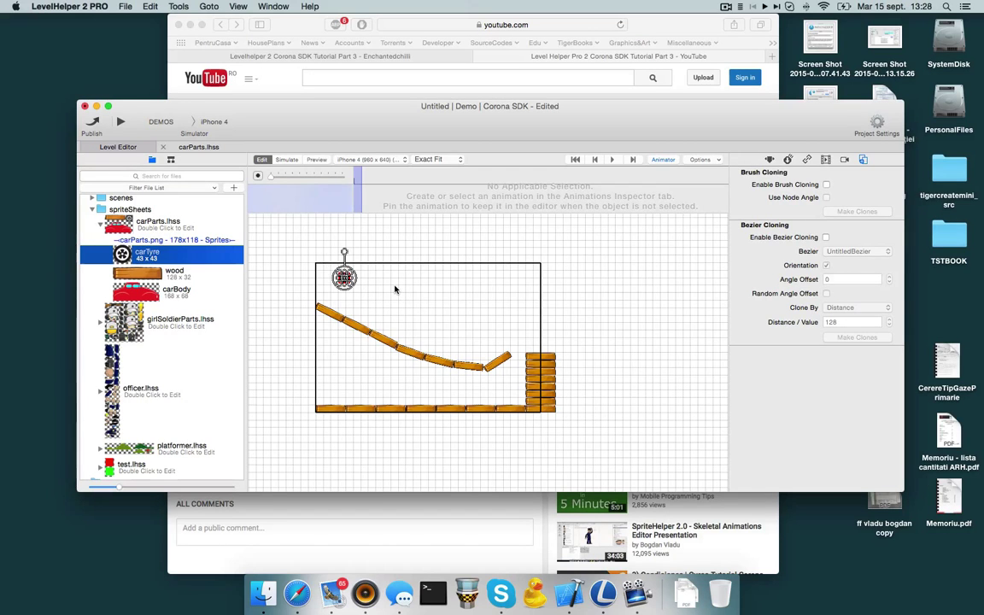
{"action": "left_click", "coordinate": [316, 160]}
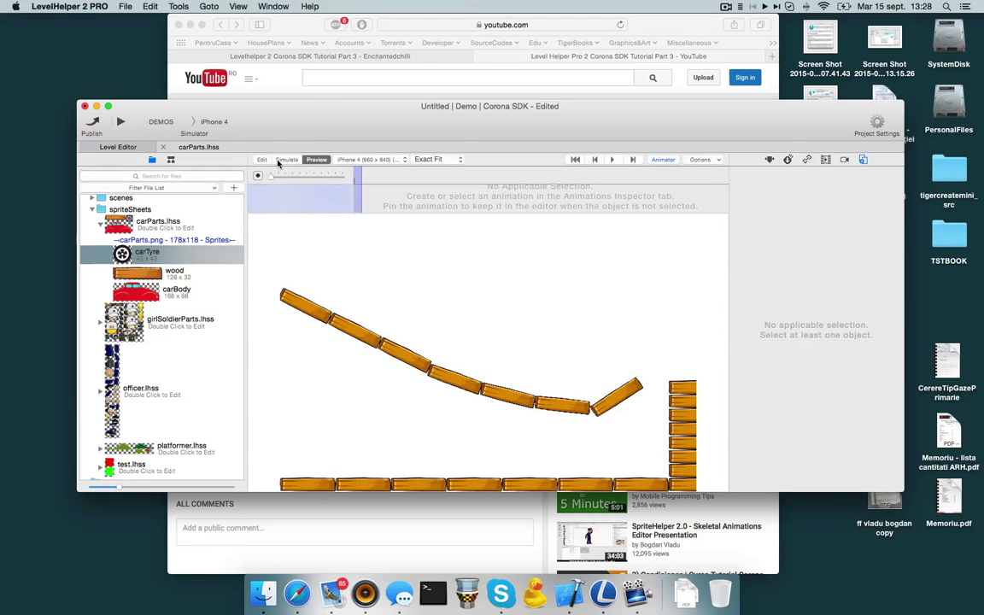
{"action": "left_click", "coordinate": [263, 161]}
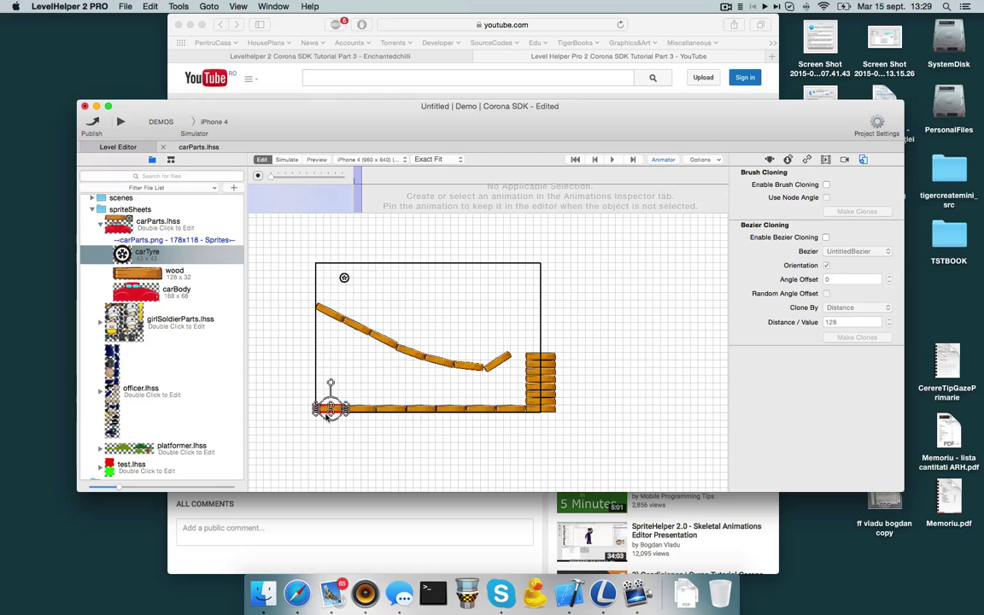
{"action": "mouse_move", "coordinate": [337, 425]}
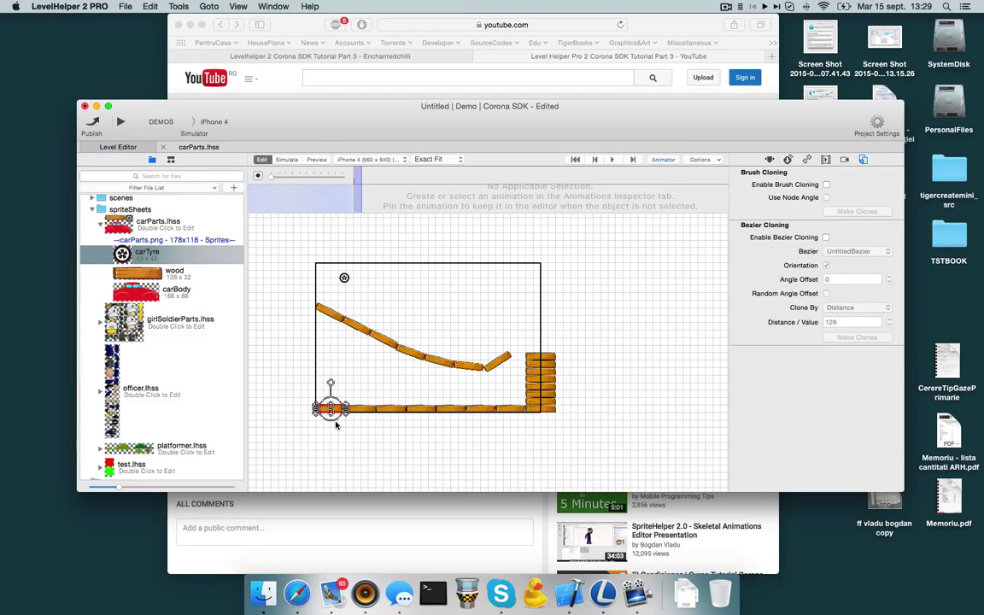
{"action": "mouse_move", "coordinate": [368, 407]}
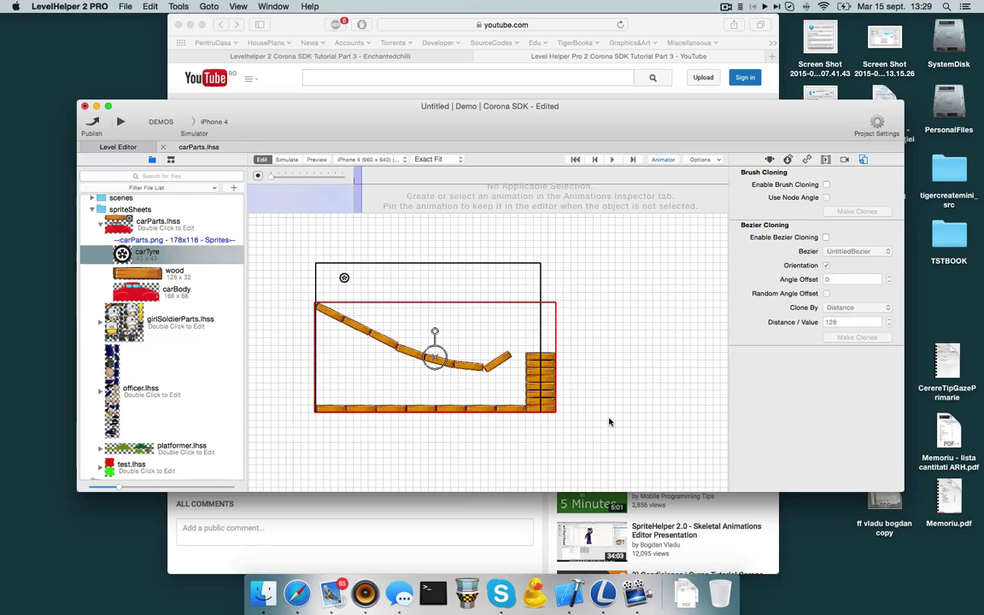
Step: Set the wood planks' physics body type to Static with a Rectangle shape
{"action": "left_click", "coordinate": [769, 161]}
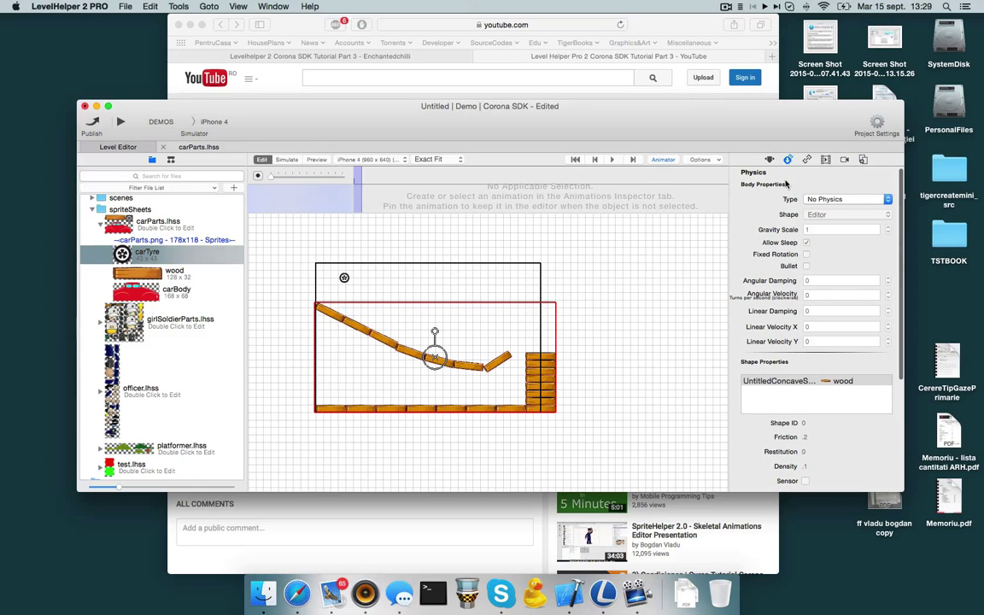
{"action": "left_click", "coordinate": [769, 159]}
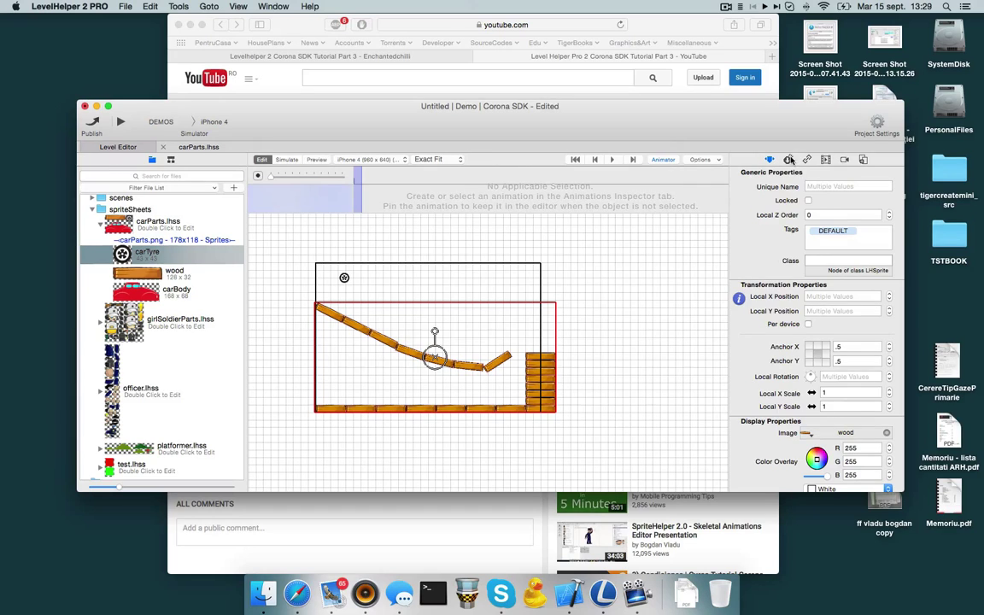
{"action": "left_click", "coordinate": [789, 160]}
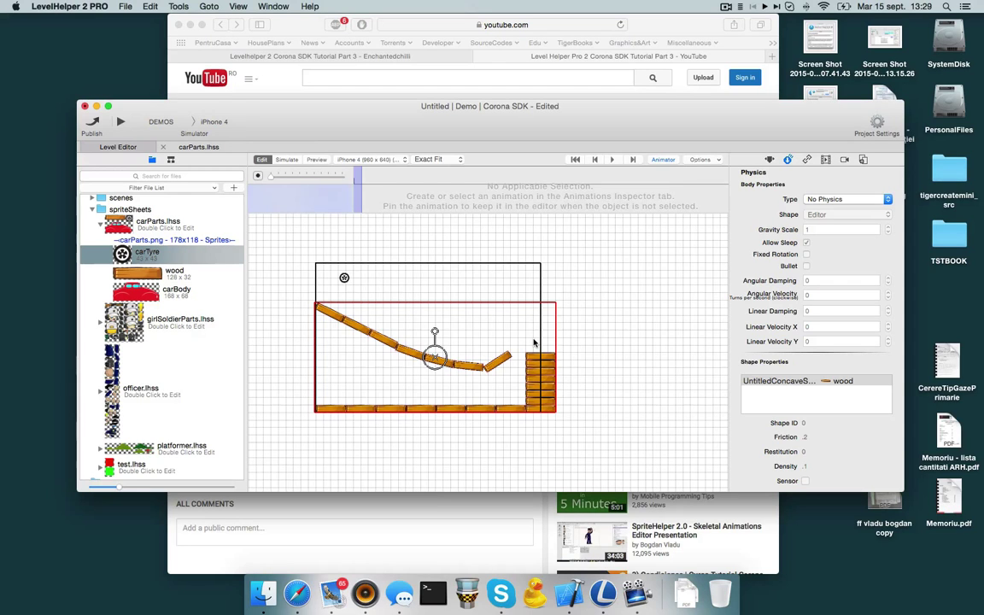
{"action": "left_click", "coordinate": [846, 198]}
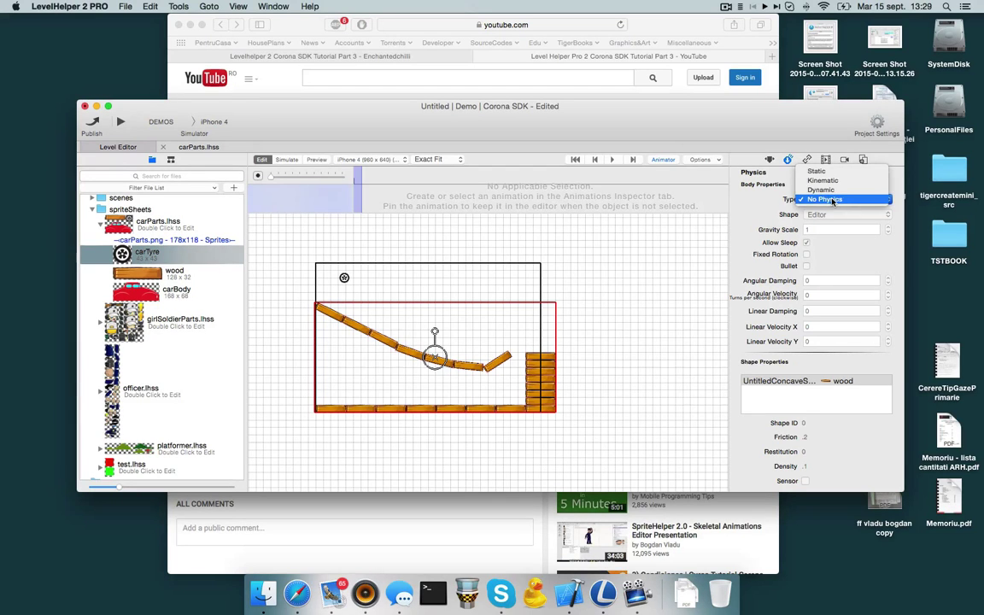
{"action": "left_click", "coordinate": [816, 171]}
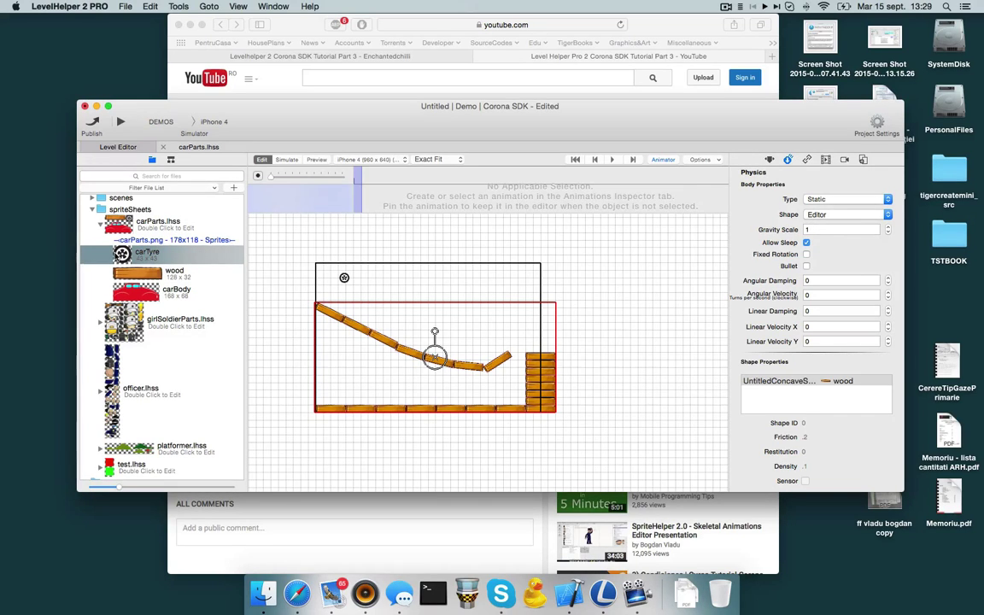
{"action": "left_click", "coordinate": [854, 216]}
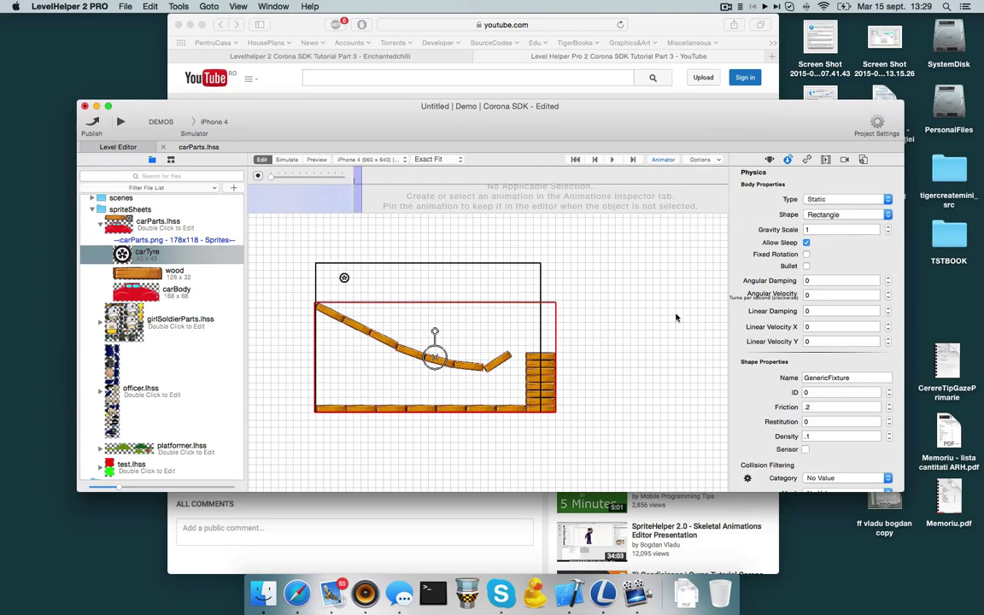
{"action": "left_click", "coordinate": [287, 160]}
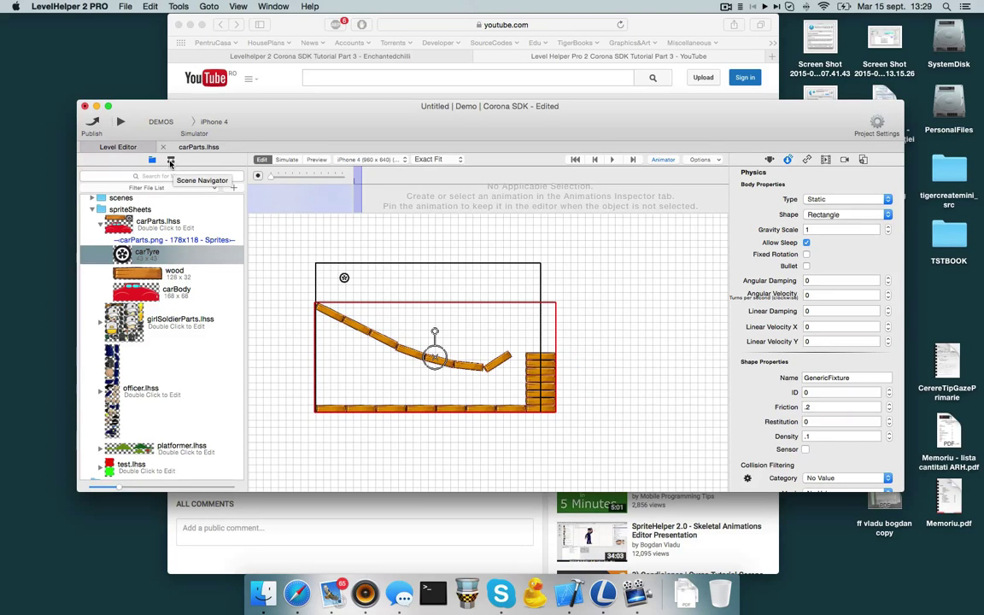
Step: Add UntitledCamera from the Scene Navigator, frame the level and show Camera Properties
{"action": "left_click", "coordinate": [220, 188]}
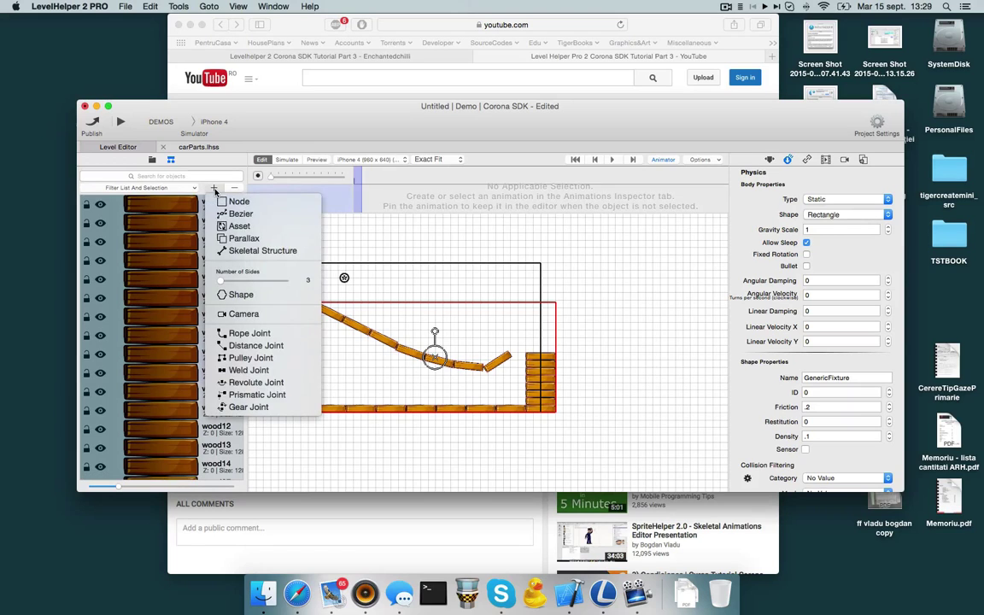
{"action": "mouse_move", "coordinate": [263, 314]}
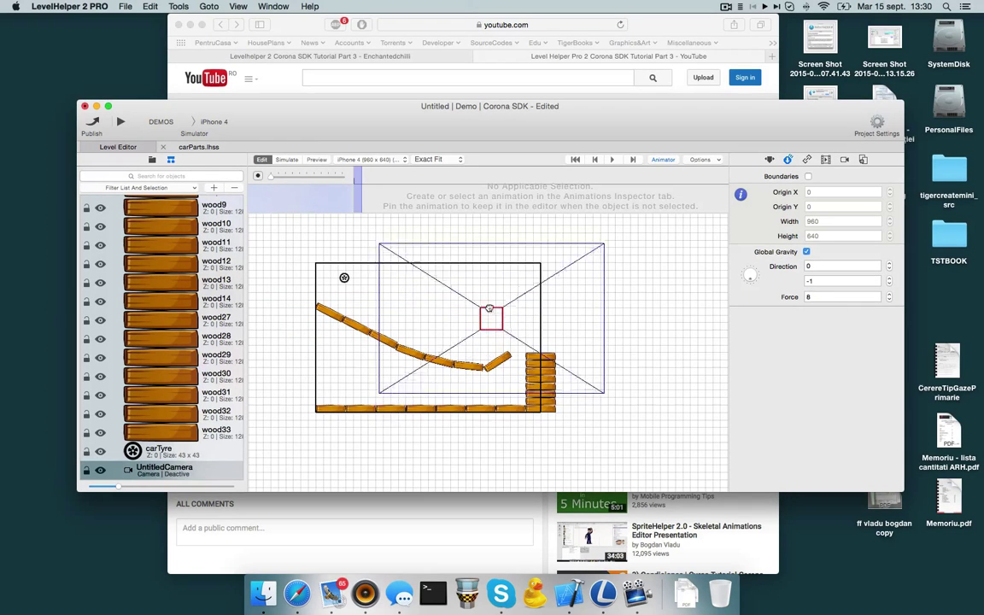
{"action": "left_click_drag", "start_coordinate": [489, 320], "coordinate": [468, 321]}
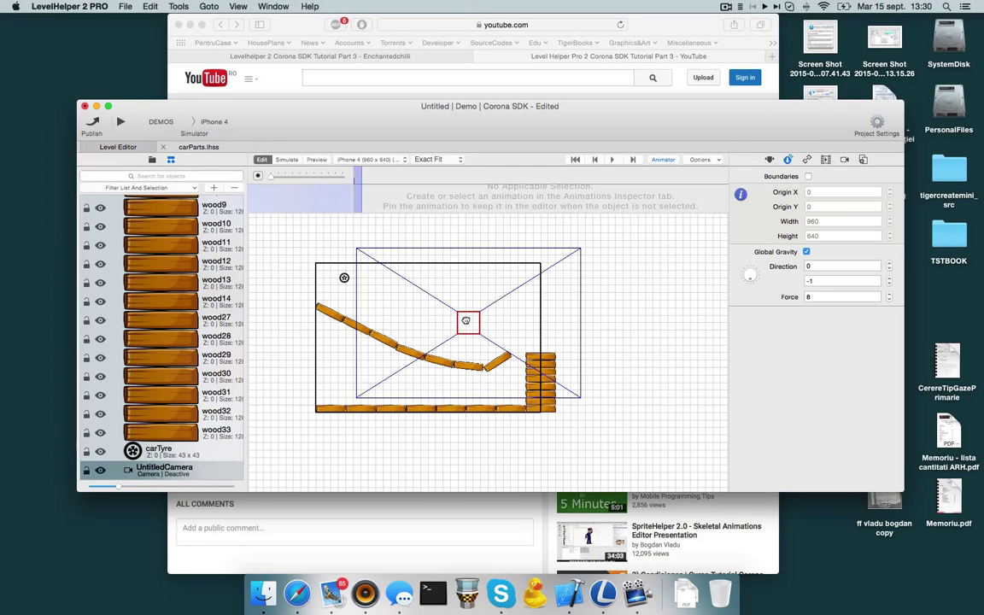
{"action": "left_click", "coordinate": [844, 159]}
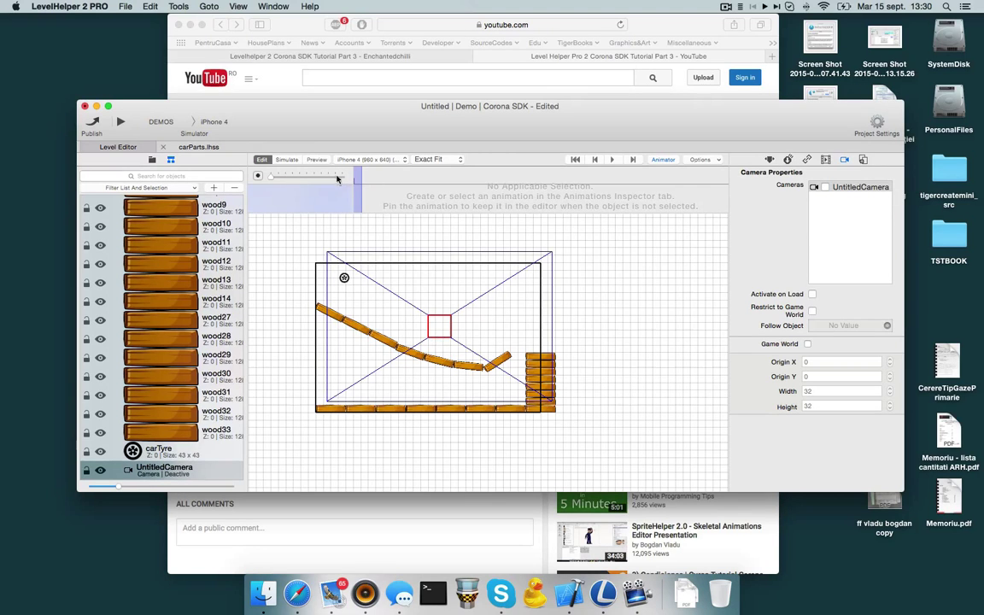
Step: Preview the level twice through the active camera, returning to the editor each time
{"action": "left_click", "coordinate": [316, 160]}
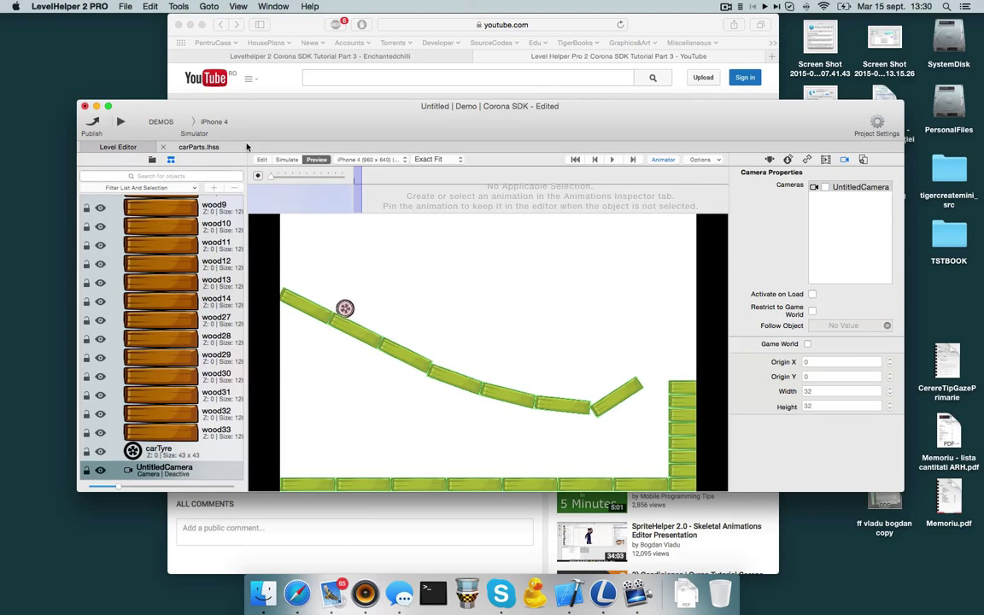
{"action": "left_click", "coordinate": [262, 159]}
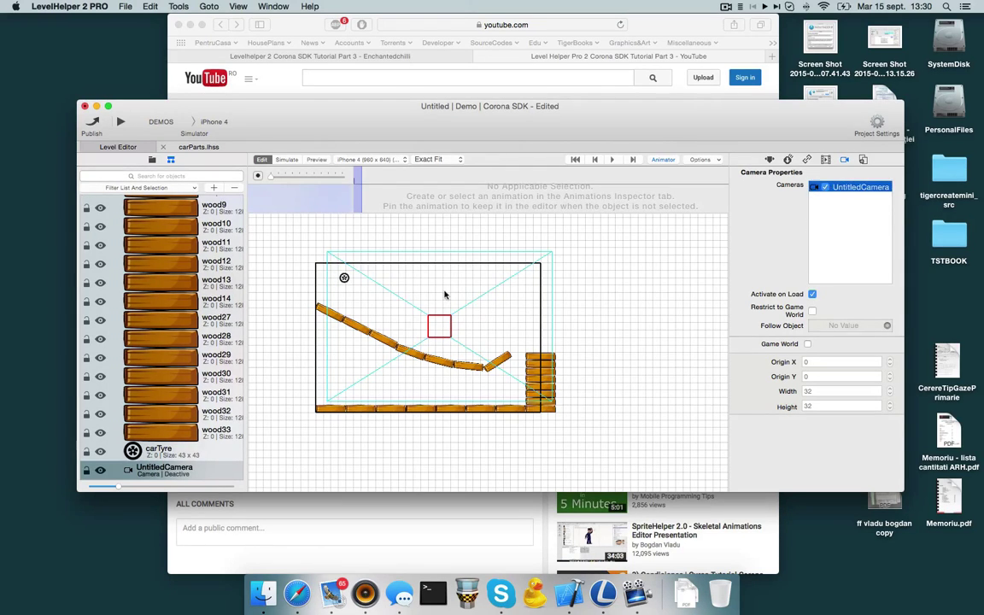
{"action": "left_click", "coordinate": [316, 160]}
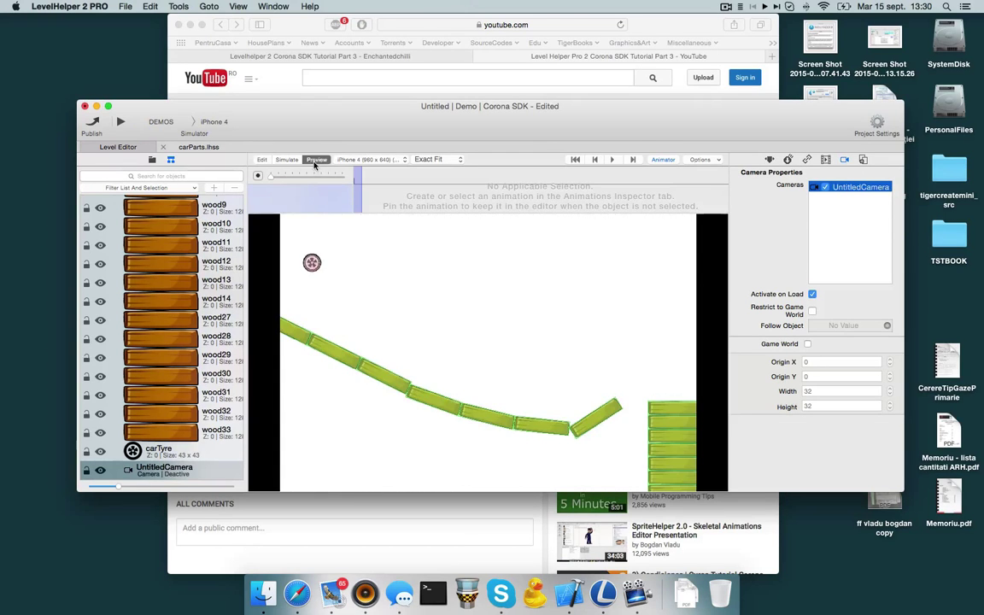
{"action": "left_click", "coordinate": [261, 161]}
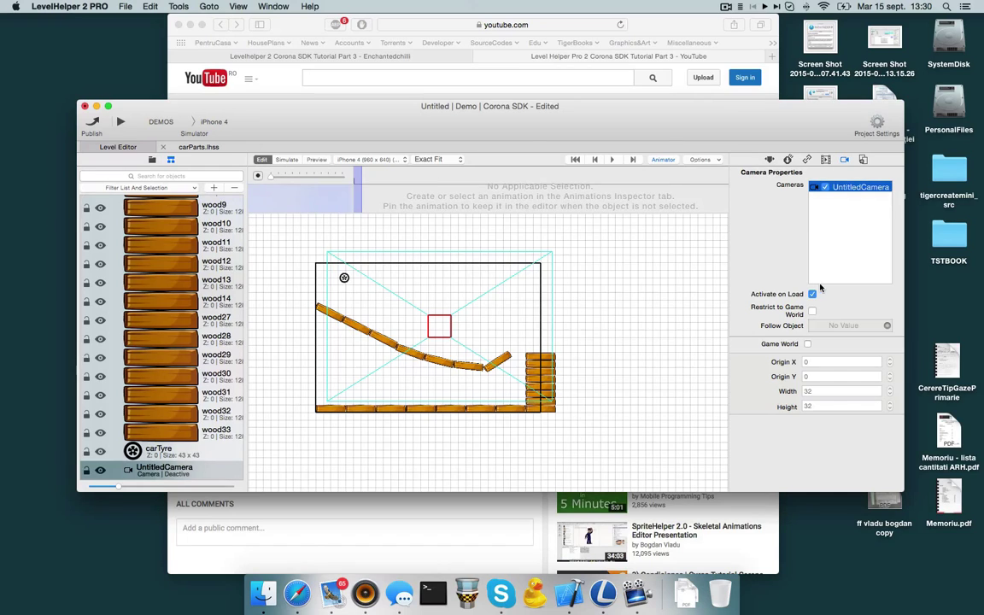
{"action": "mouse_move", "coordinate": [831, 310]}
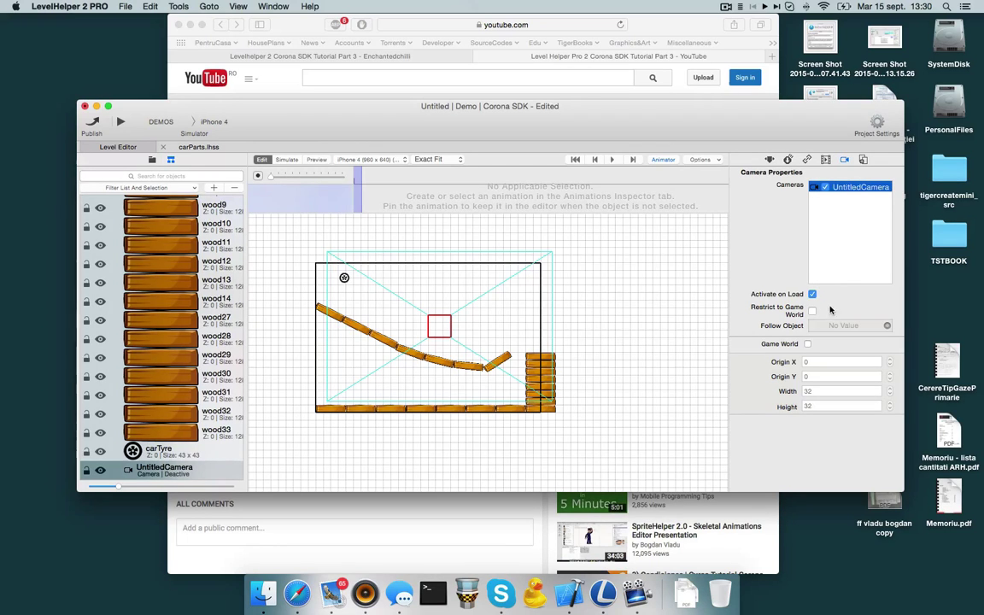
Step: Preview again, then change how the canvas displays the camera via Options and re-preview
{"action": "left_click", "coordinate": [316, 159]}
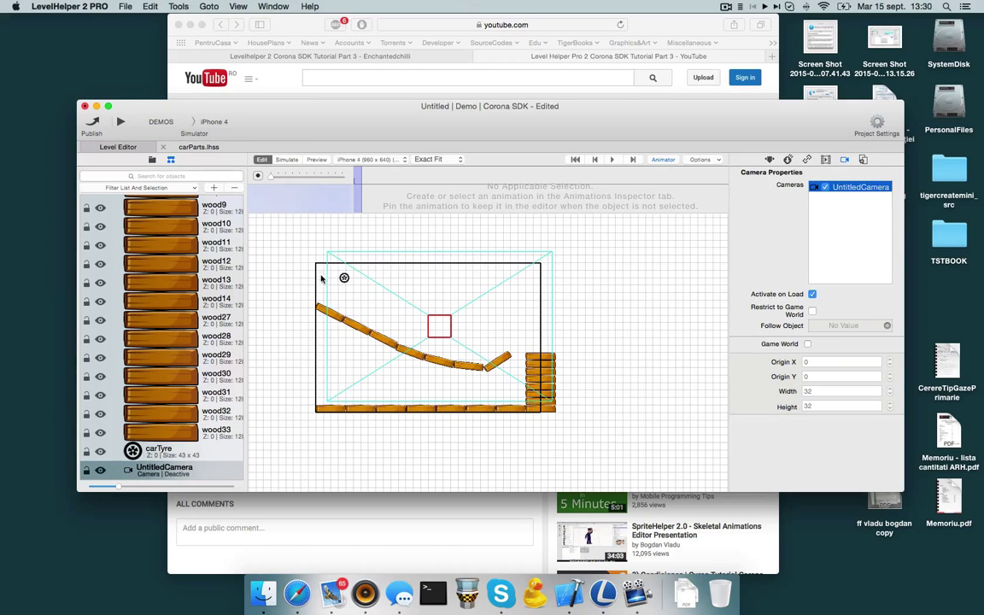
{"action": "mouse_move", "coordinate": [335, 403]}
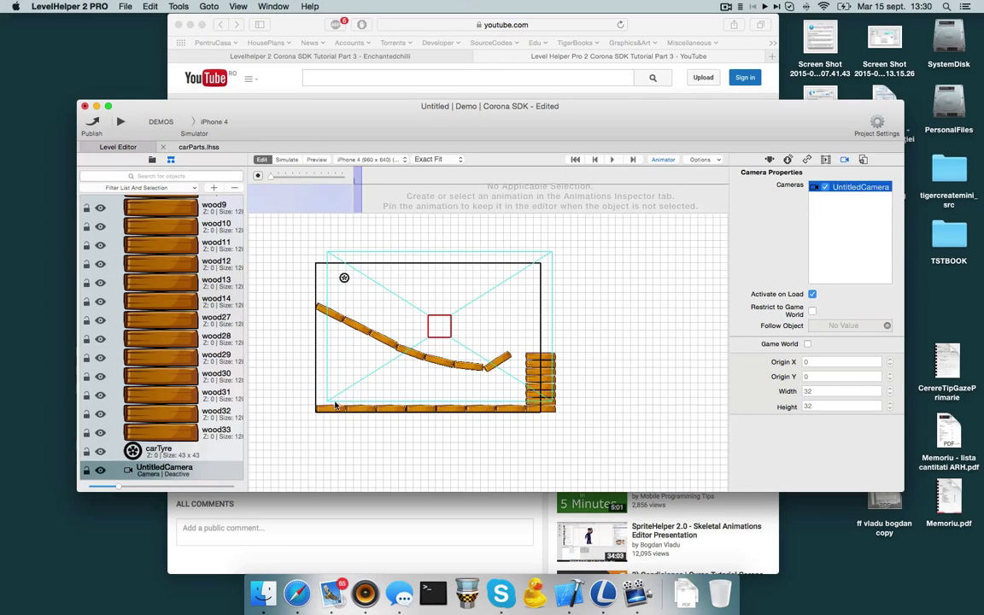
{"action": "left_click", "coordinate": [316, 159]}
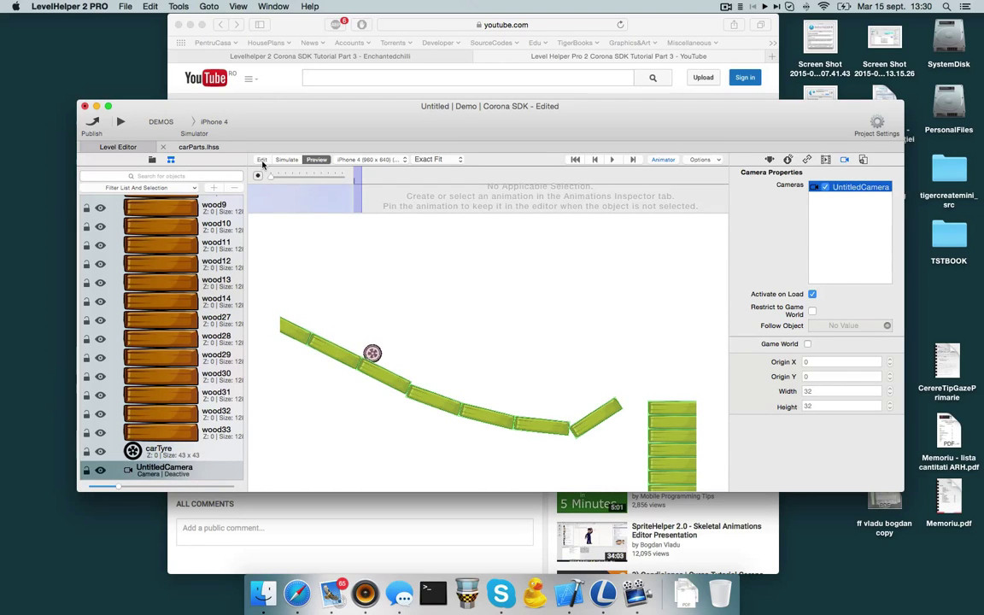
{"action": "left_click", "coordinate": [263, 159]}
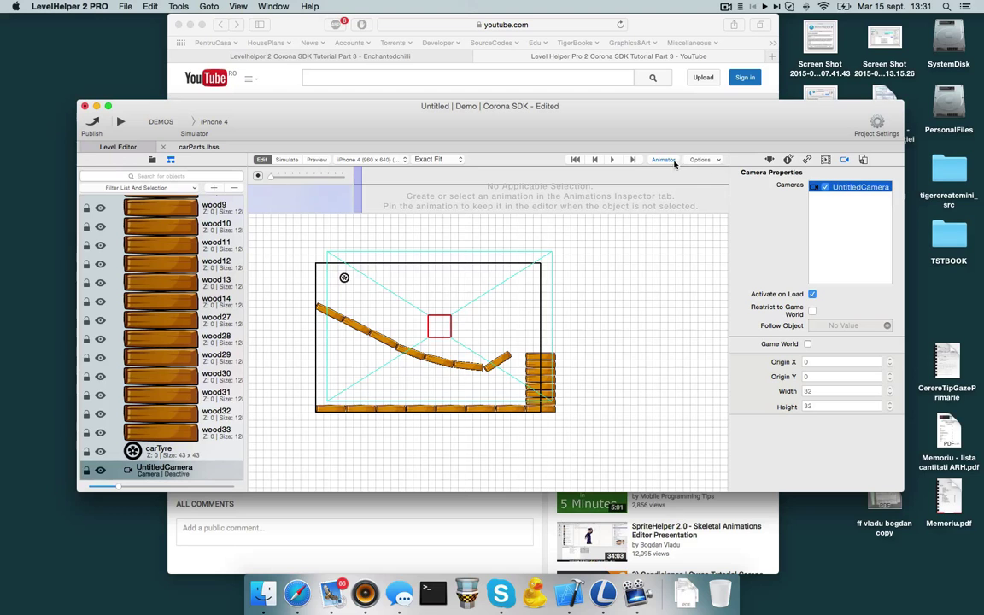
{"action": "mouse_move", "coordinate": [711, 163]}
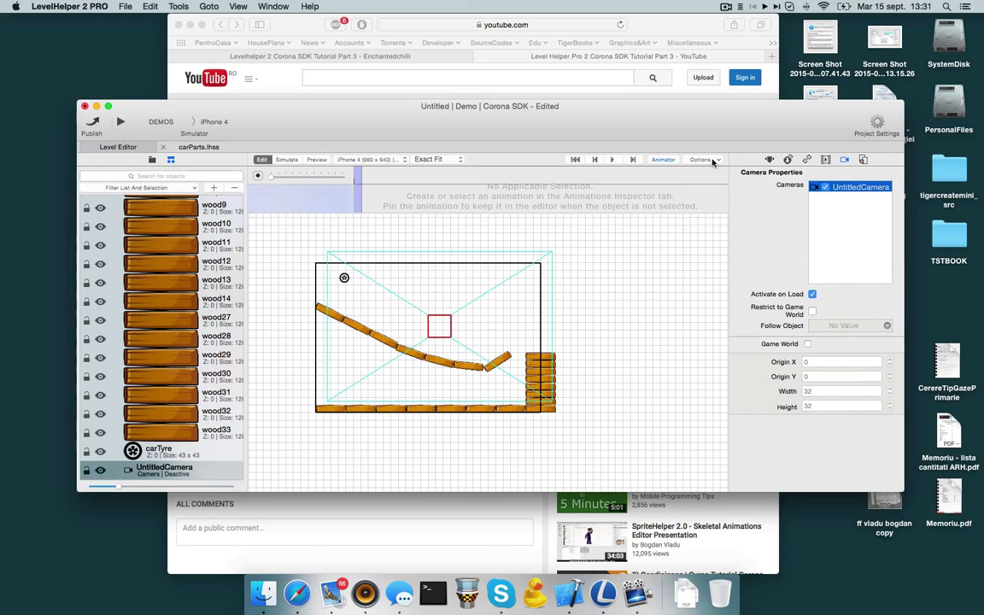
{"action": "left_click", "coordinate": [703, 160]}
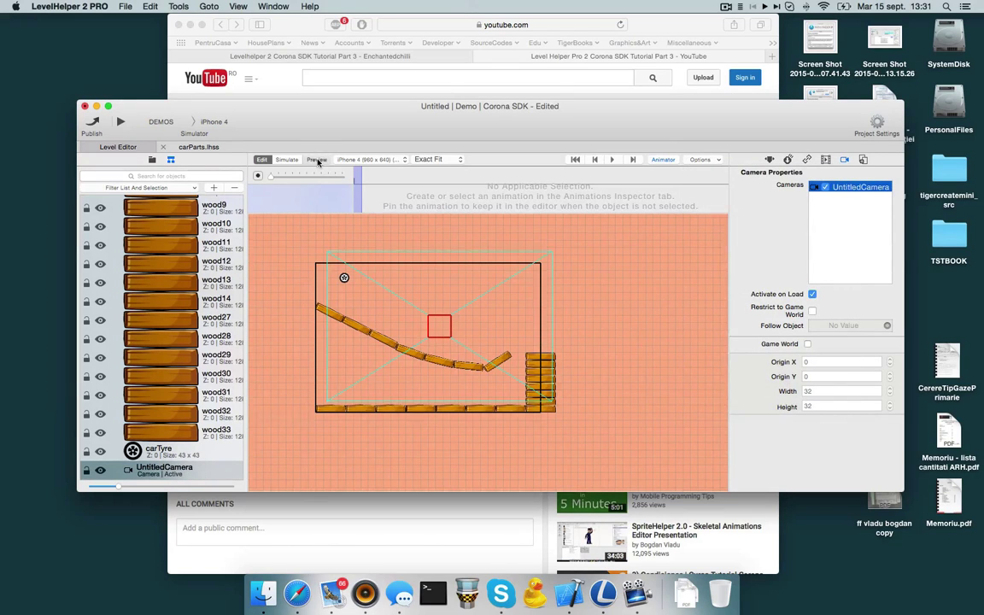
{"action": "left_click", "coordinate": [316, 159]}
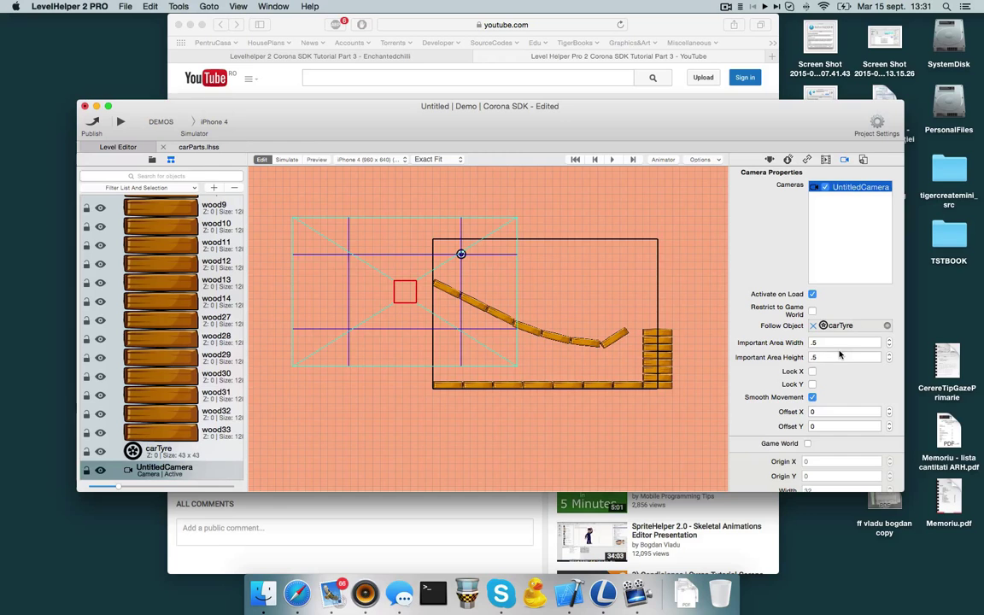
{"action": "mouse_move", "coordinate": [847, 366]}
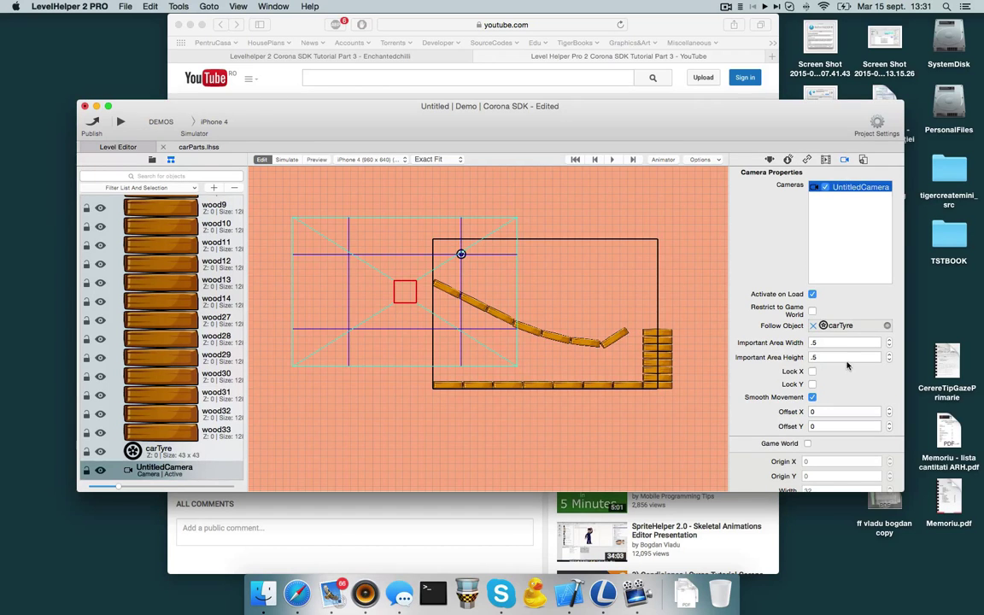
{"action": "mouse_move", "coordinate": [754, 338]}
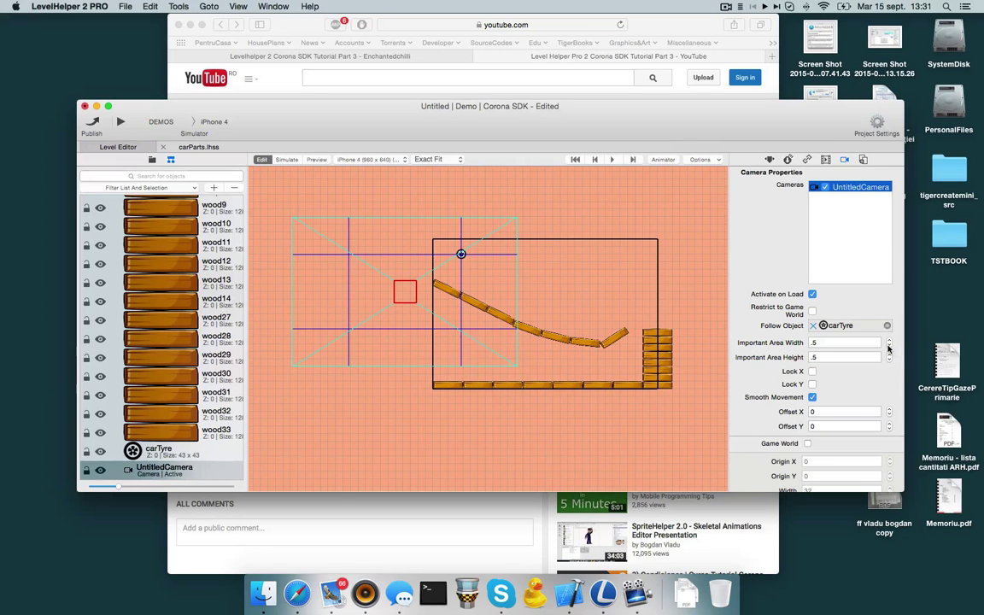
Step: Drag the carTyre toward the level's middle and reselect the camera to review its settings
{"action": "left_click", "coordinate": [888, 341]}
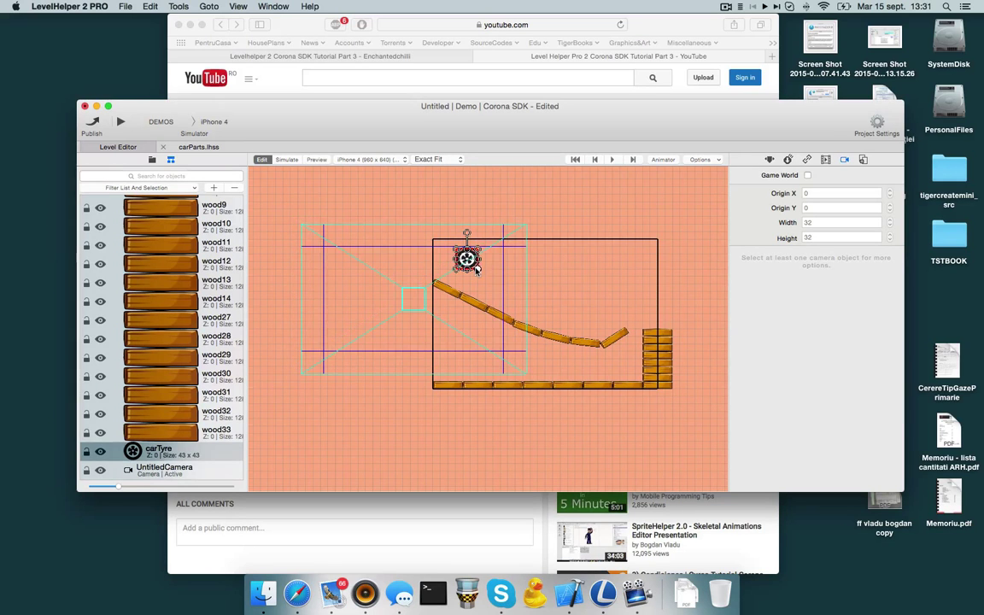
{"action": "left_click_drag", "start_coordinate": [468, 258], "coordinate": [515, 258]}
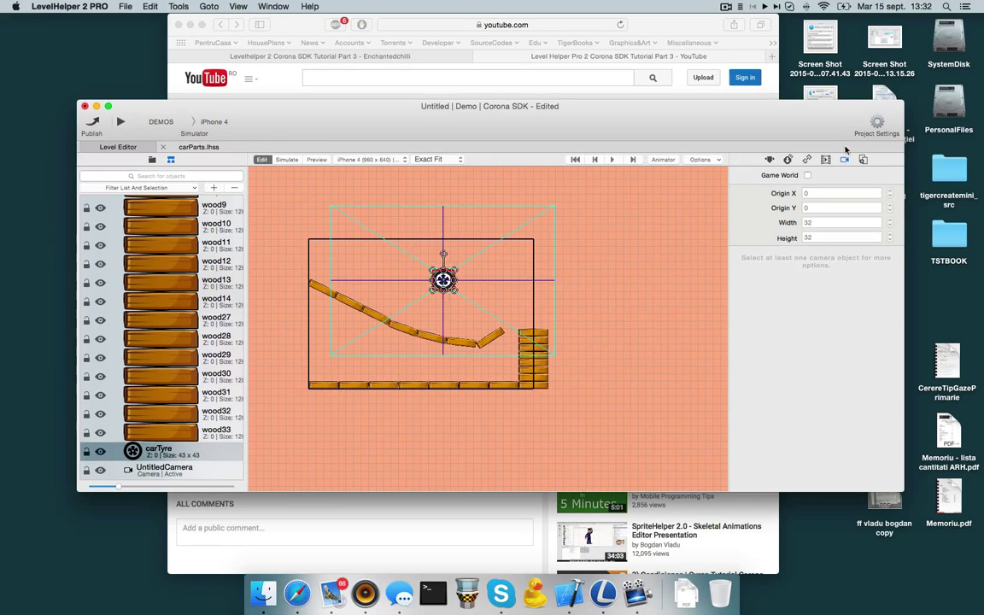
{"action": "left_click", "coordinate": [163, 470]}
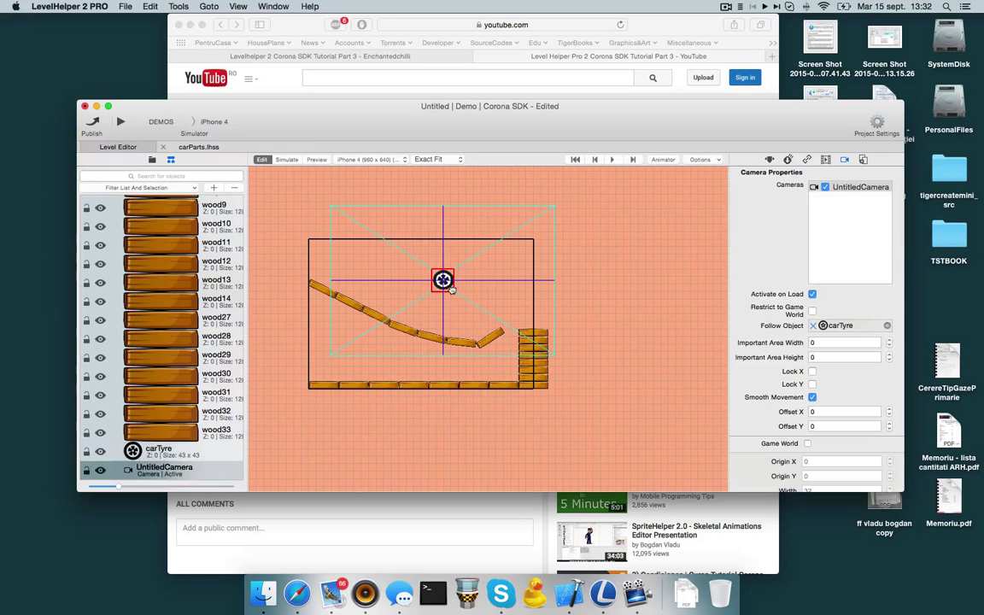
{"action": "left_click", "coordinate": [844, 342]}
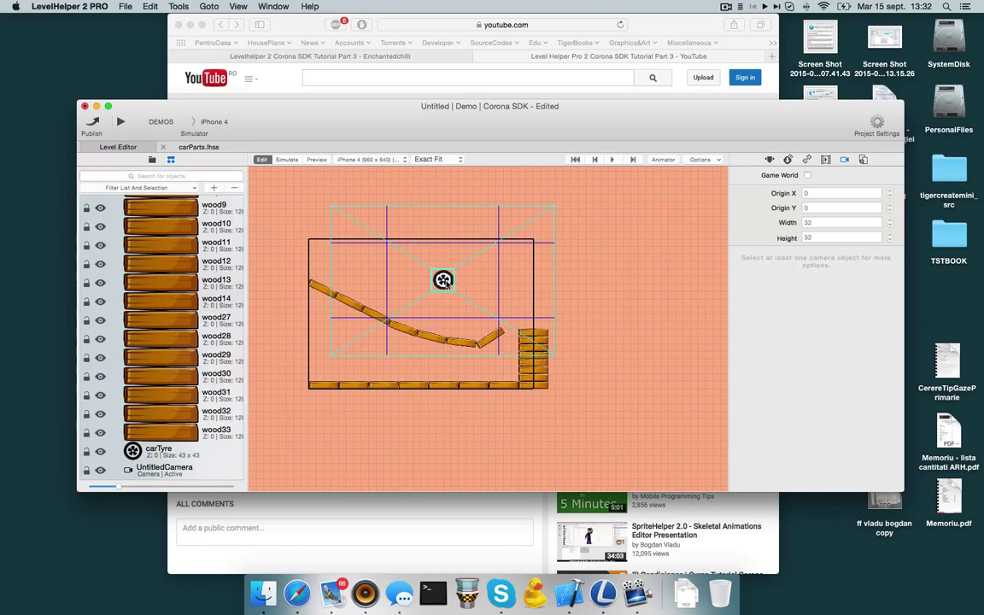
Step: Drag the tyre left, onto the slope, to the right wall and outside the level, watching the camera frame follow
{"action": "left_click_drag", "start_coordinate": [443, 280], "coordinate": [324, 280]}
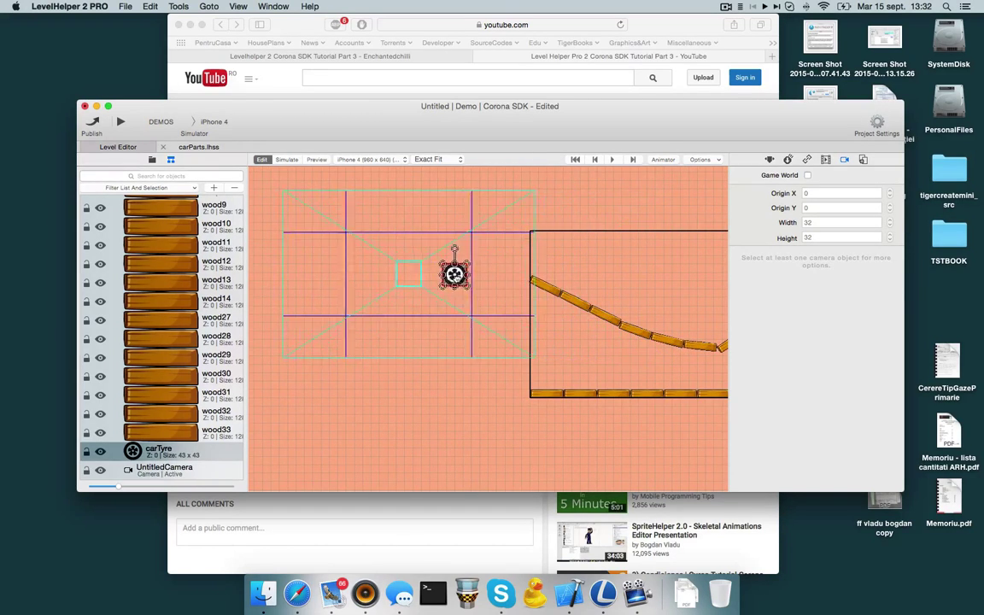
{"action": "left_click_drag", "start_coordinate": [454, 275], "coordinate": [287, 275]}
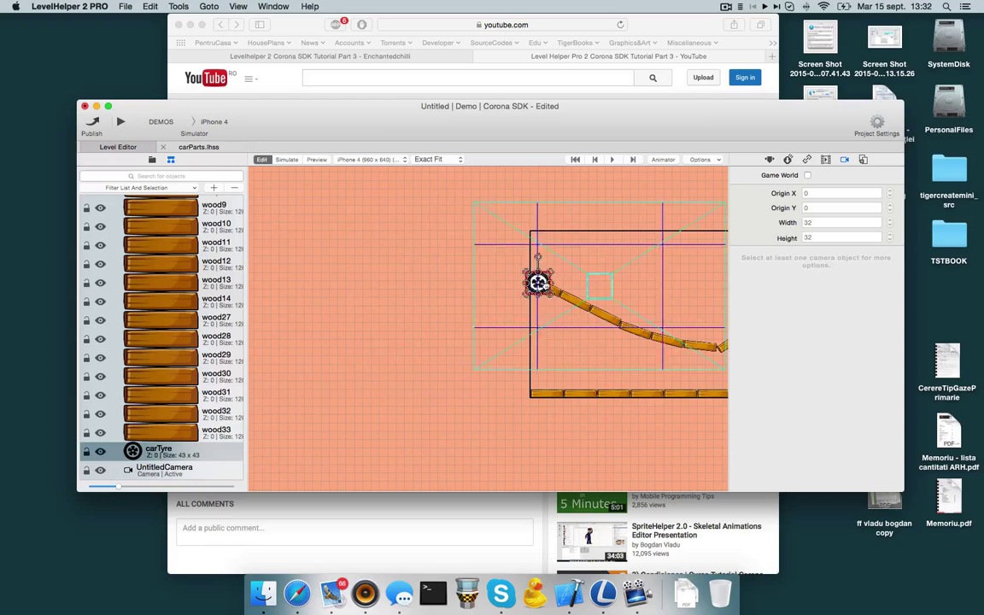
{"action": "left_click_drag", "start_coordinate": [538, 283], "coordinate": [695, 284]}
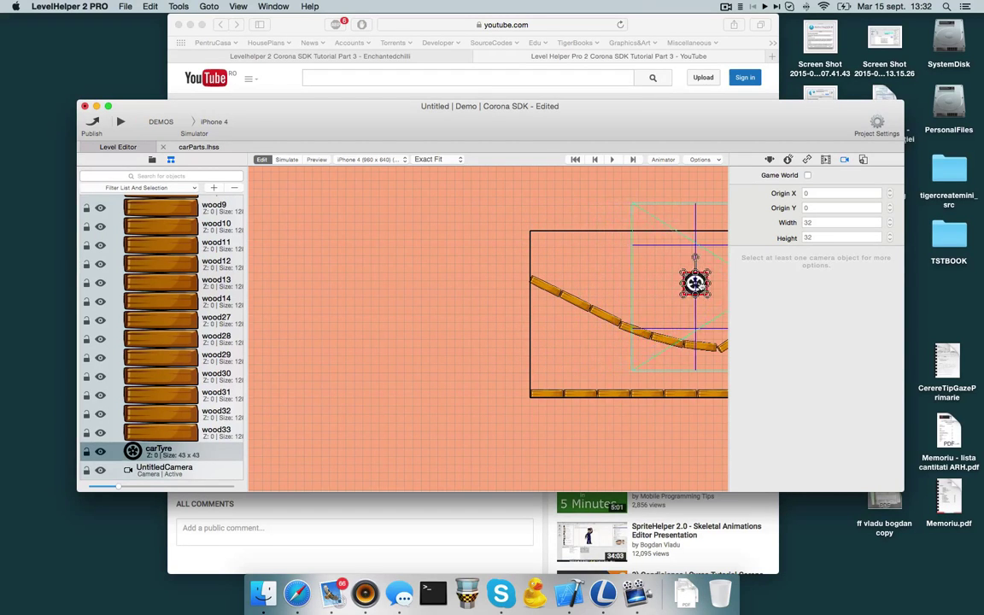
{"action": "left_click_drag", "start_coordinate": [693, 283], "coordinate": [524, 417]}
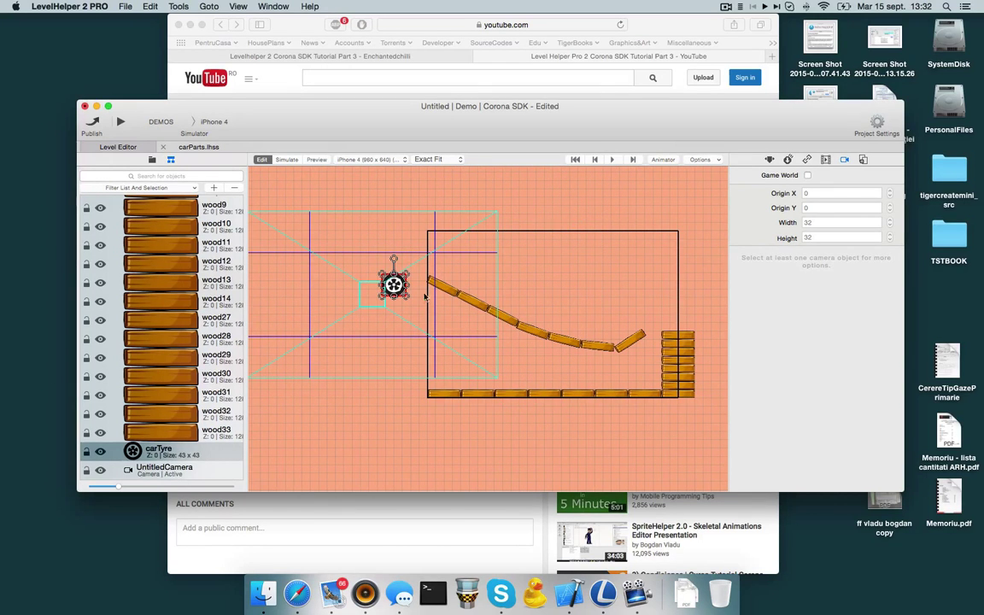
{"action": "left_click", "coordinate": [164, 469]}
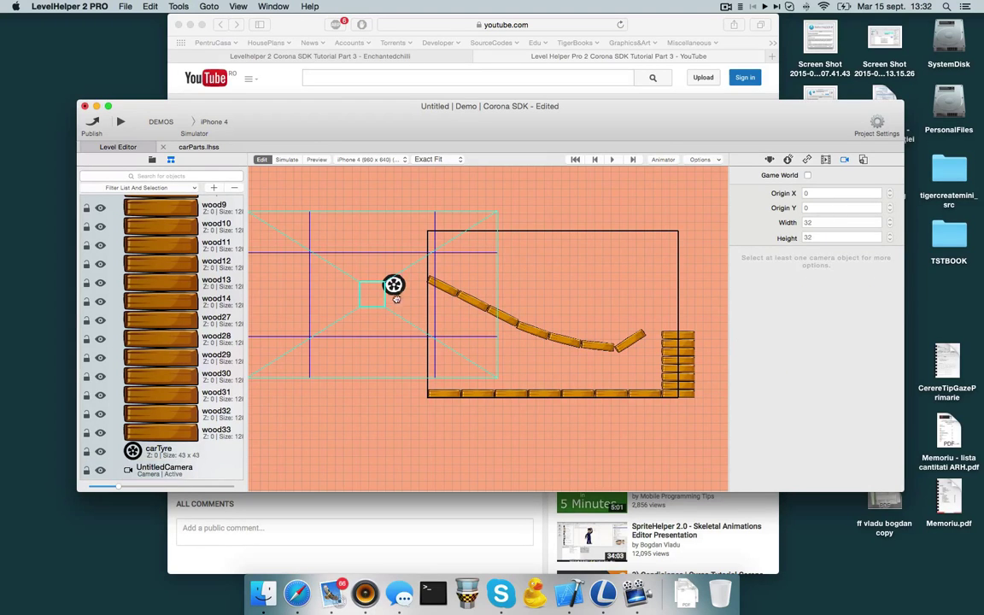
Step: Move the tyre above the right wall, down onto the slope and above the level top
{"action": "left_click_drag", "start_coordinate": [393, 283], "coordinate": [608, 287]}
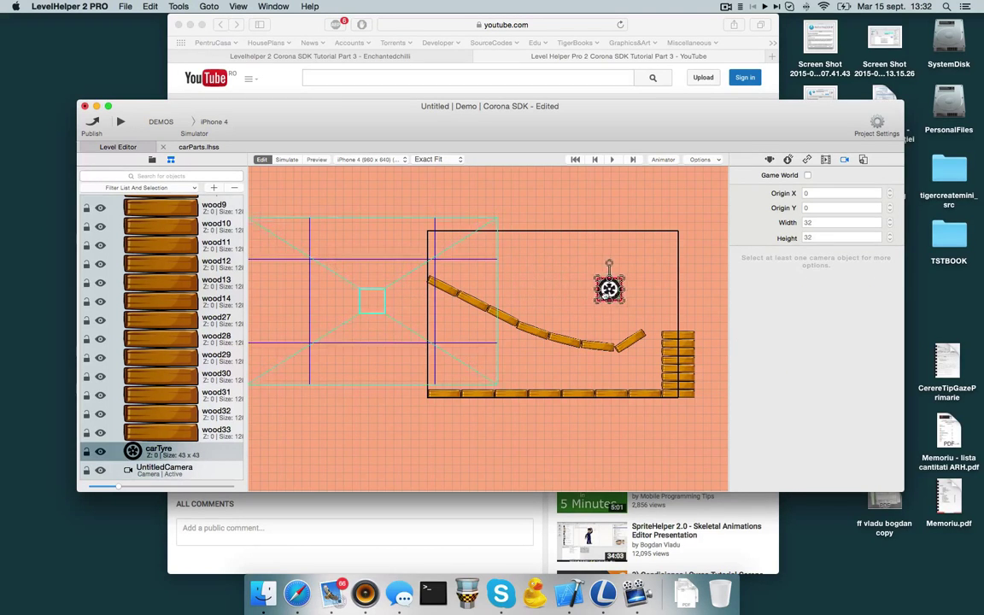
{"action": "left_click_drag", "start_coordinate": [608, 287], "coordinate": [528, 290]}
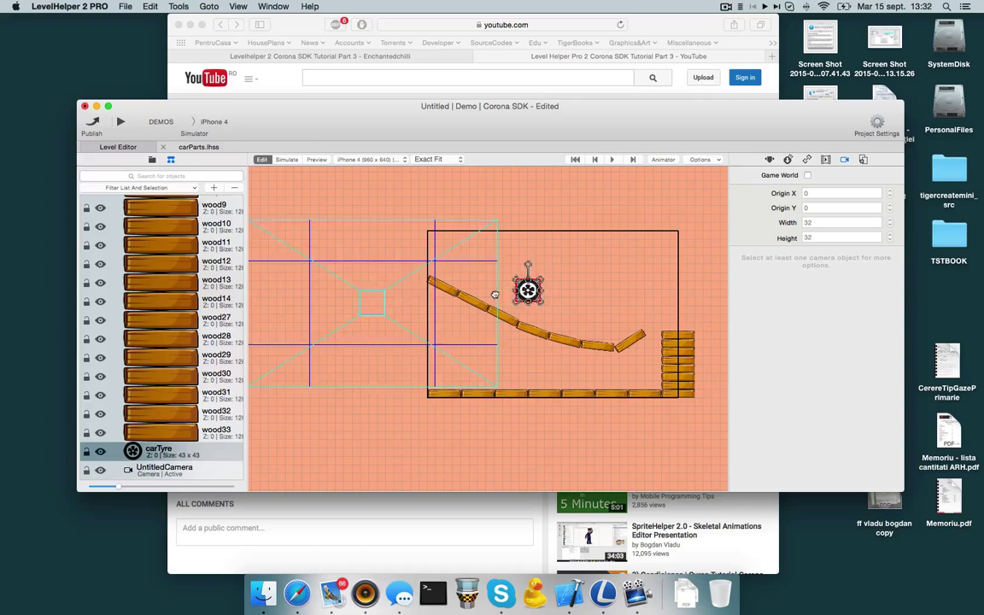
{"action": "left_click_drag", "start_coordinate": [527, 291], "coordinate": [457, 311]}
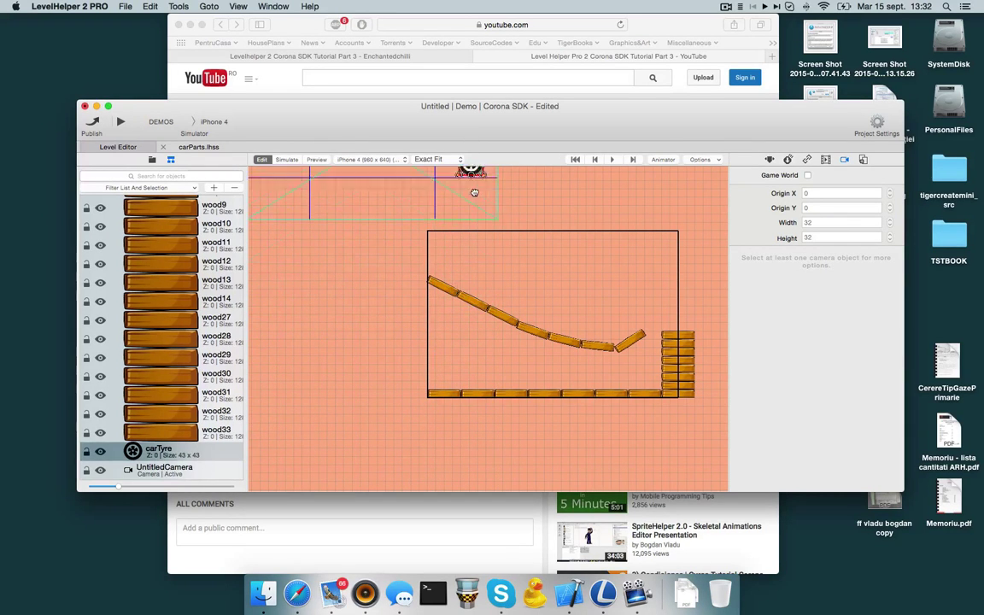
{"action": "left_click", "coordinate": [164, 470]}
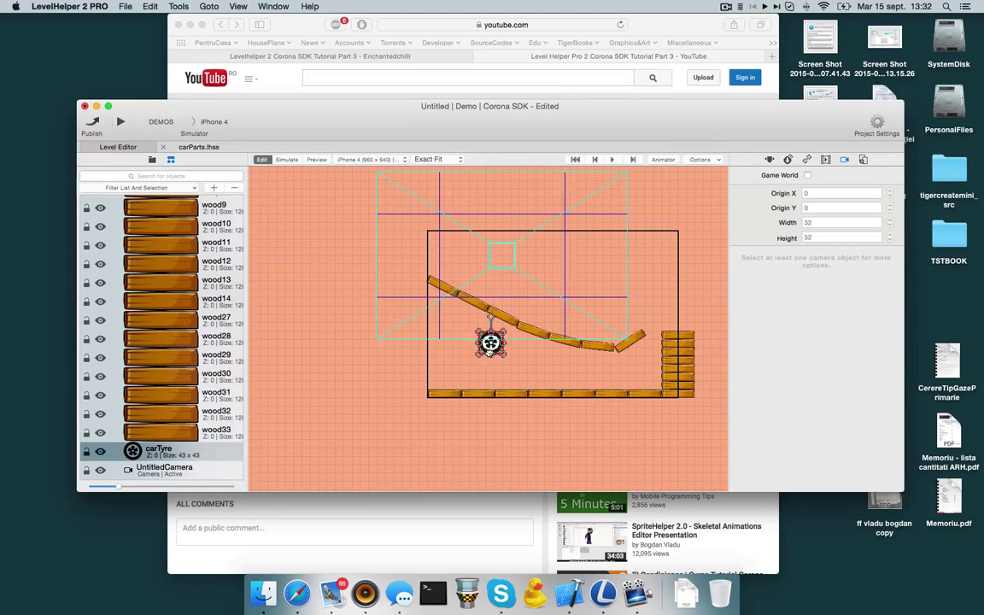
Step: Move the tyre around the slope and upper level, leaving it at the upper left, then zoom out
{"action": "left_click_drag", "start_coordinate": [492, 342], "coordinate": [462, 290]}
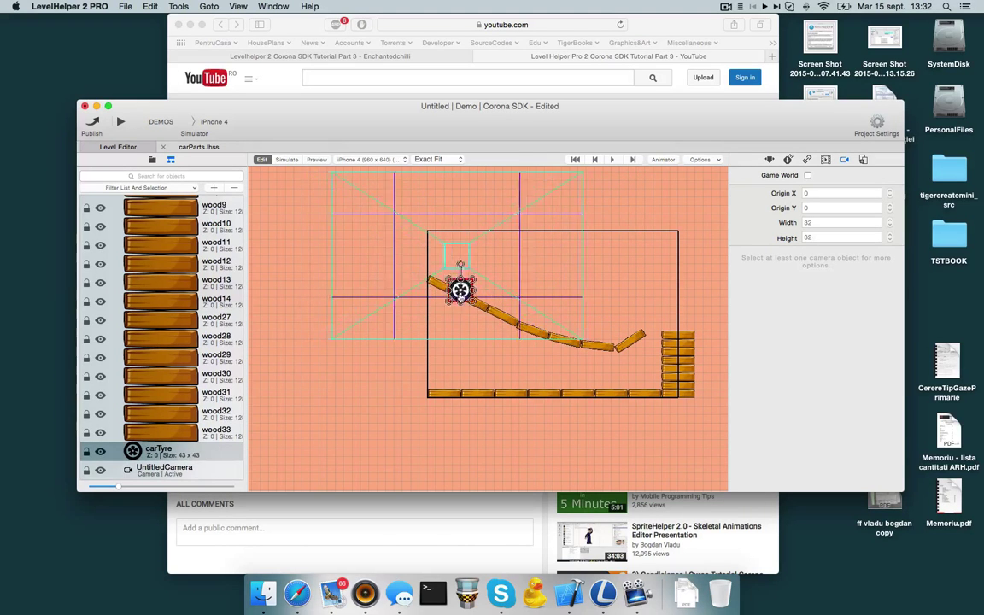
{"action": "left_click_drag", "start_coordinate": [459, 290], "coordinate": [574, 270]}
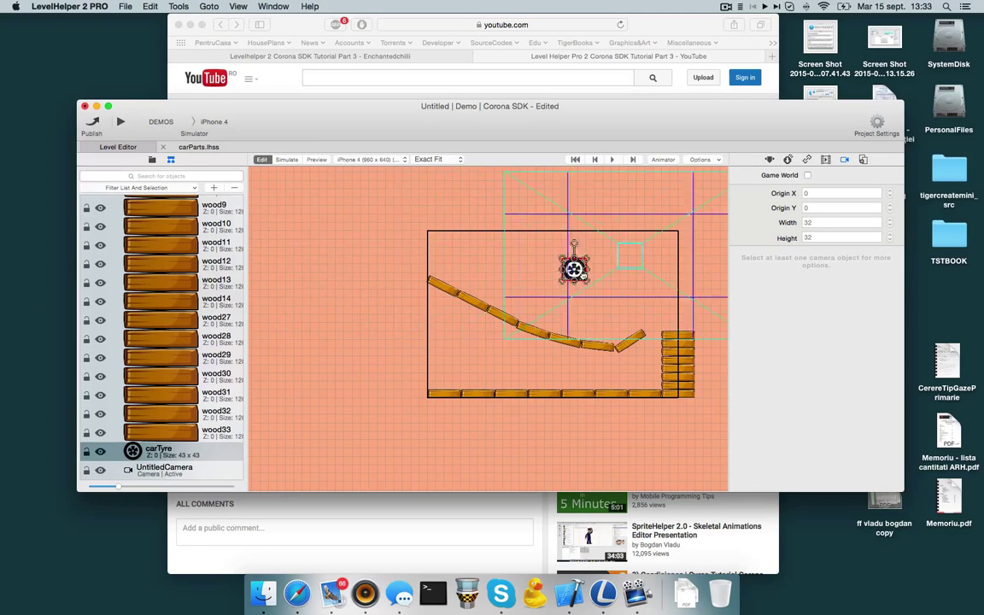
{"action": "left_click_drag", "start_coordinate": [574, 267], "coordinate": [489, 254]}
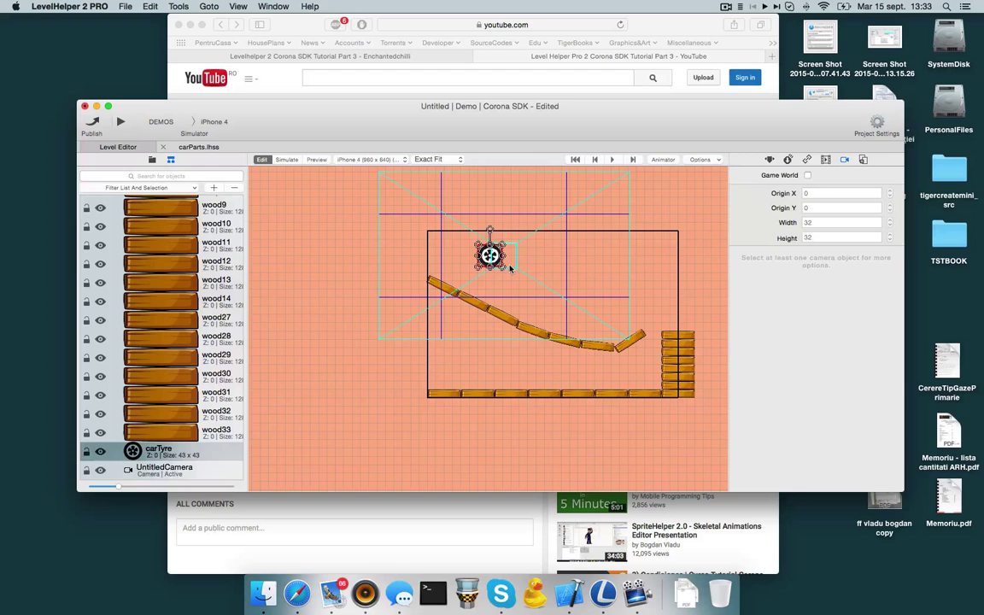
{"action": "left_click", "coordinate": [164, 472]}
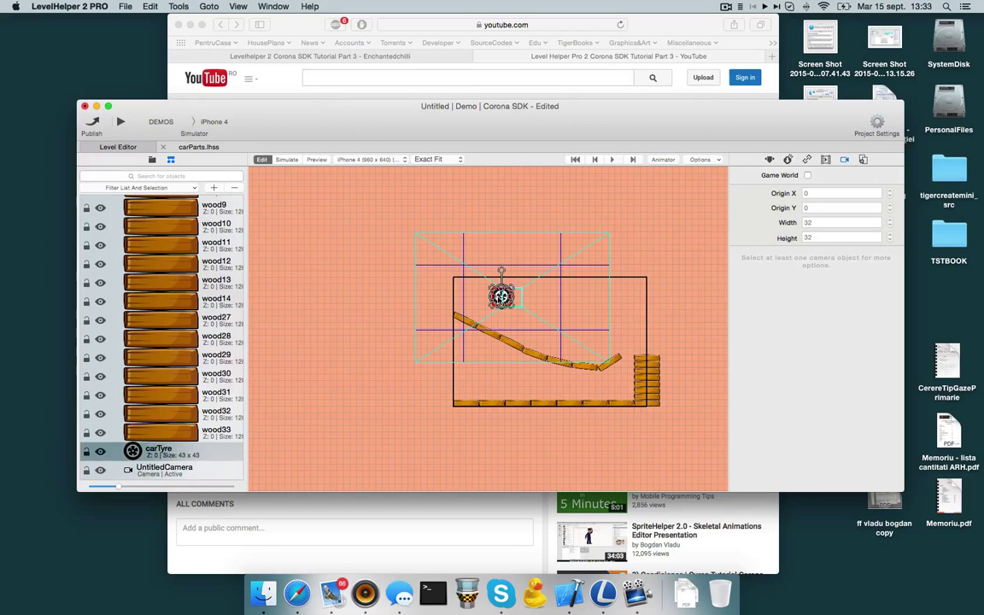
Step: Place the tyre at the top middle of the level and reselect UntitledCamera to show its settings
{"action": "left_click_drag", "start_coordinate": [502, 297], "coordinate": [557, 287]}
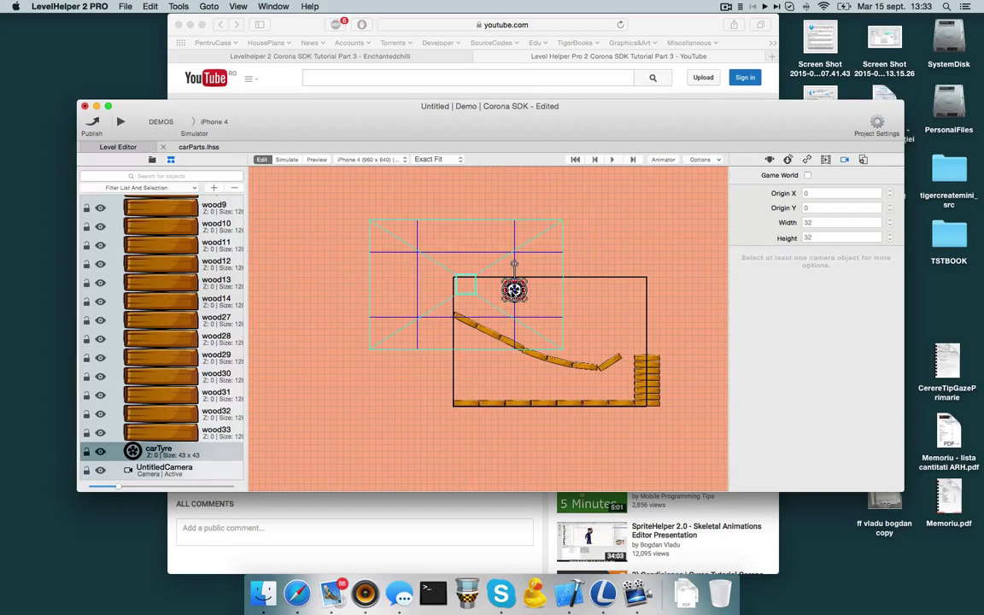
{"action": "left_click", "coordinate": [314, 159]}
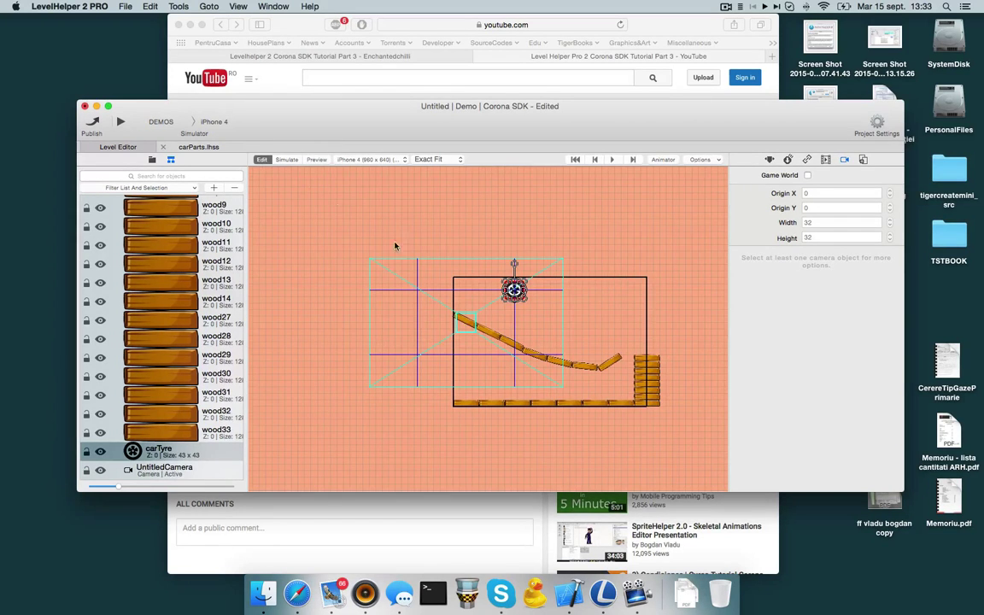
{"action": "left_click", "coordinate": [164, 470]}
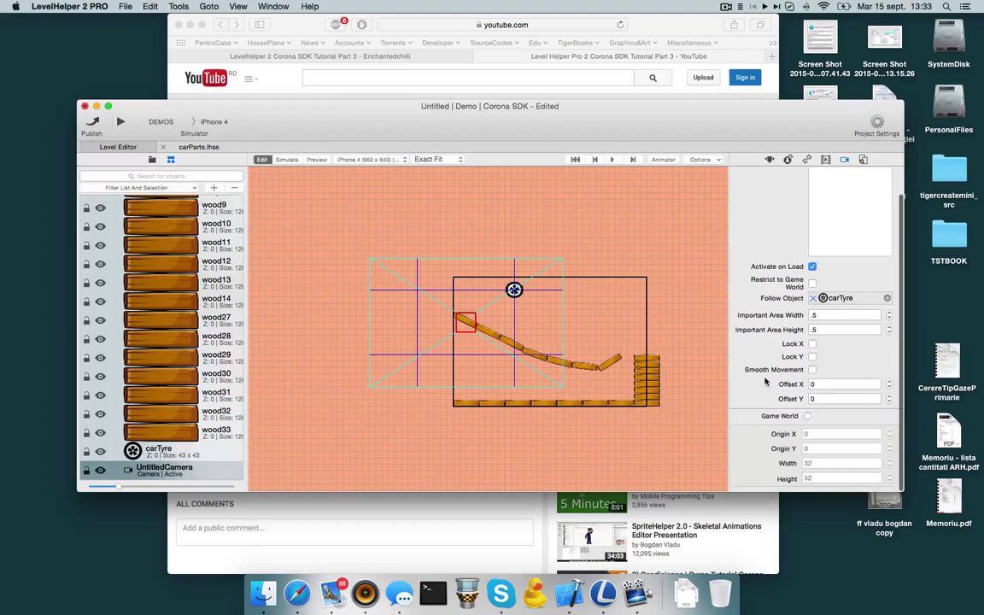
Step: Enable the camera's Game World limit, preview the level, and return to the editor
{"action": "left_click", "coordinate": [806, 416]}
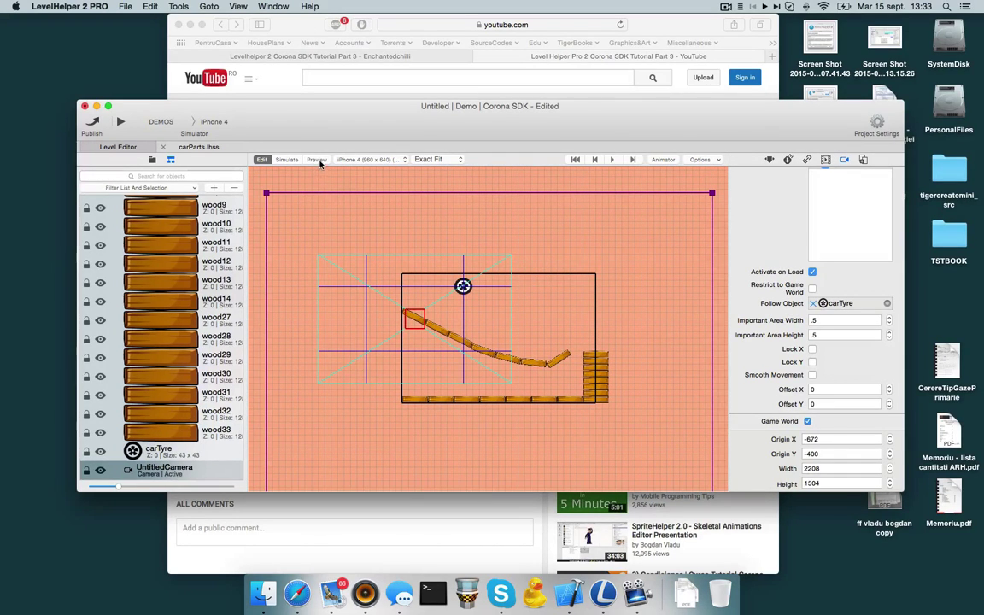
{"action": "left_click", "coordinate": [316, 159]}
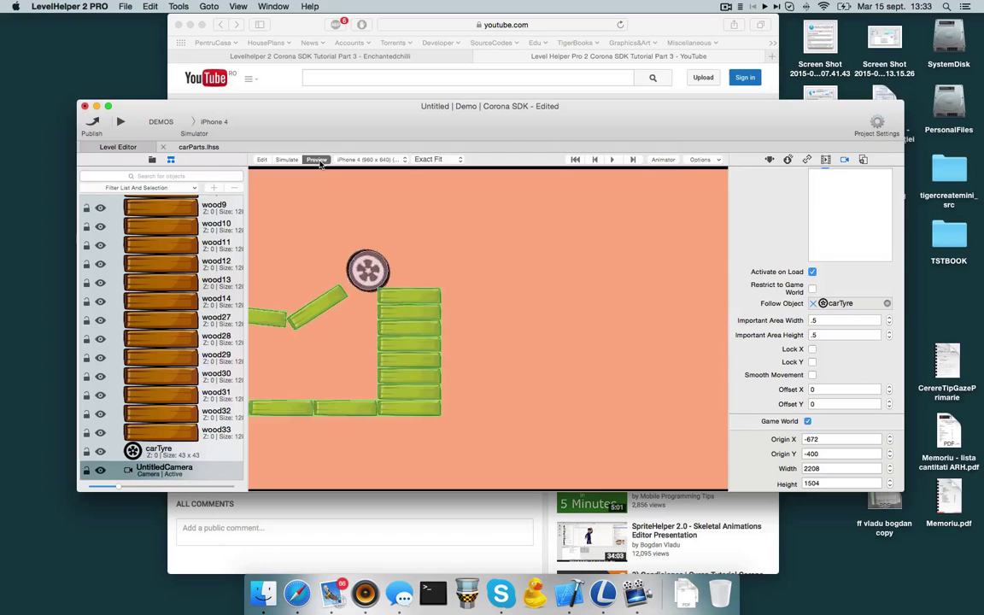
{"action": "left_click", "coordinate": [261, 160]}
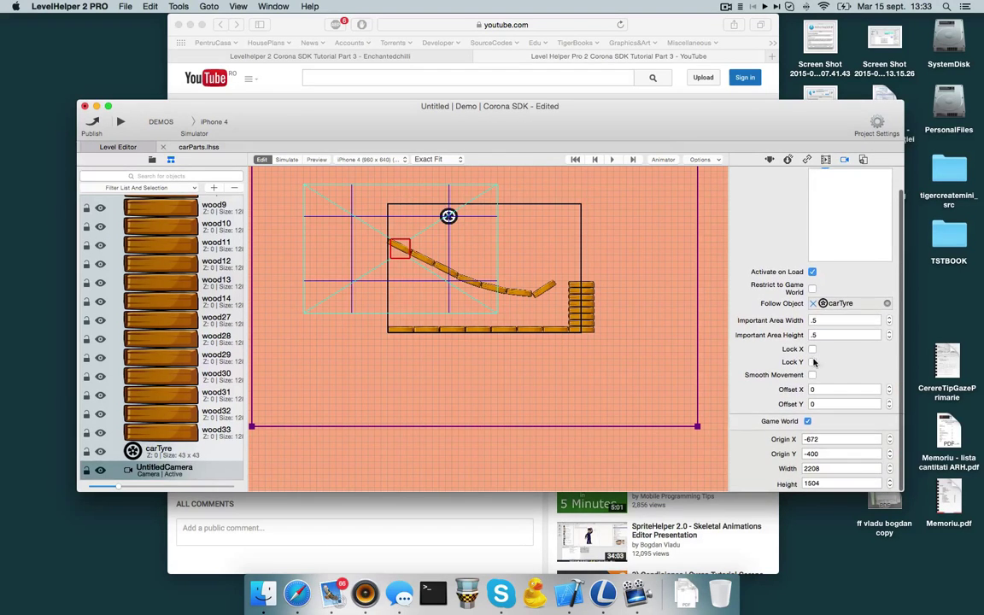
Step: Shrink the game world rectangle to 1696 by 1040 around the level and preview the camera following the tyre
{"action": "left_click", "coordinate": [811, 288]}
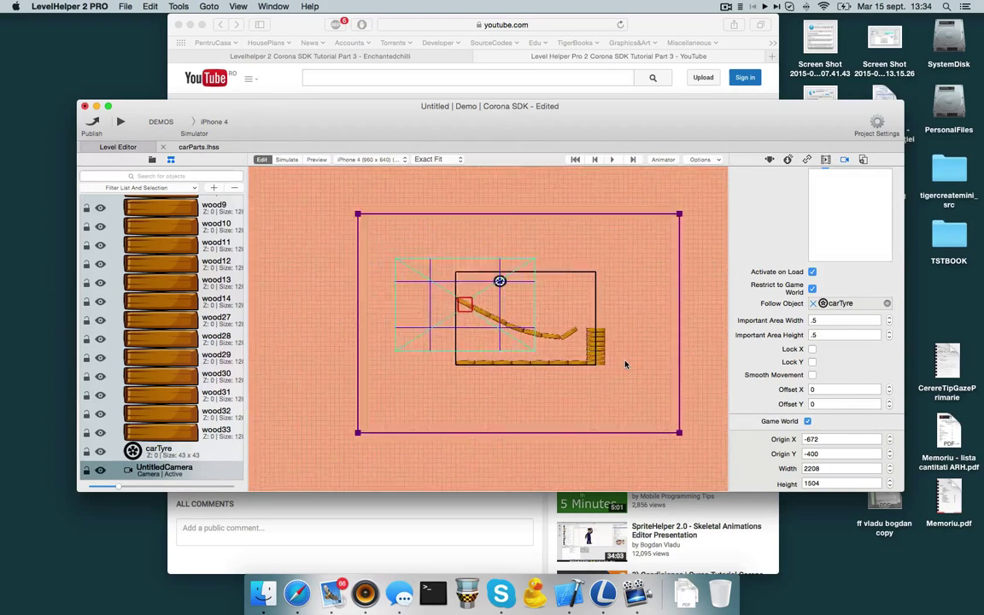
{"action": "left_click_drag", "start_coordinate": [680, 432], "coordinate": [611, 372]}
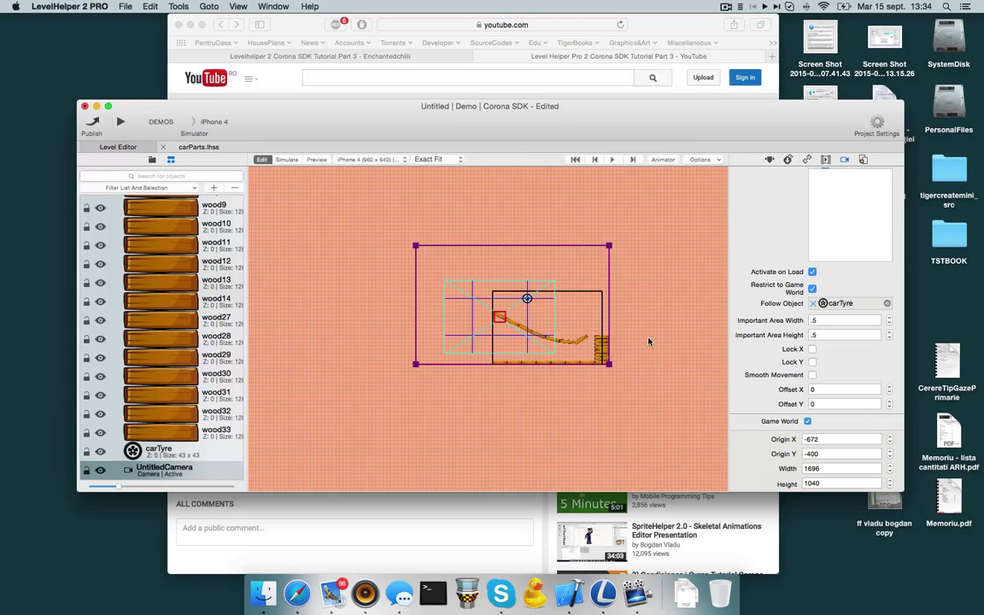
{"action": "mouse_move", "coordinate": [717, 339]}
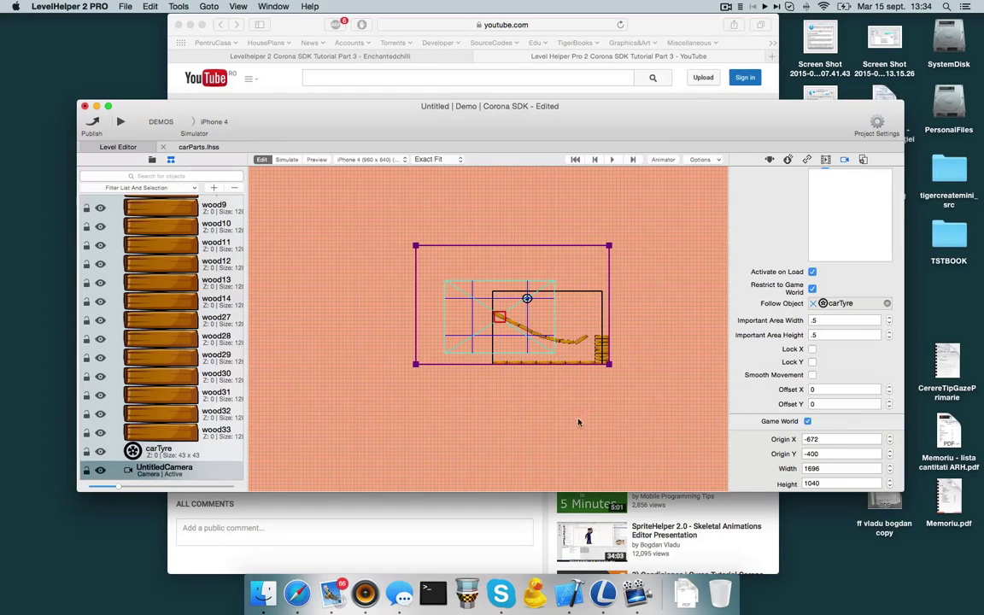
{"action": "mouse_move", "coordinate": [575, 468]}
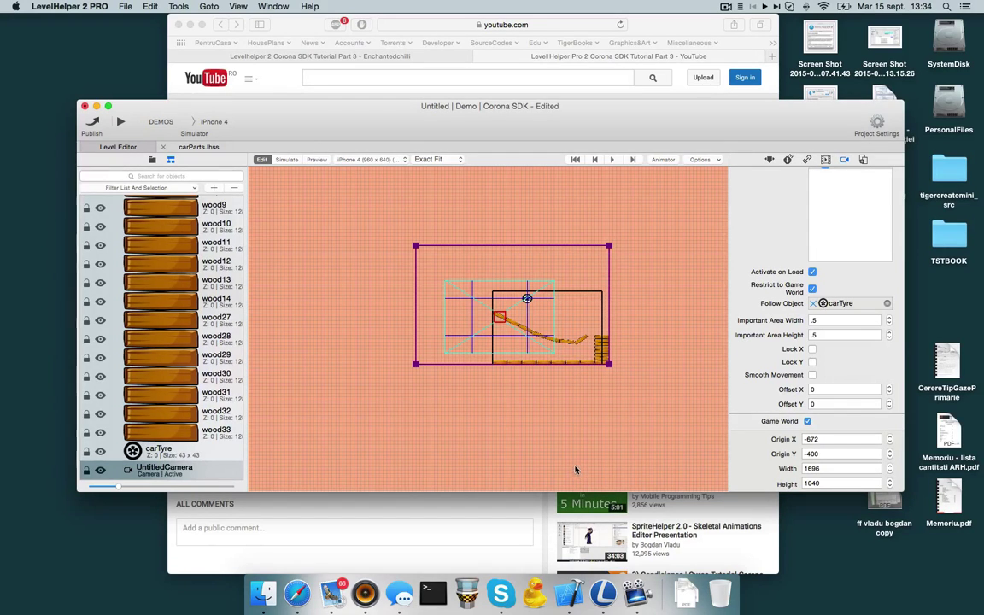
{"action": "mouse_move", "coordinate": [571, 438]}
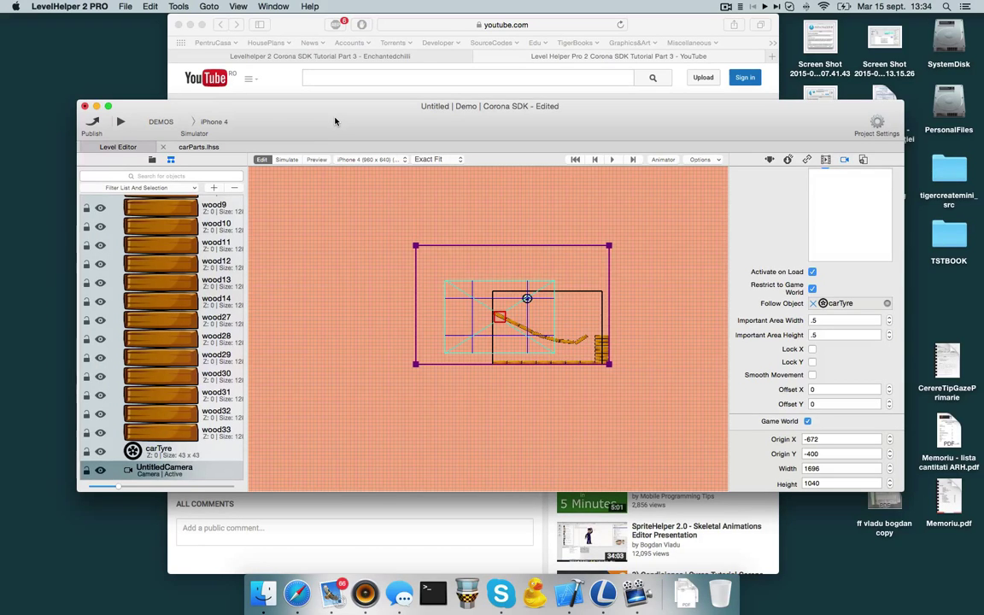
{"action": "left_click", "coordinate": [316, 161]}
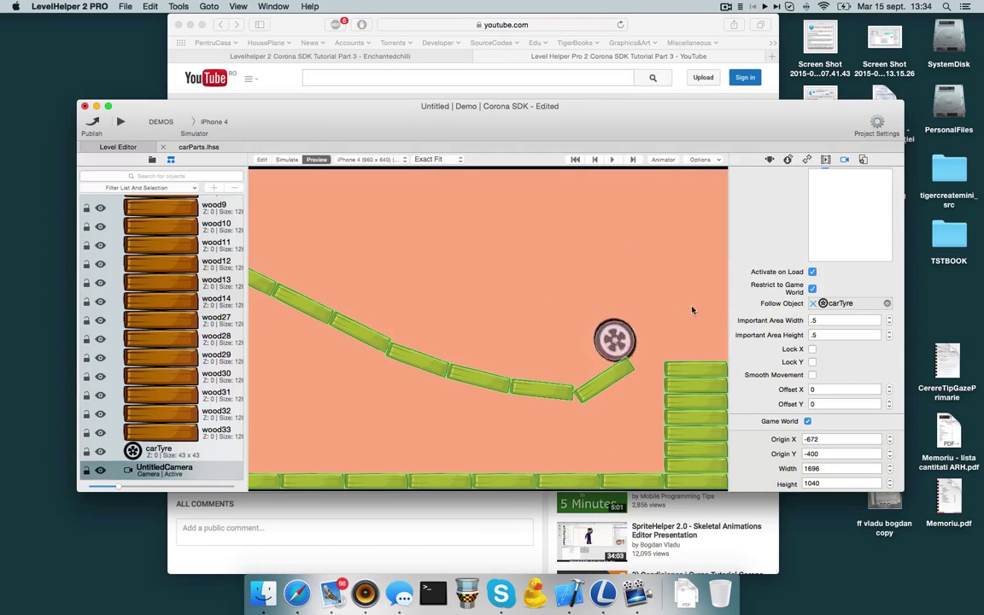
{"action": "left_click_drag", "start_coordinate": [615, 340], "coordinate": [666, 340]}
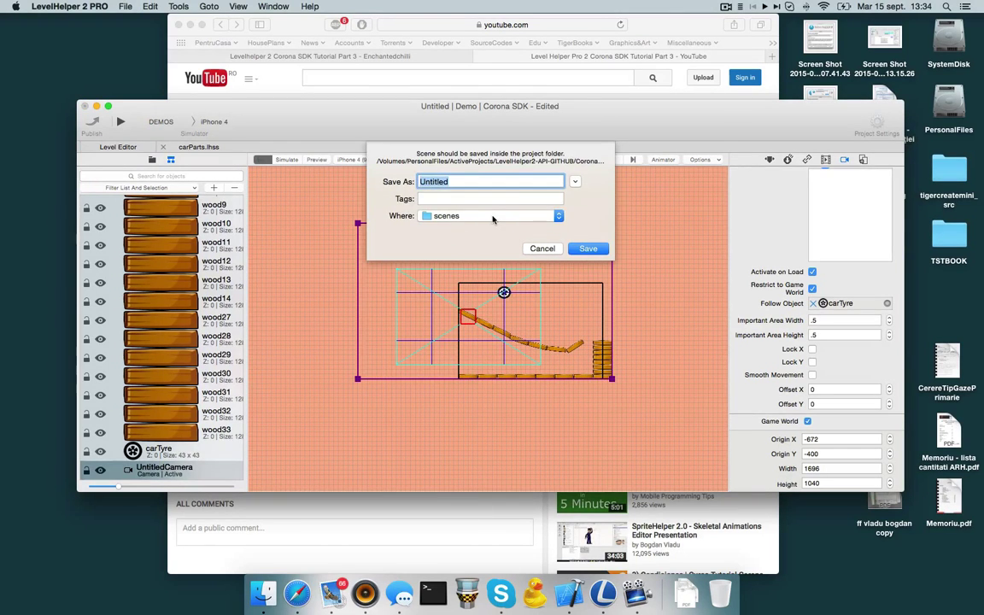
Step: Start entering the scene name 'myT' in the Save As field within the scenes folder
{"action": "type", "text": "myT"}
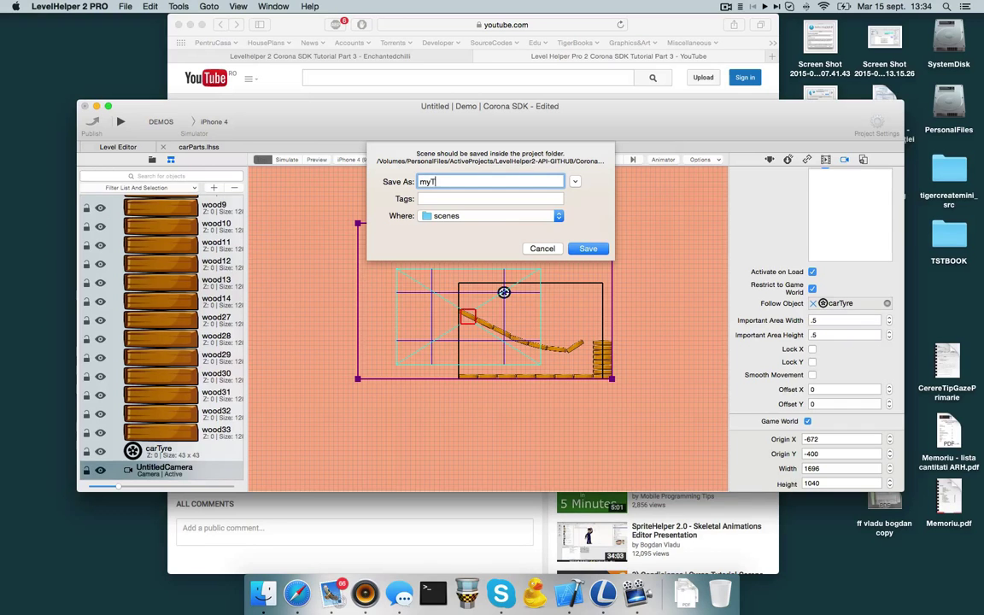